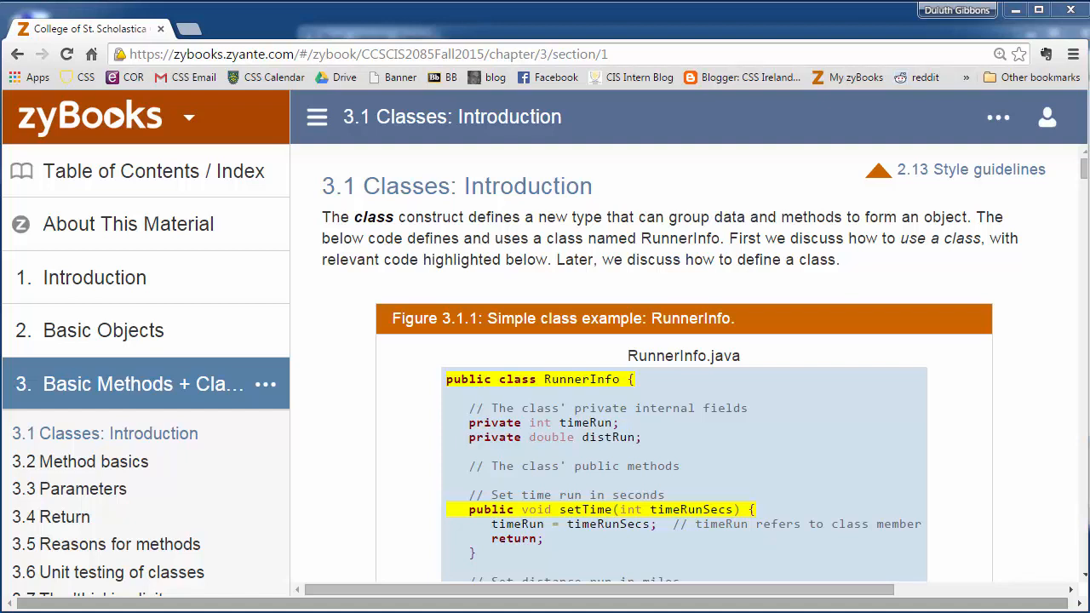
pyautogui.moveTo(628, 281)
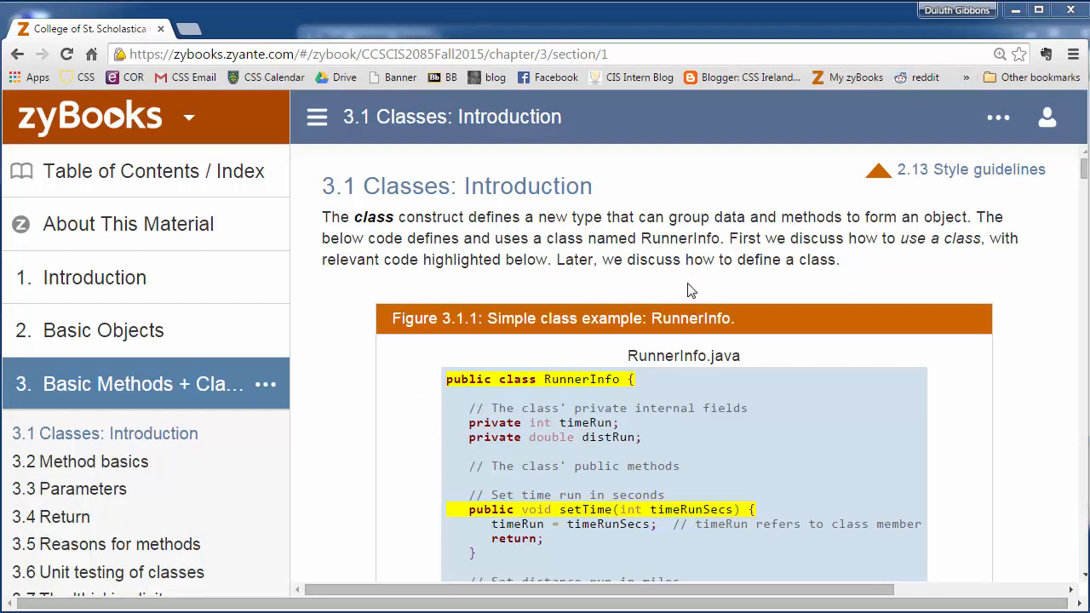
pyautogui.moveTo(633, 264)
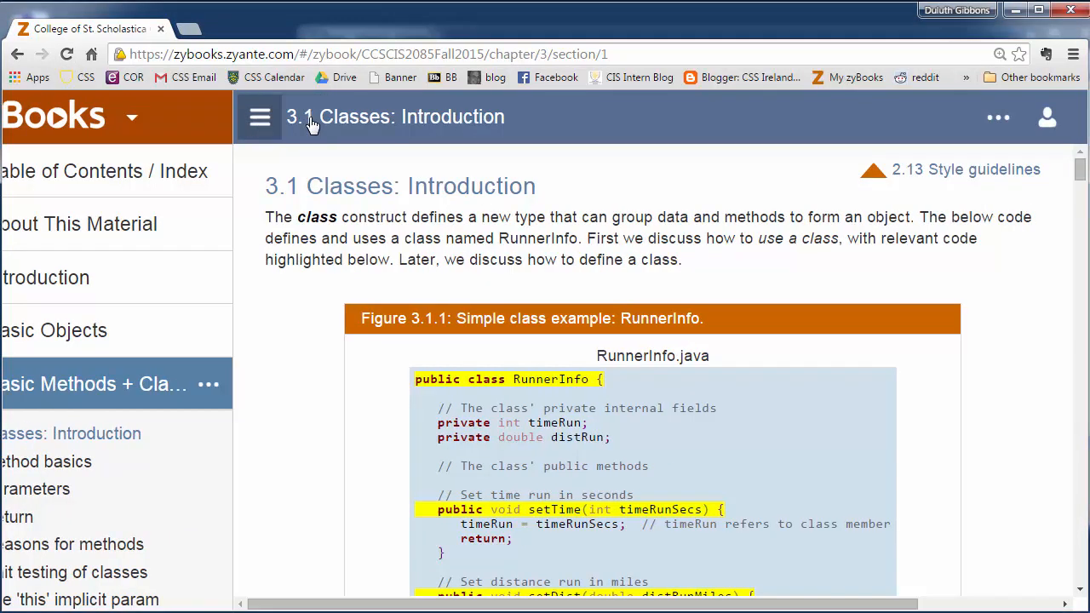
# Collapse the left table-of-contents sidebar beside the section 3.1 title.
pyautogui.click(260, 116)
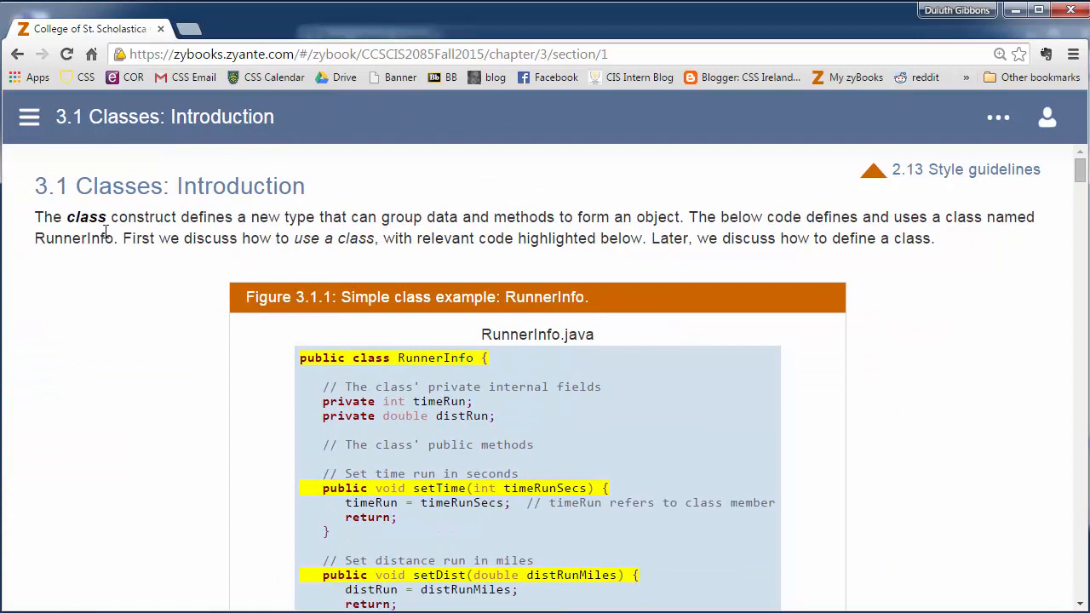
pyautogui.moveTo(417, 381)
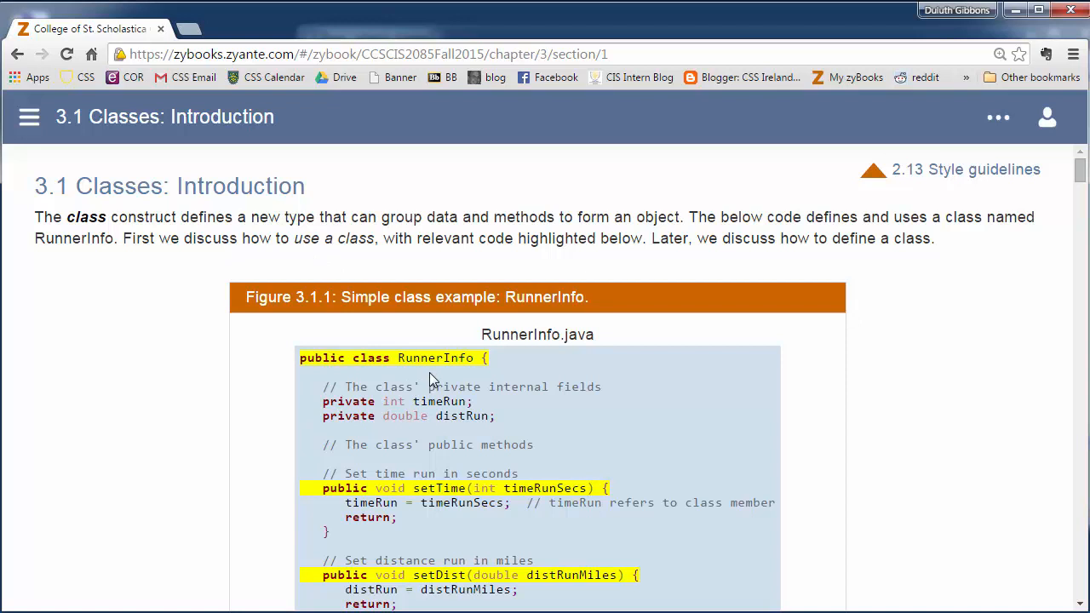
pyautogui.moveTo(451, 322)
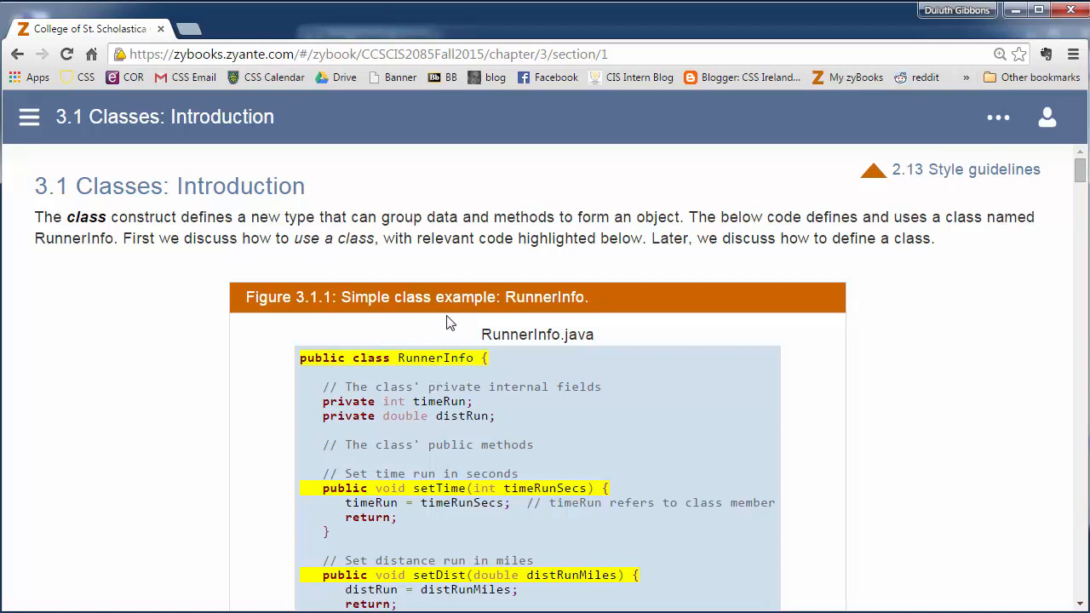
# Scroll to the full RunnerInfo.java listing and highlight the timeRun field name.
pyautogui.scroll(-3)
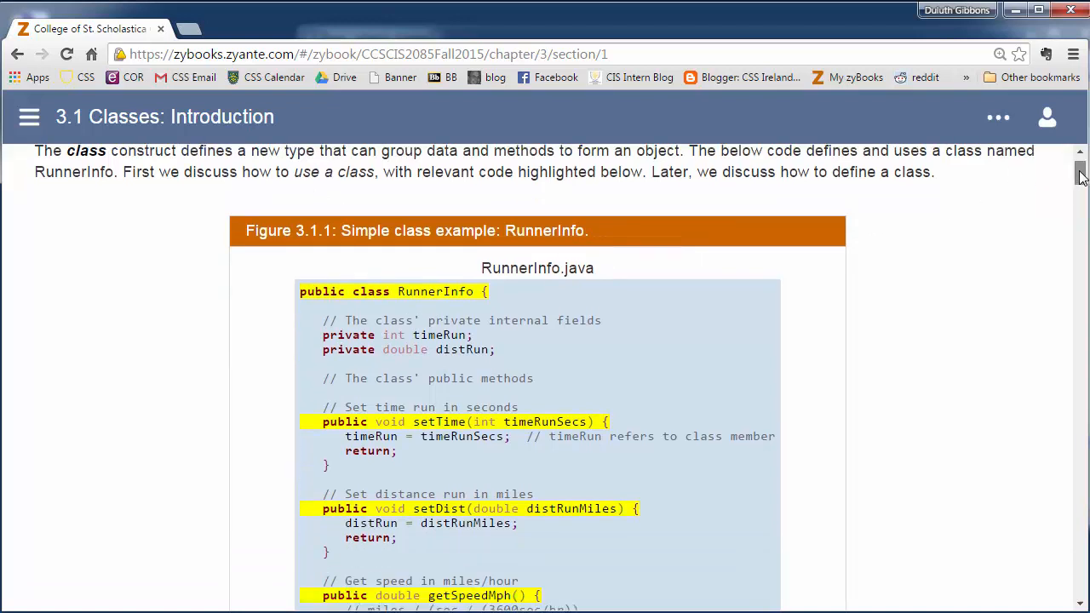
pyautogui.scroll(-3)
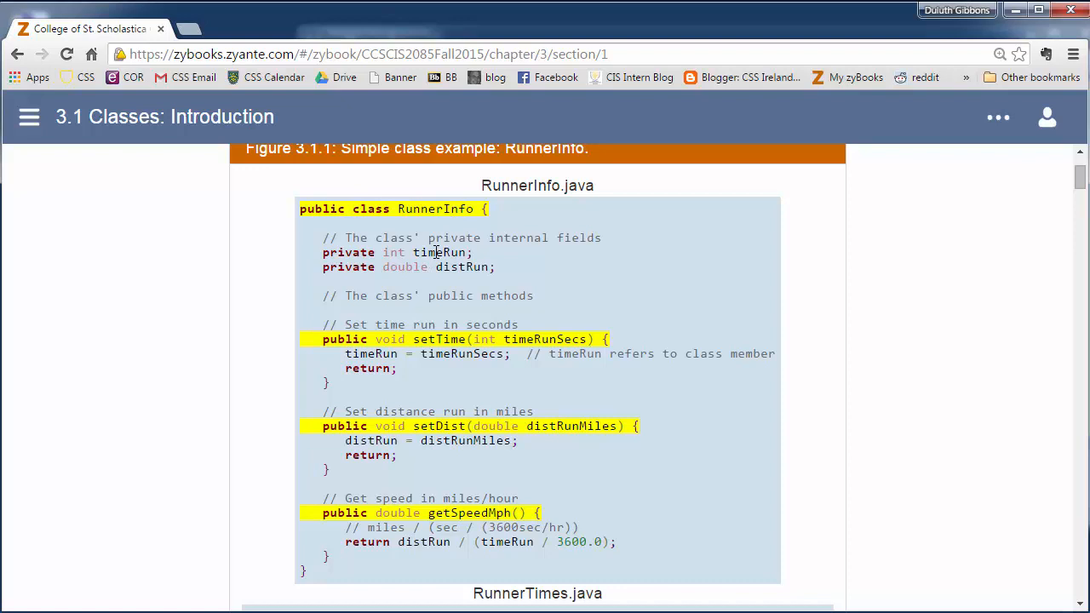
pyautogui.doubleClick(439, 253)
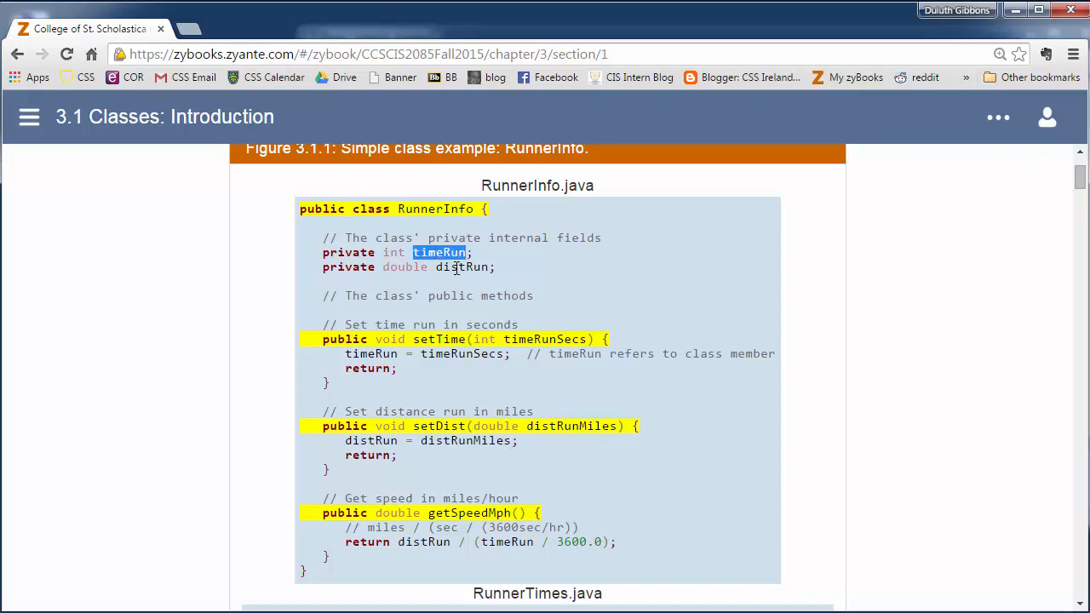
pyautogui.doubleClick(461, 267)
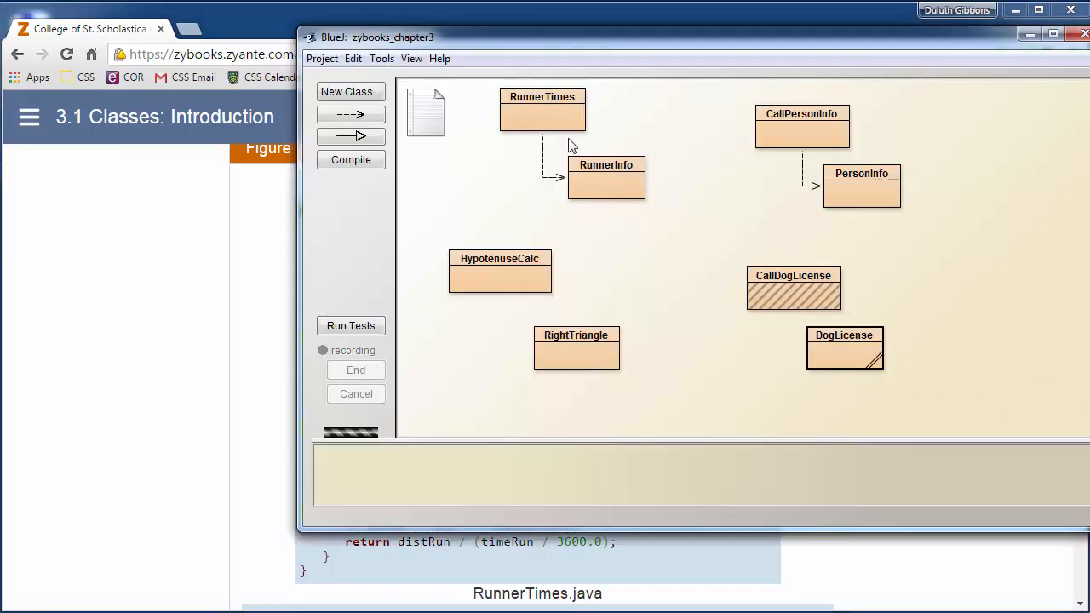
pyautogui.moveTo(600, 170)
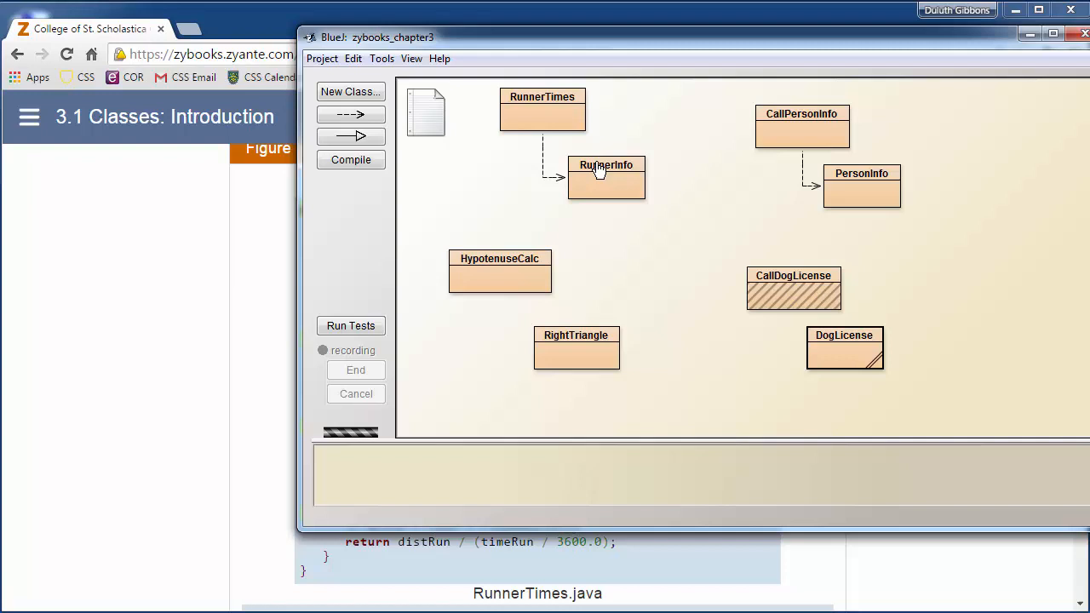
# Open RunnerInfo's source in BlueJ, highlighting the timeRun comment and constructor comment block.
pyautogui.doubleClick(605, 177)
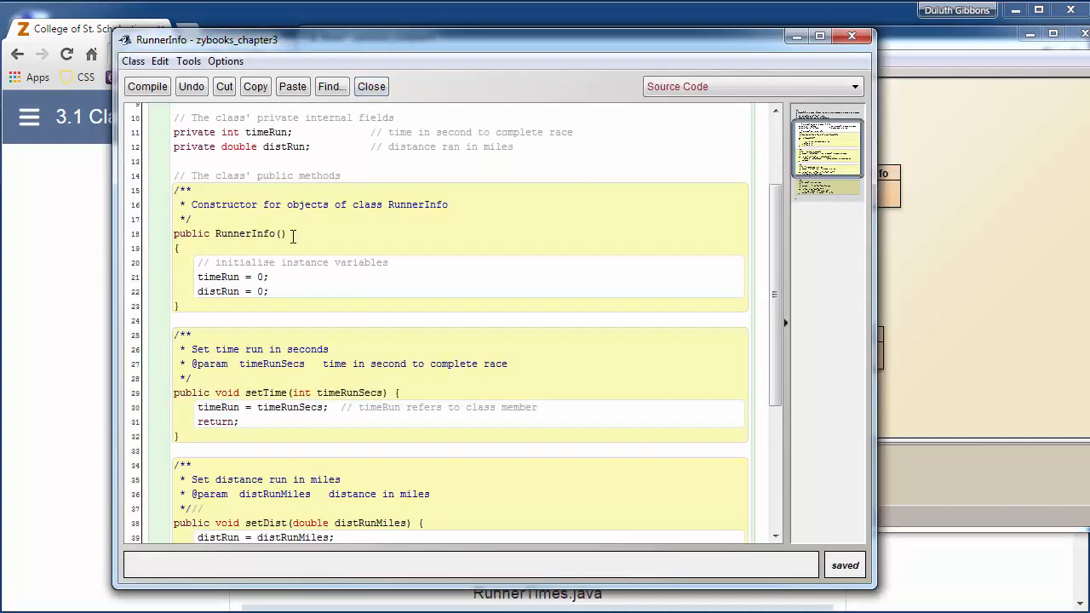
pyautogui.doubleClick(424, 132)
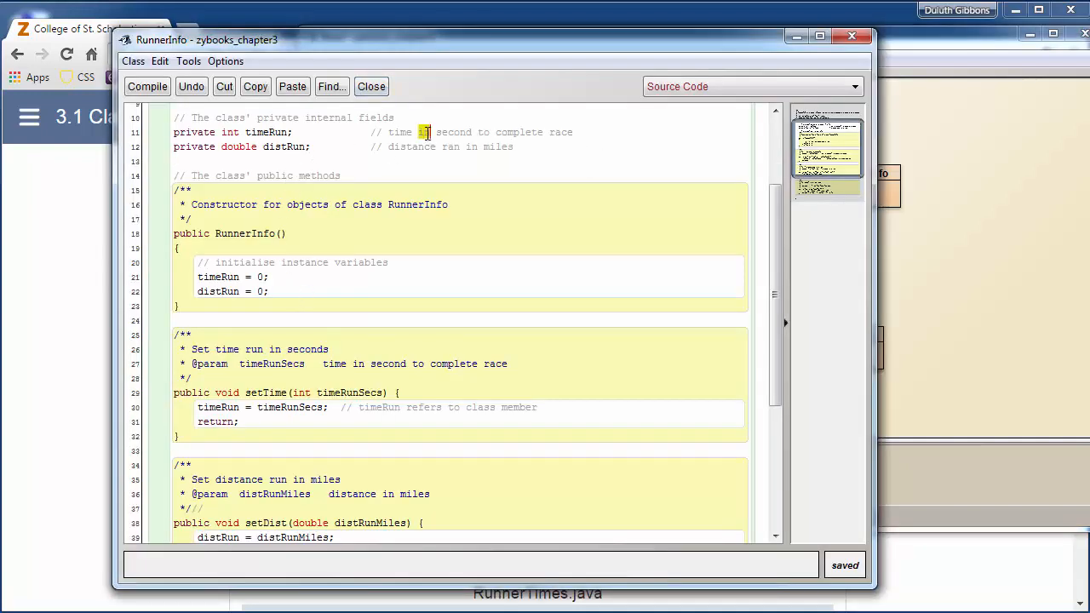
pyautogui.doubleClick(413, 146)
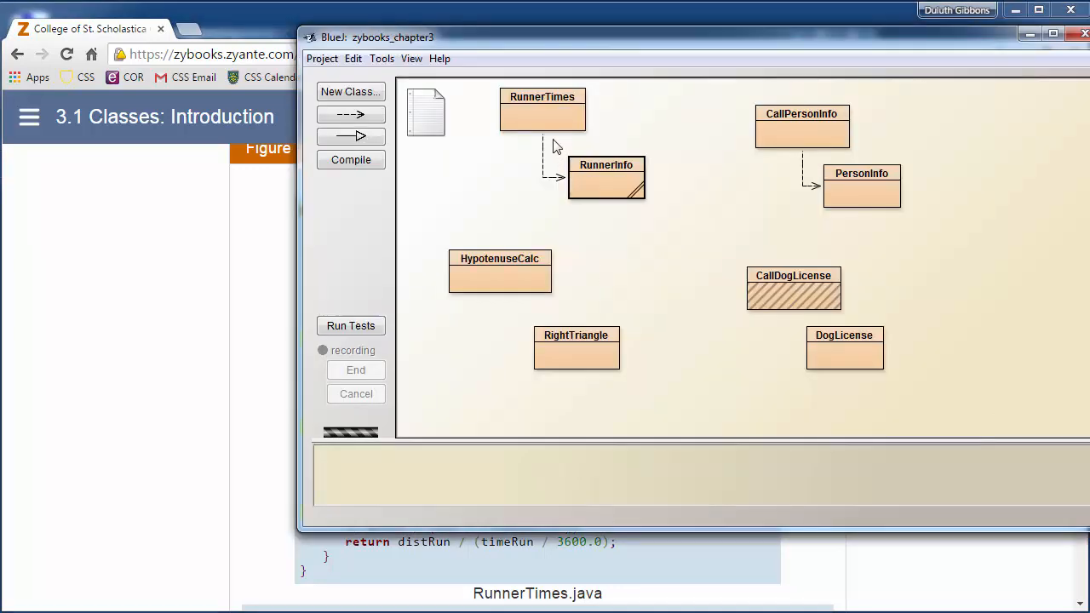
pyautogui.doubleClick(605, 179)
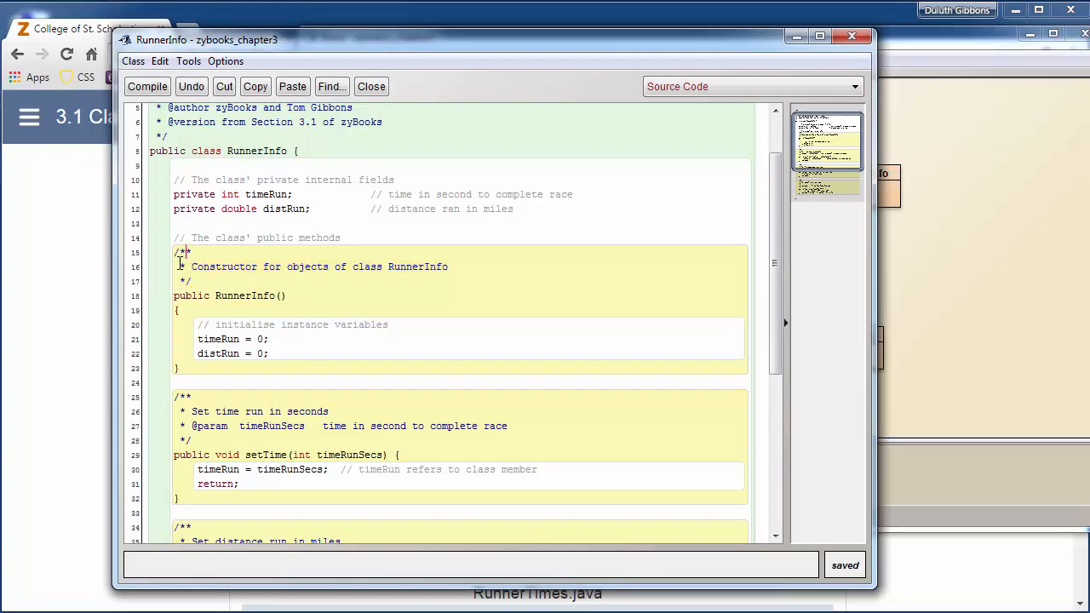
pyautogui.moveTo(175, 251); pyautogui.dragTo(447, 281)
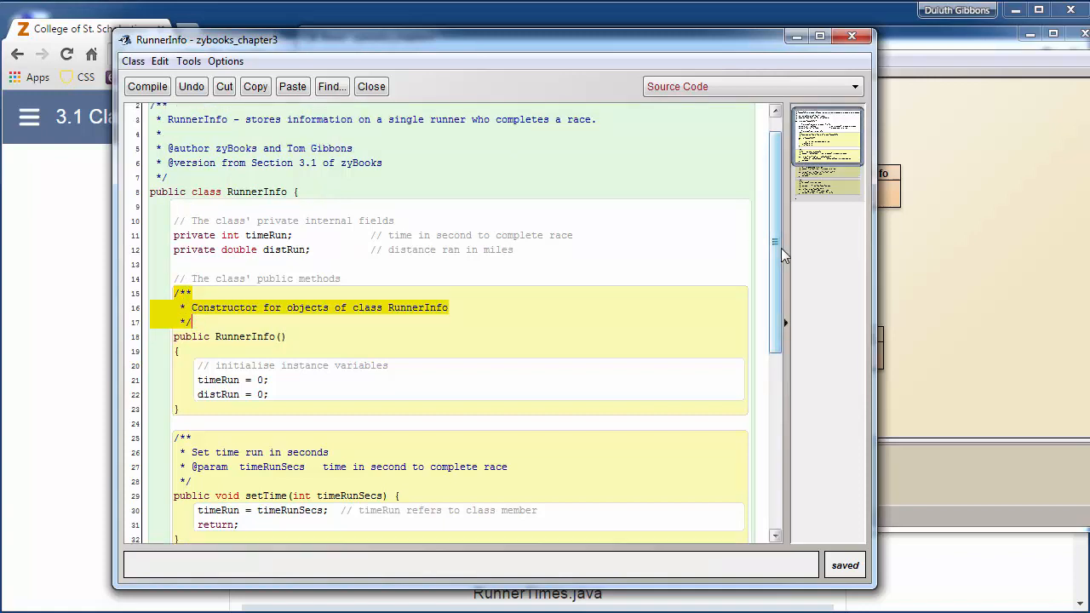
pyautogui.scroll(3)
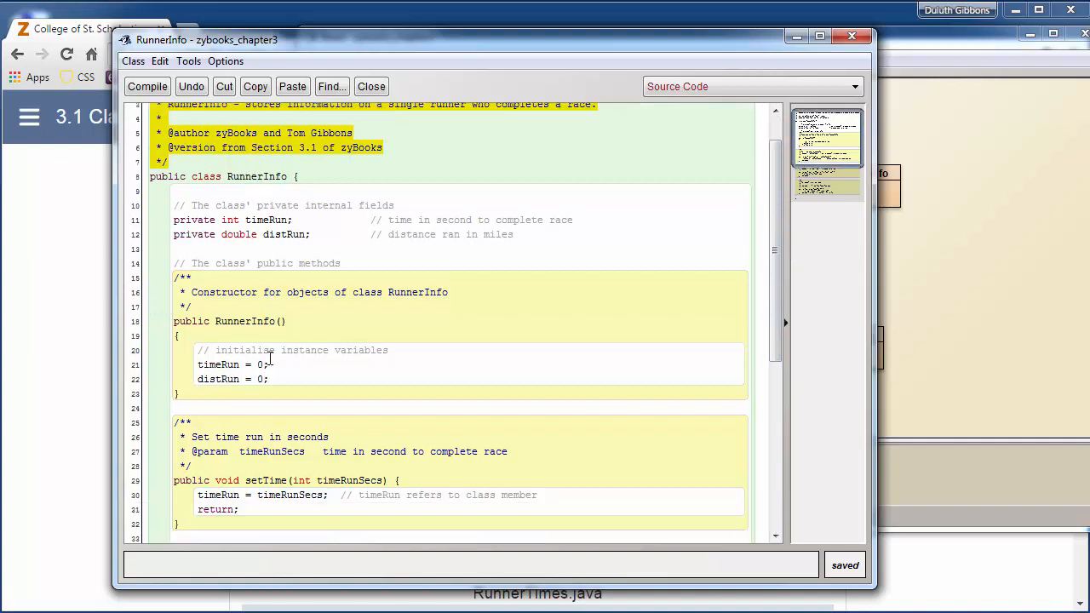
pyautogui.scroll(-3)
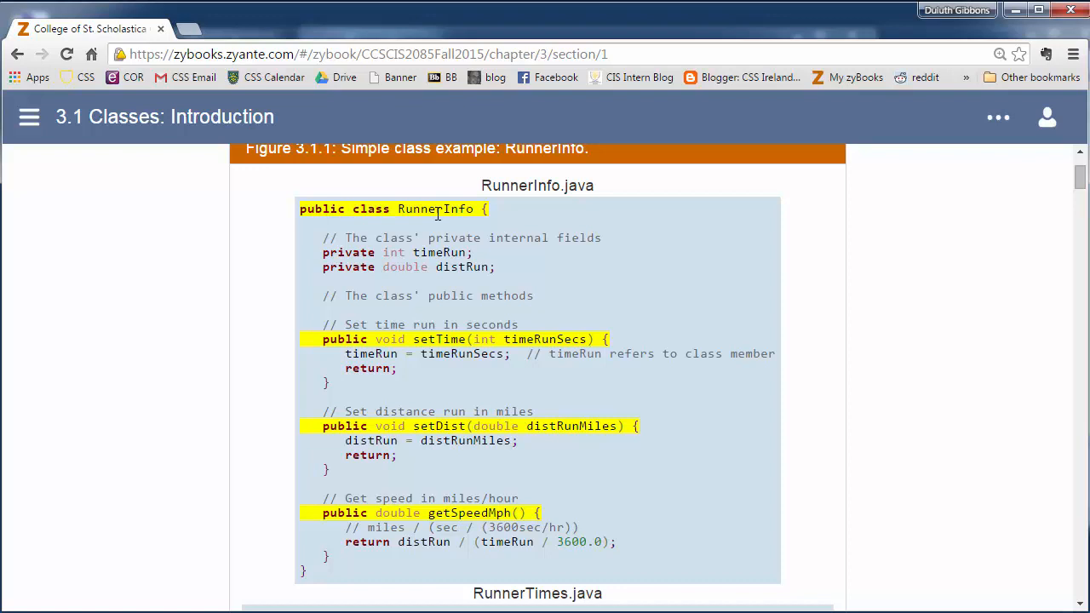
# Highlight the RunnerInfo class name, private on distRun, and public on setTime.
pyautogui.doubleClick(434, 208)
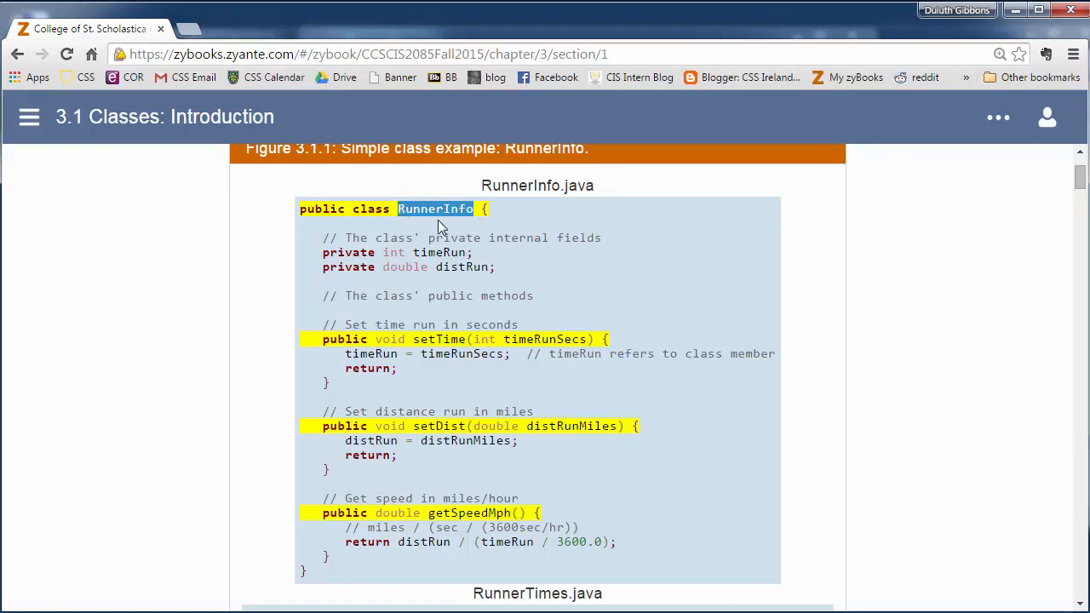
pyautogui.moveTo(430, 239)
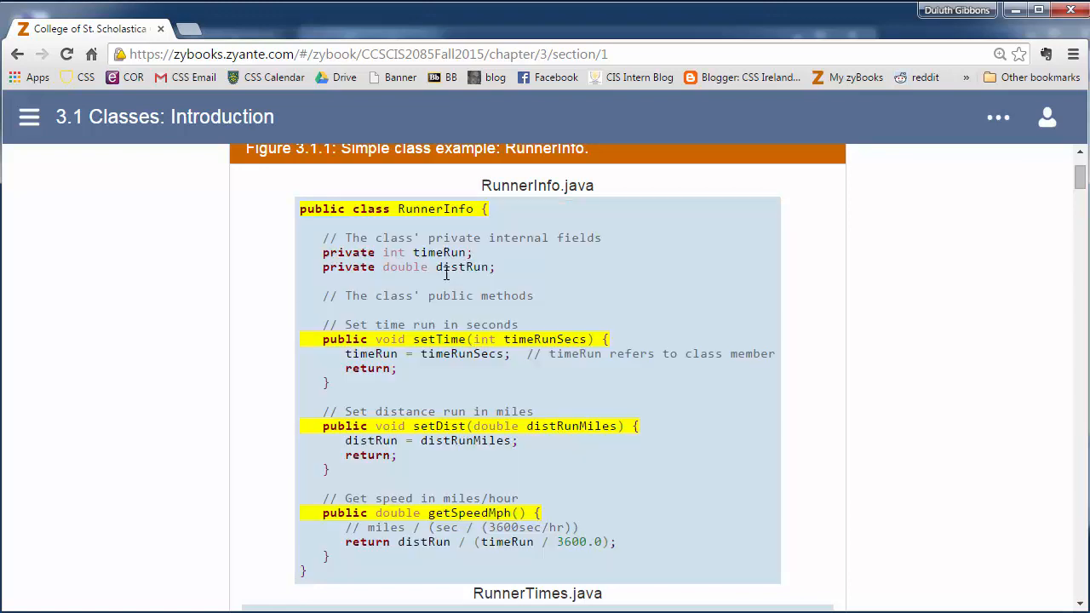
pyautogui.moveTo(299, 208); pyautogui.dragTo(494, 266)
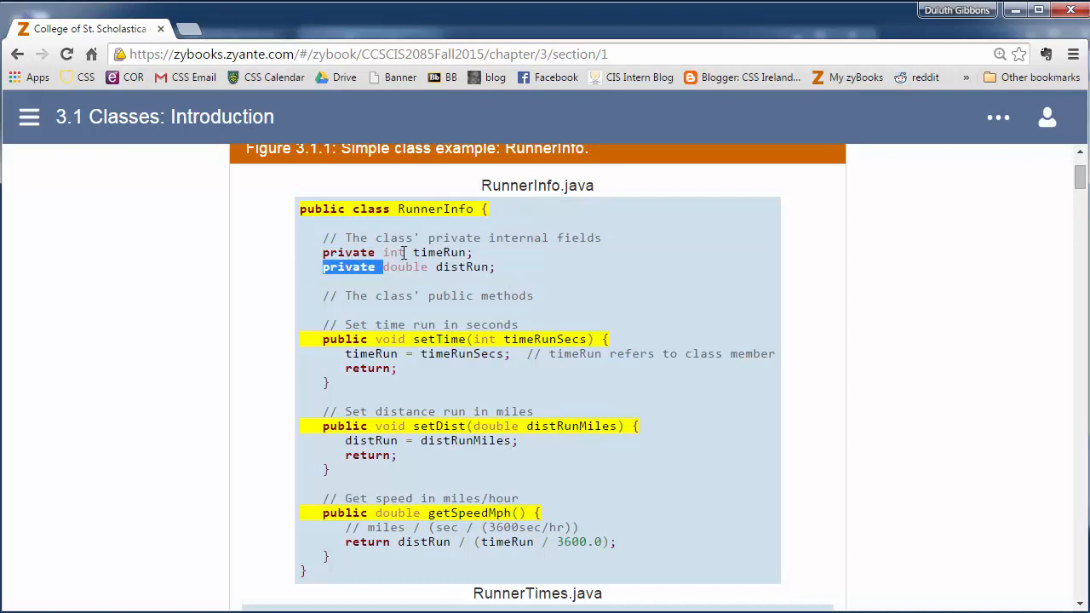
pyautogui.moveTo(311, 515)
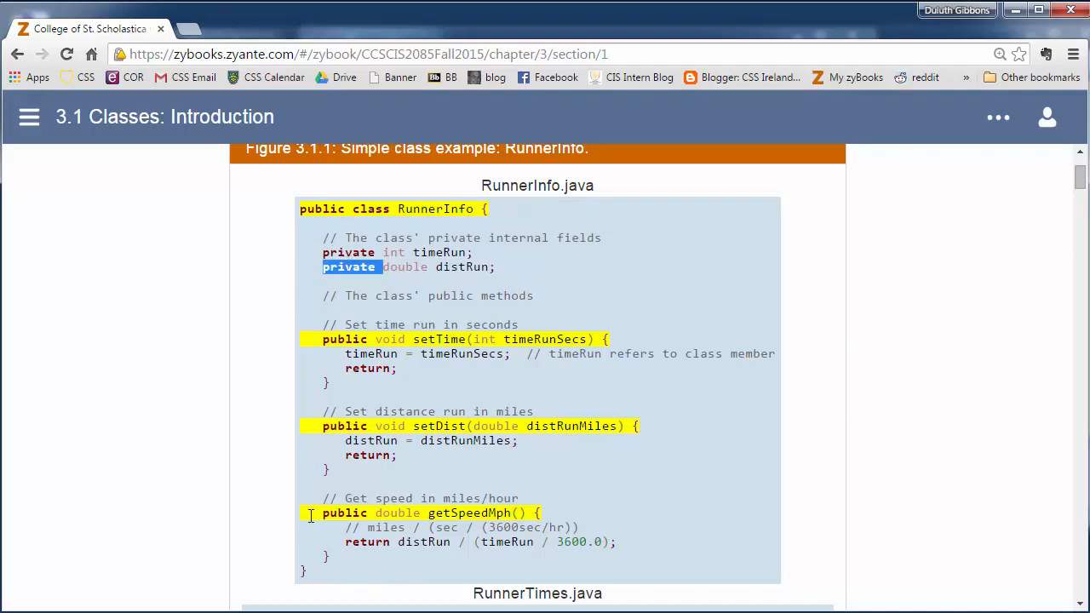
pyautogui.moveTo(432, 322)
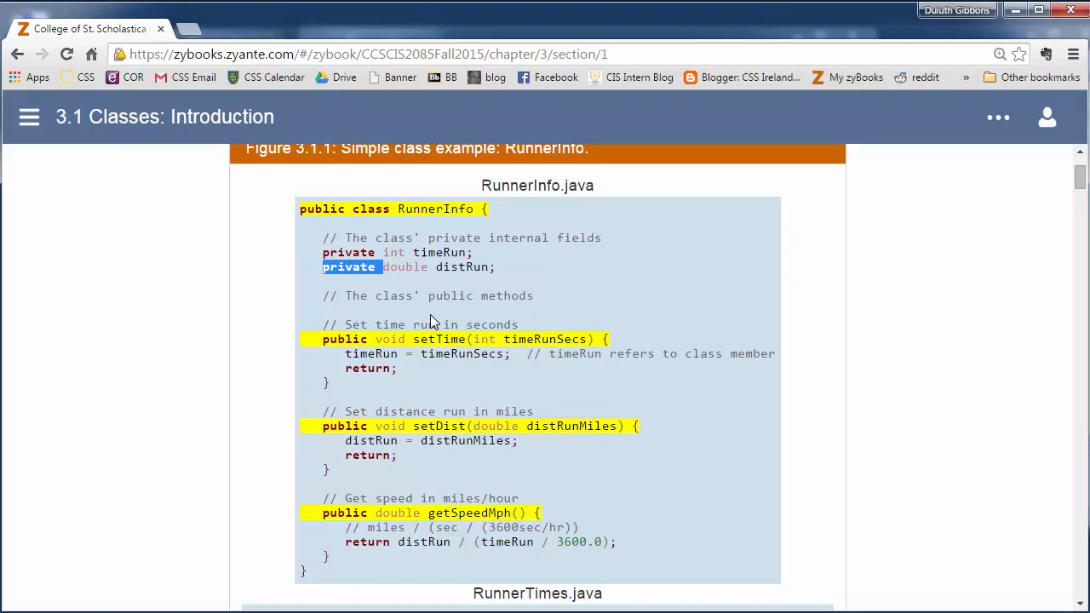
pyautogui.moveTo(406, 512)
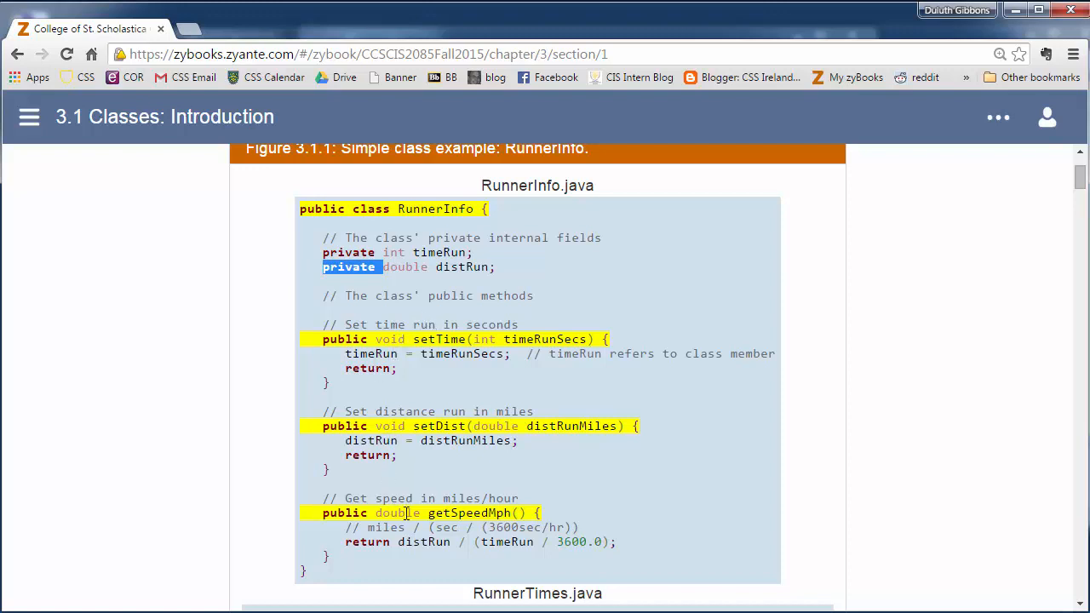
pyautogui.moveTo(434, 401)
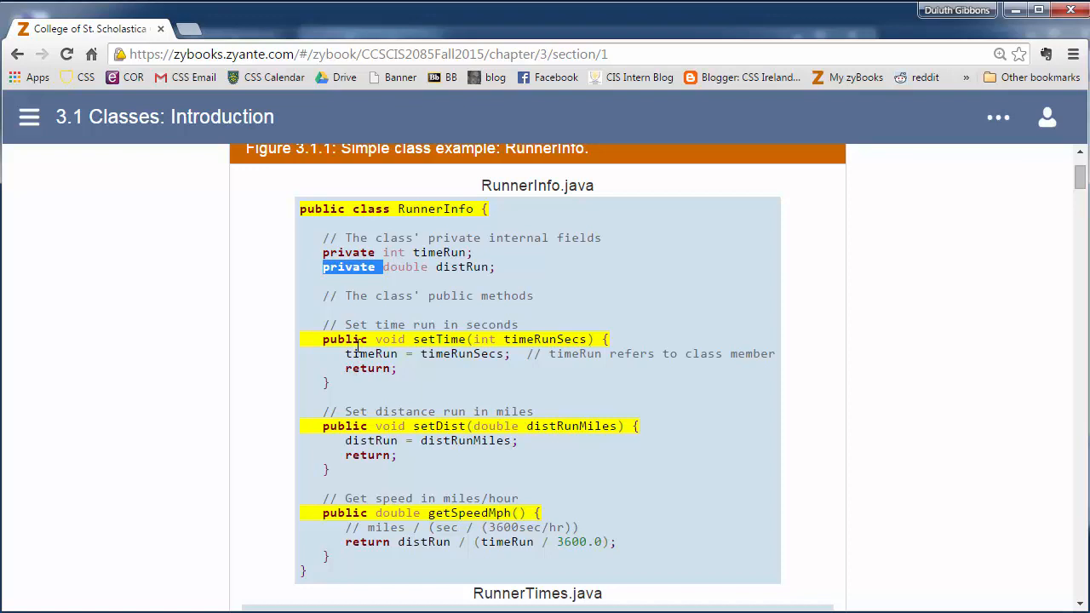
pyautogui.moveTo(358, 338)
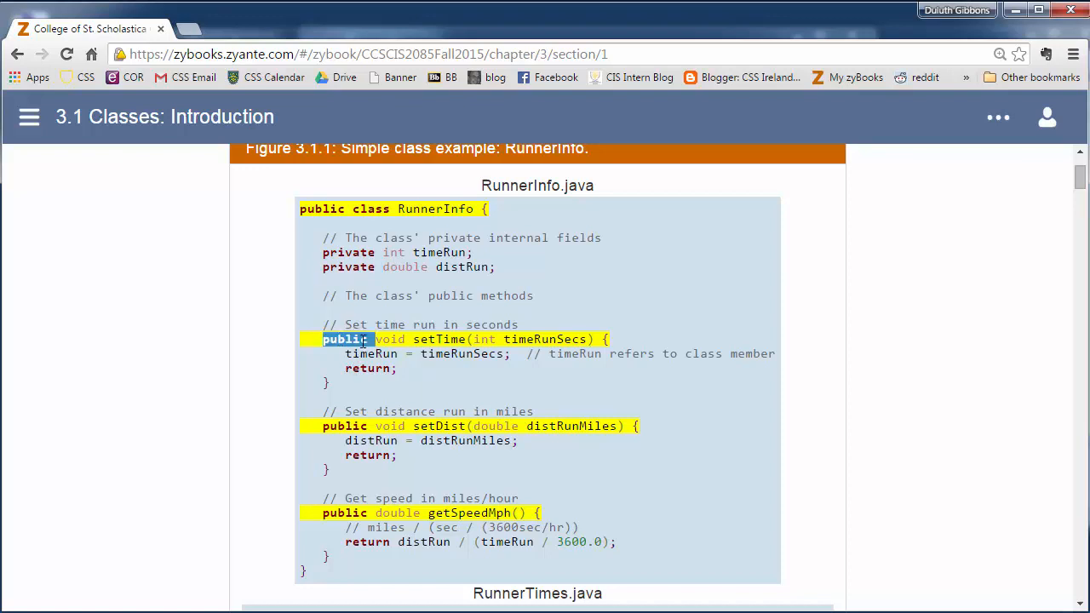
pyautogui.doubleClick(389, 339)
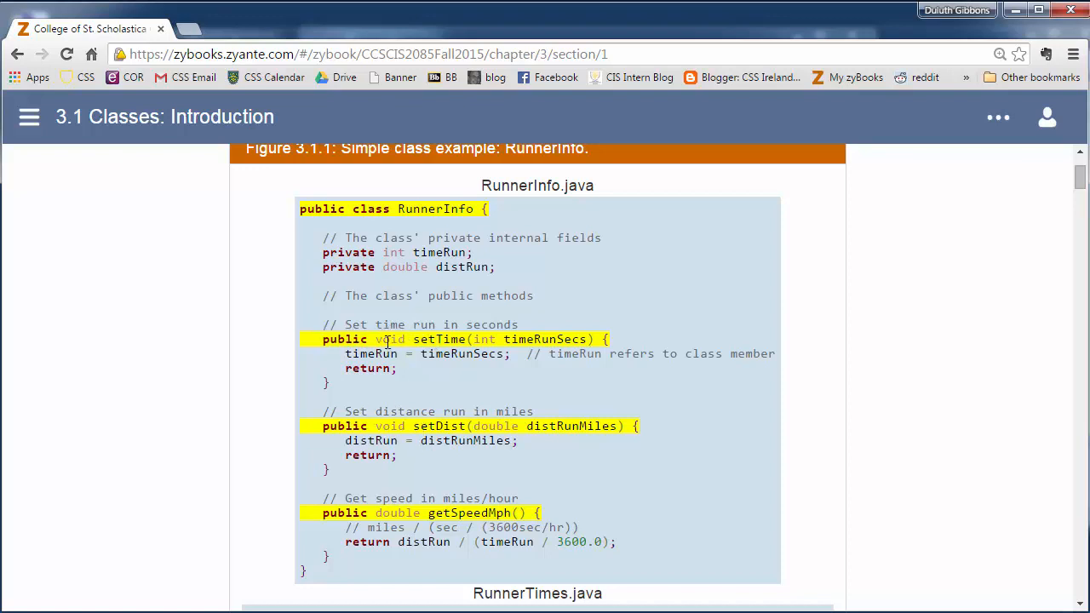
pyautogui.doubleClick(389, 339)
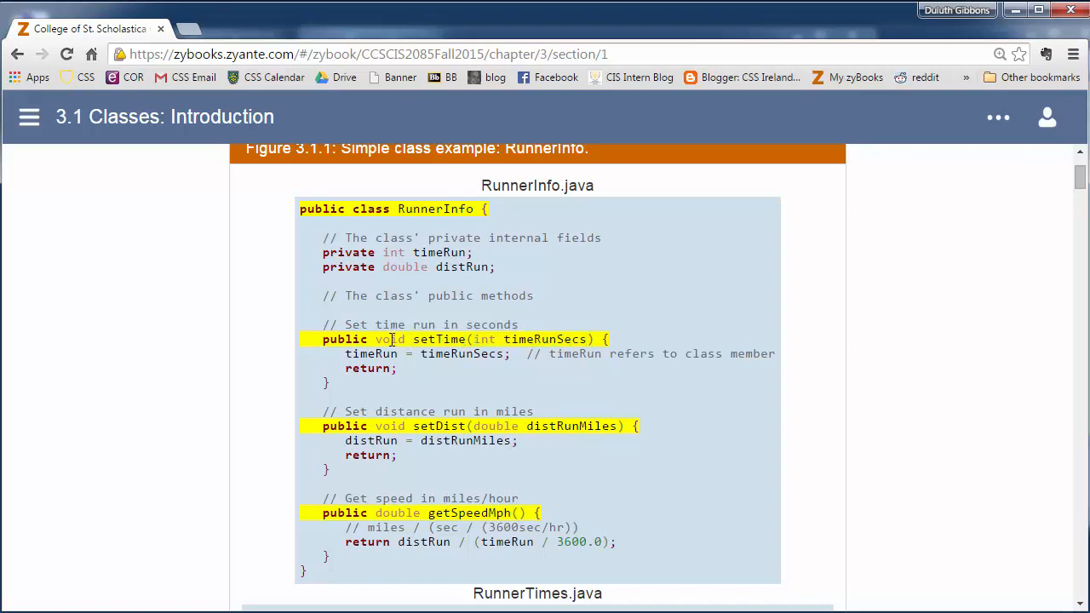
pyautogui.doubleClick(389, 339)
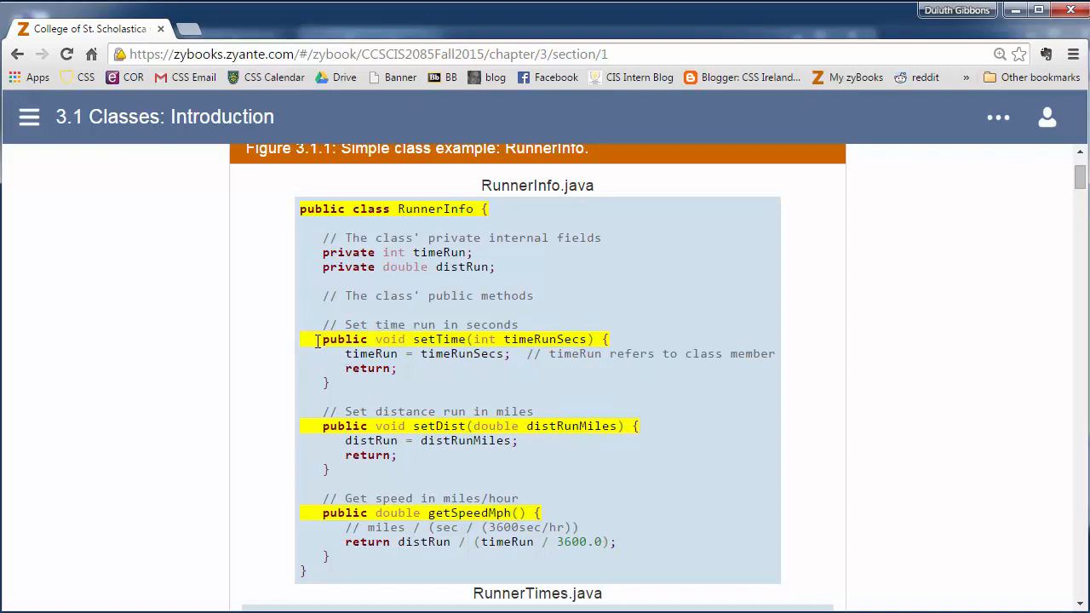
pyautogui.doubleClick(345, 338)
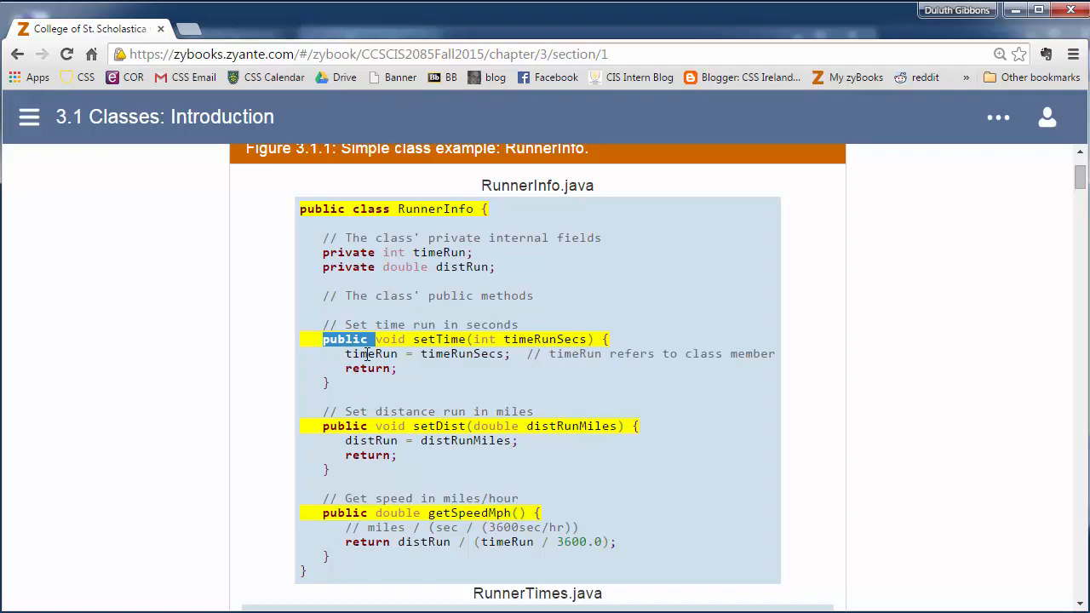
pyautogui.moveTo(349, 319)
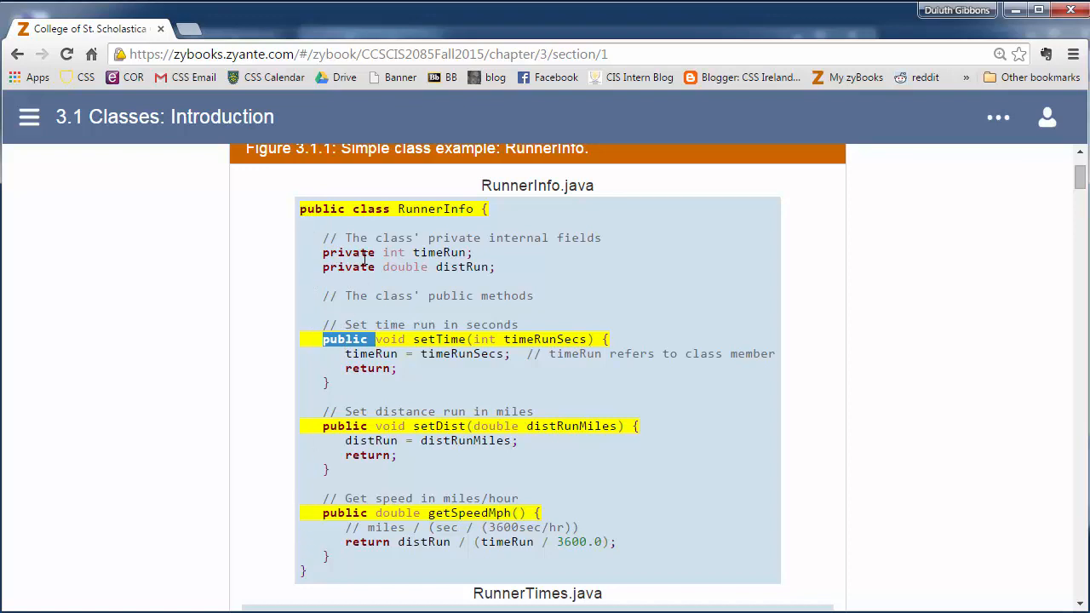
# In RunnerTimes.java, highlight runner1's RunnerInfo type, the equals sign and new RunnerInfo().
pyautogui.scroll(-3)
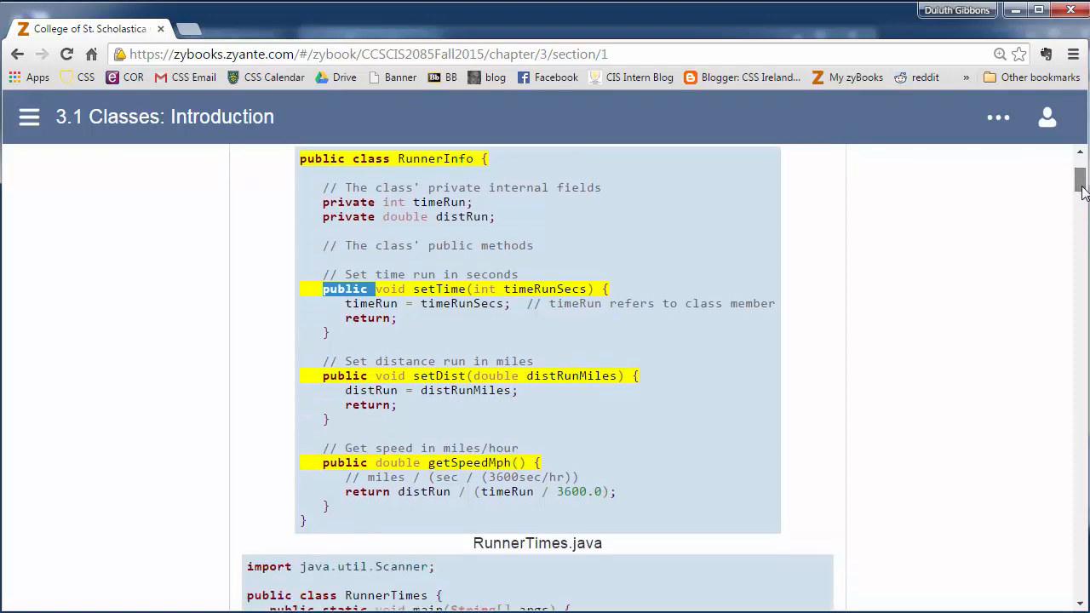
pyautogui.scroll(-3)
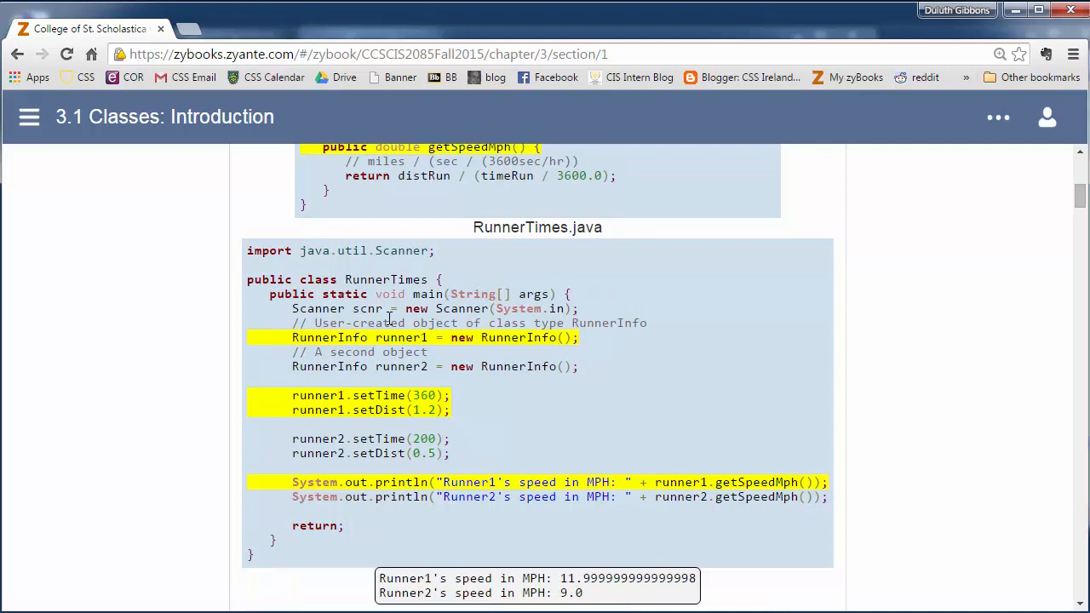
pyautogui.moveTo(404, 200)
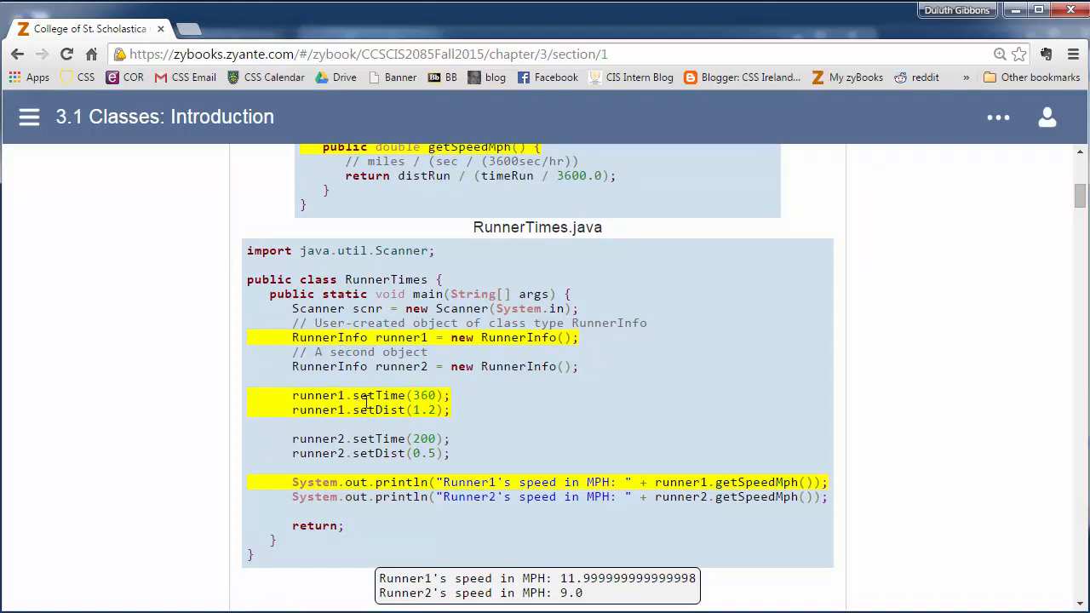
pyautogui.moveTo(451, 273)
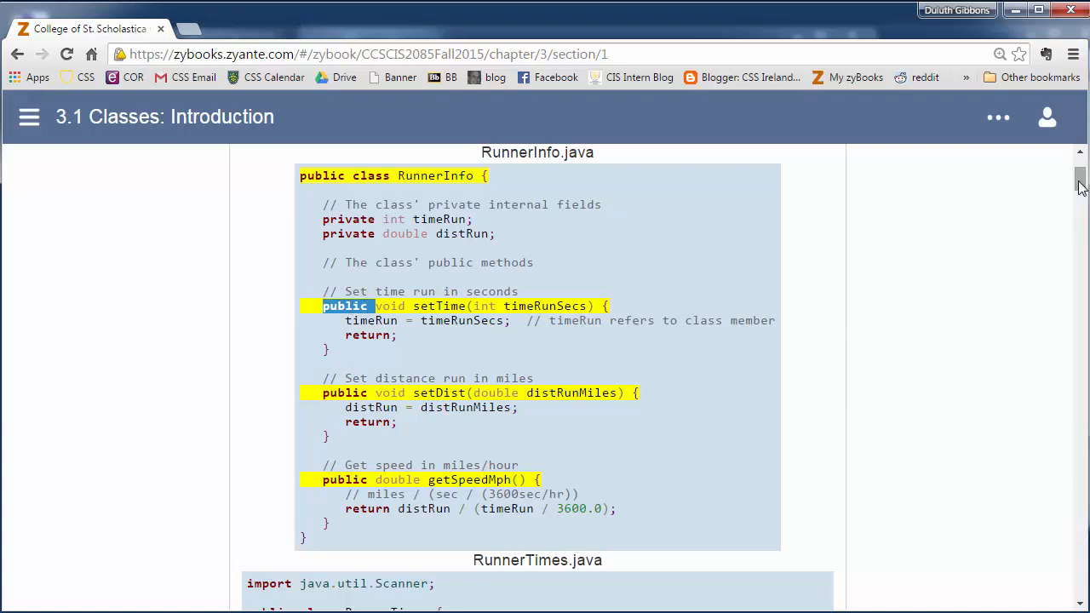
pyautogui.scroll(-3)
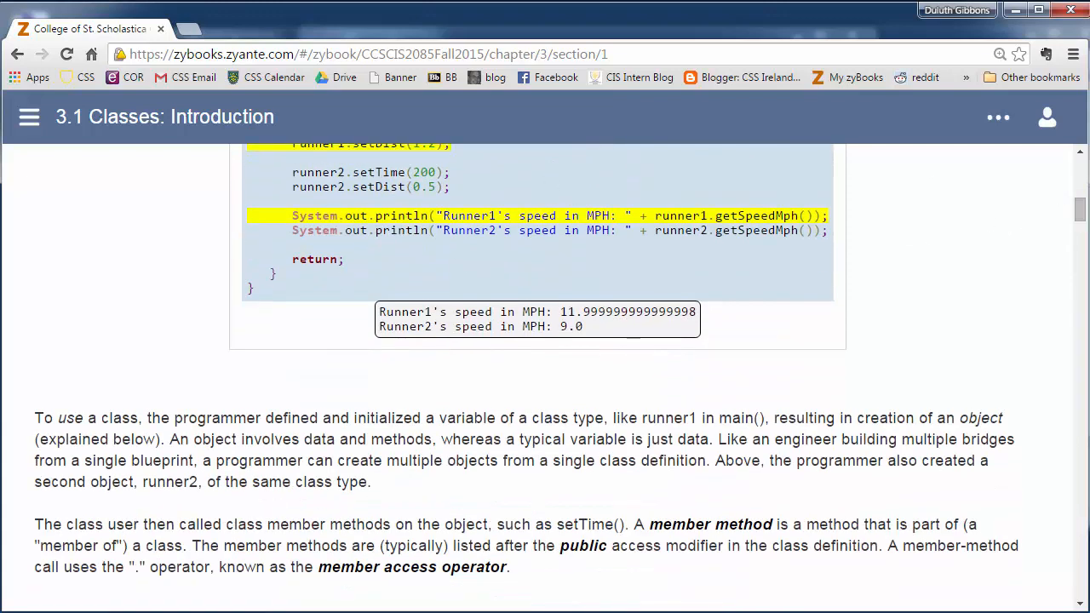
pyautogui.scroll(3)
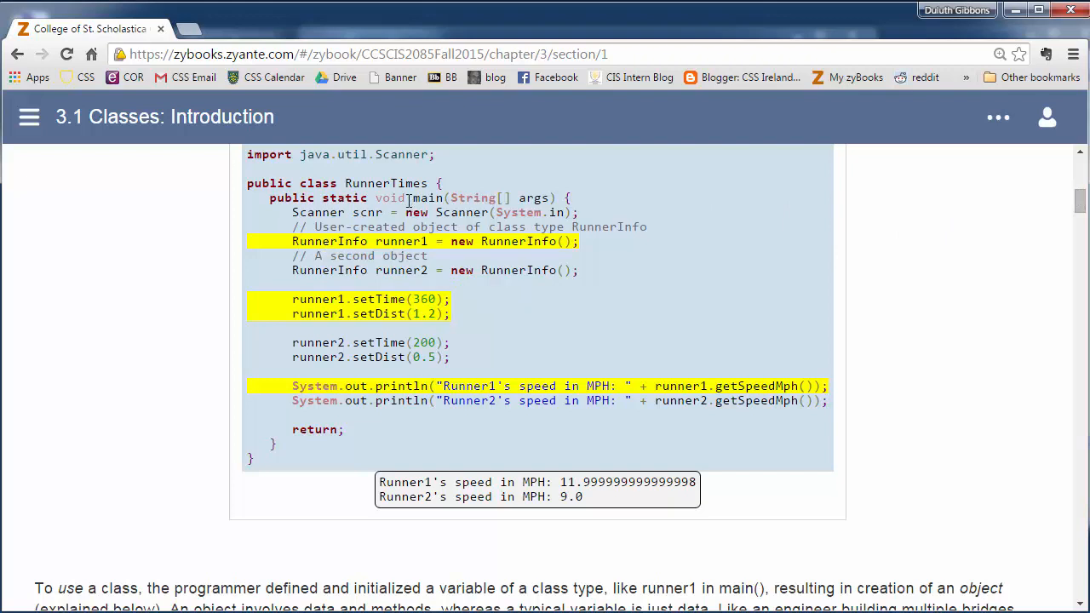
pyautogui.moveTo(1064, 168)
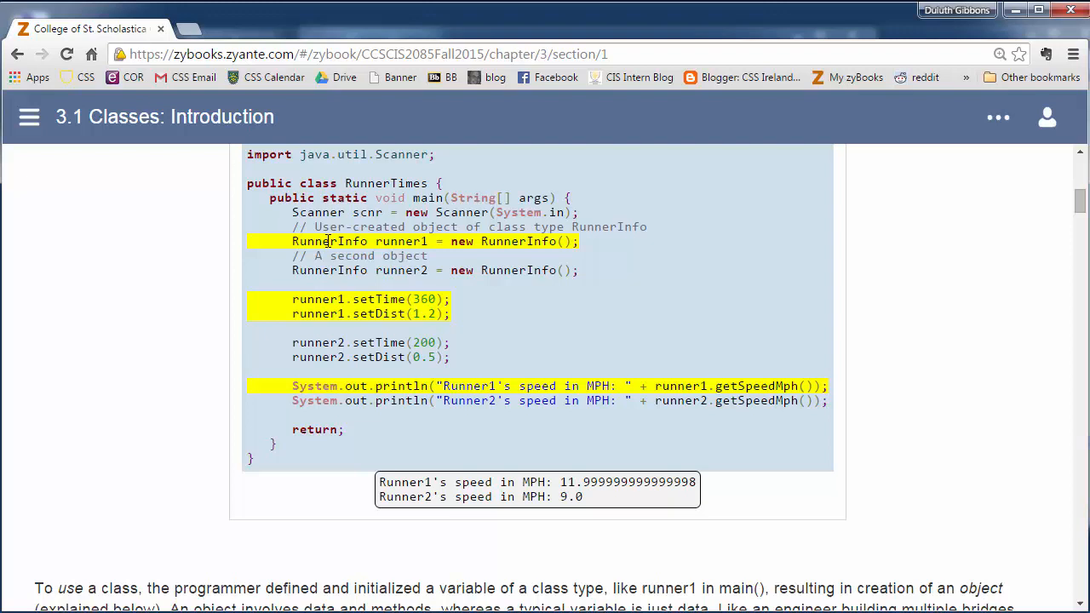
pyautogui.doubleClick(330, 241)
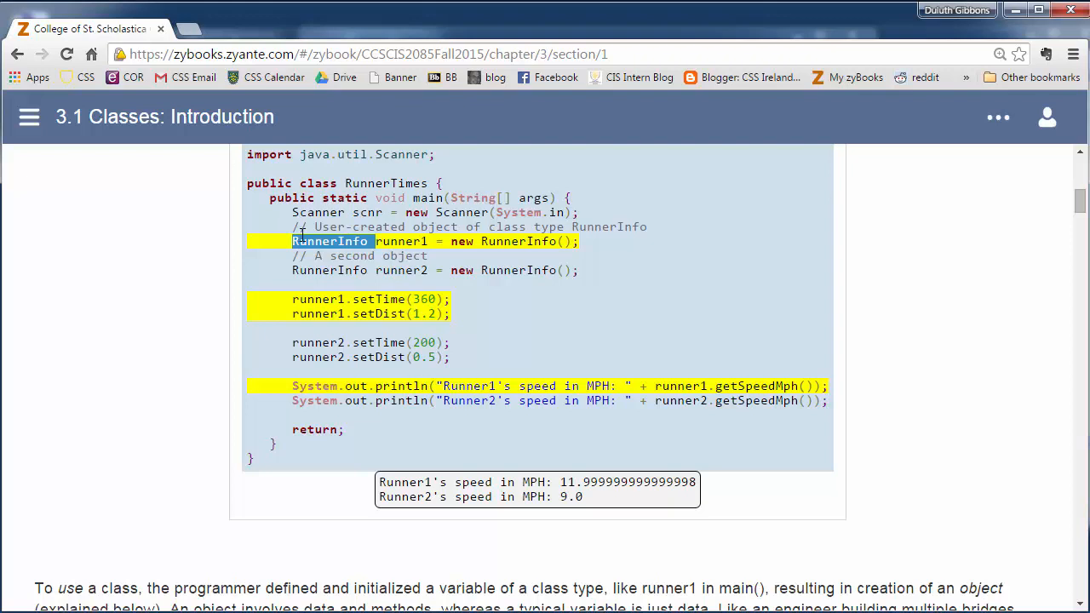
pyautogui.doubleClick(401, 241)
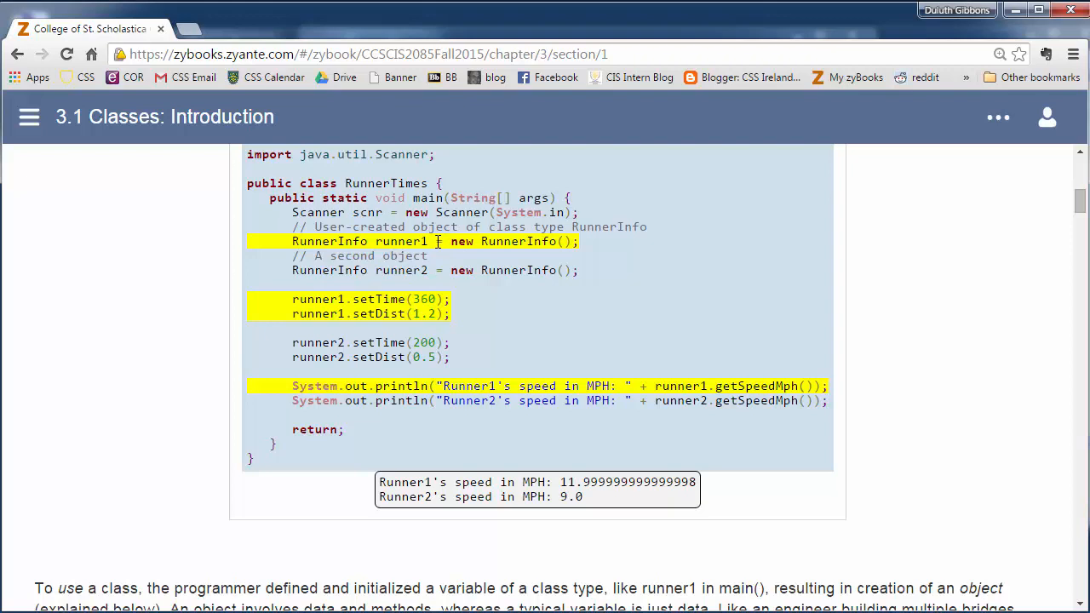
pyautogui.moveTo(437, 241); pyautogui.dragTo(578, 240)
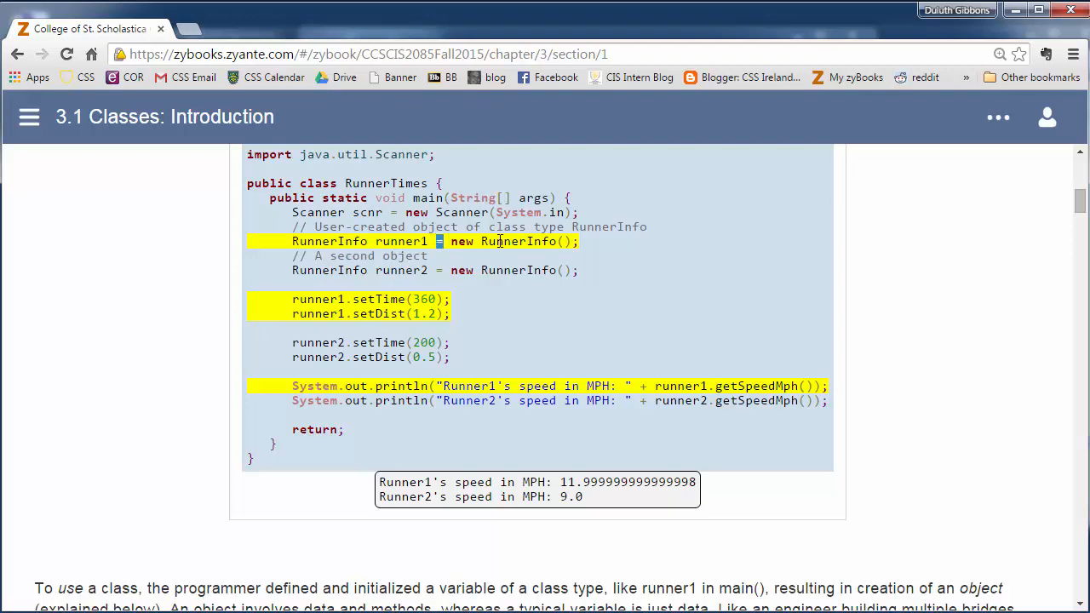
pyautogui.moveTo(435, 241); pyautogui.dragTo(577, 241)
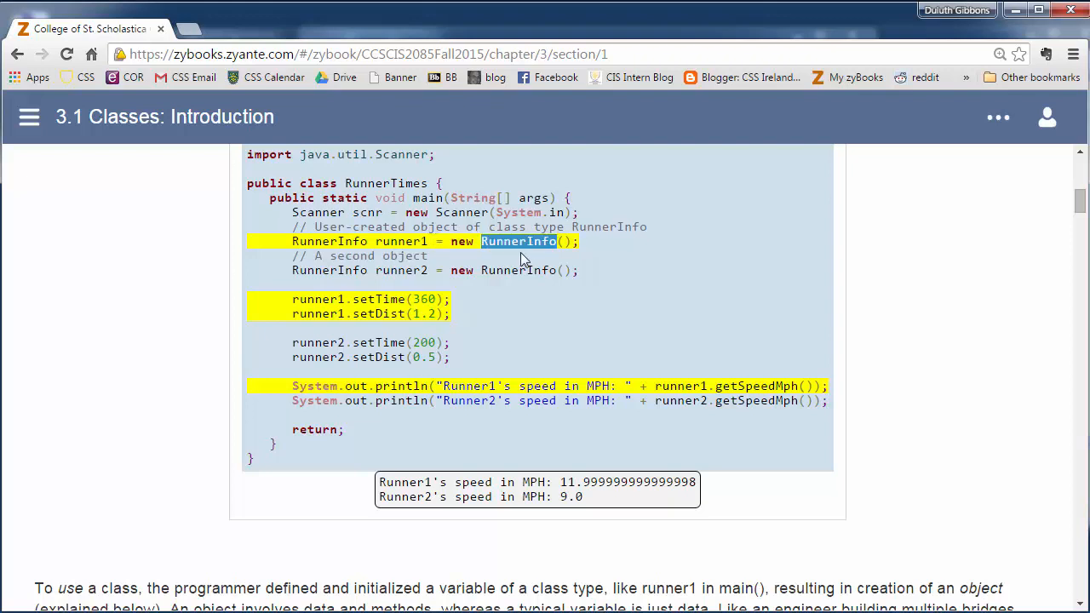
pyautogui.moveTo(590, 249)
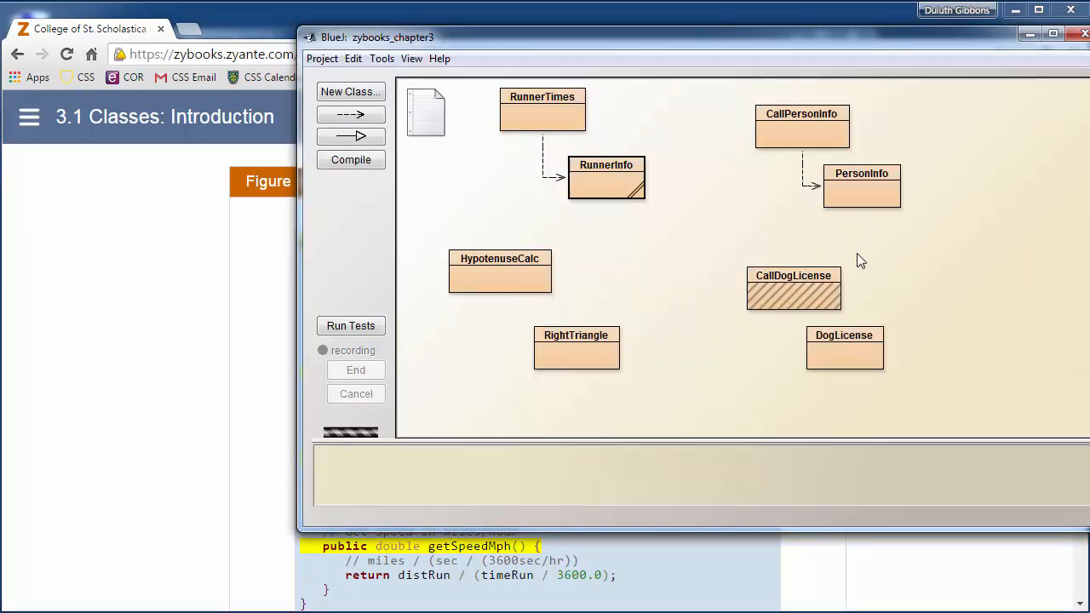
# Double-click the RunnerInfo class in BlueJ's chapter 3 diagram before returning to zyBooks.
pyautogui.doubleClick(605, 179)
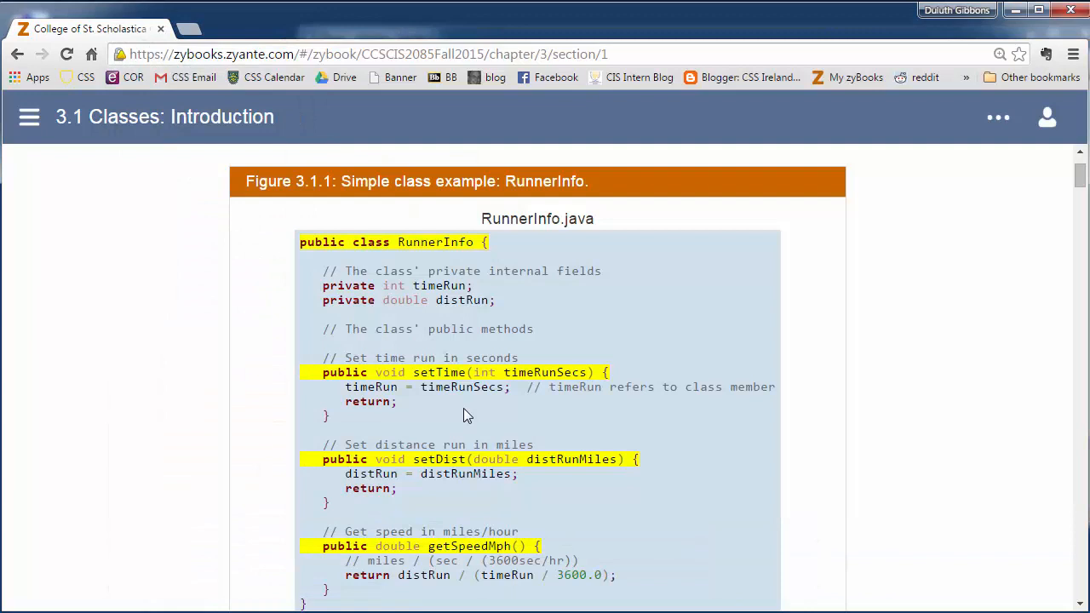
# Scroll through RunnerInfo.java, highlighting setDist's return statement and getSpeedMph's double return type.
pyautogui.scroll(-3)
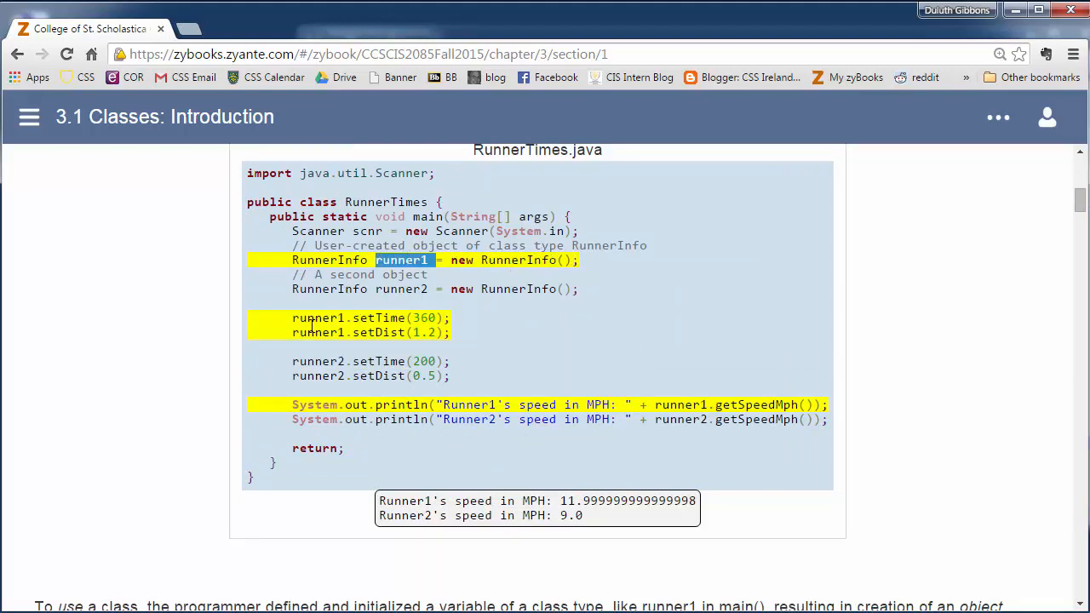
pyautogui.moveTo(1006, 199)
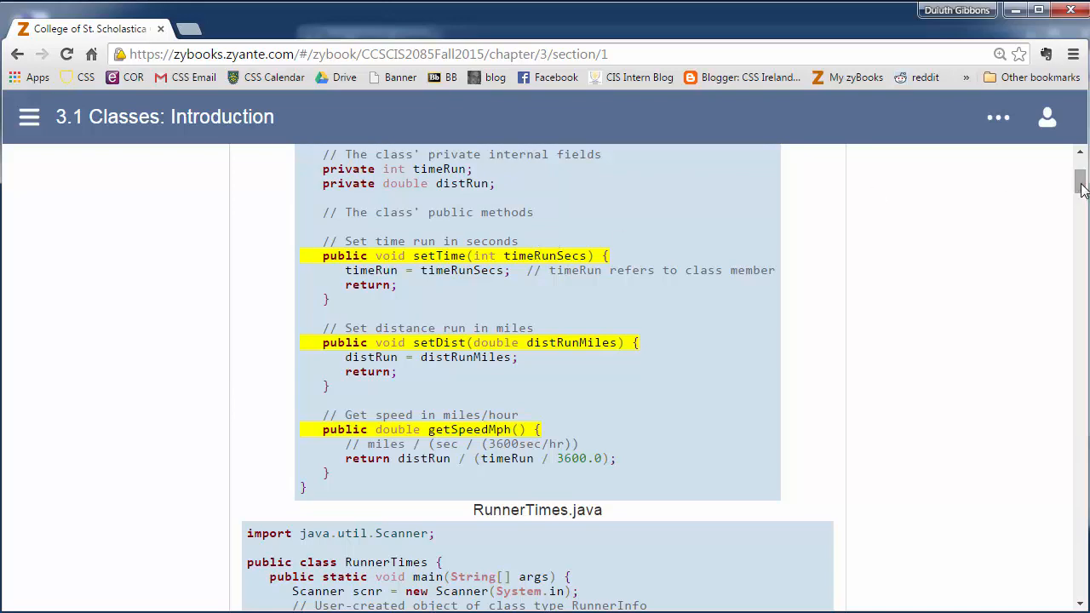
pyautogui.scroll(-3)
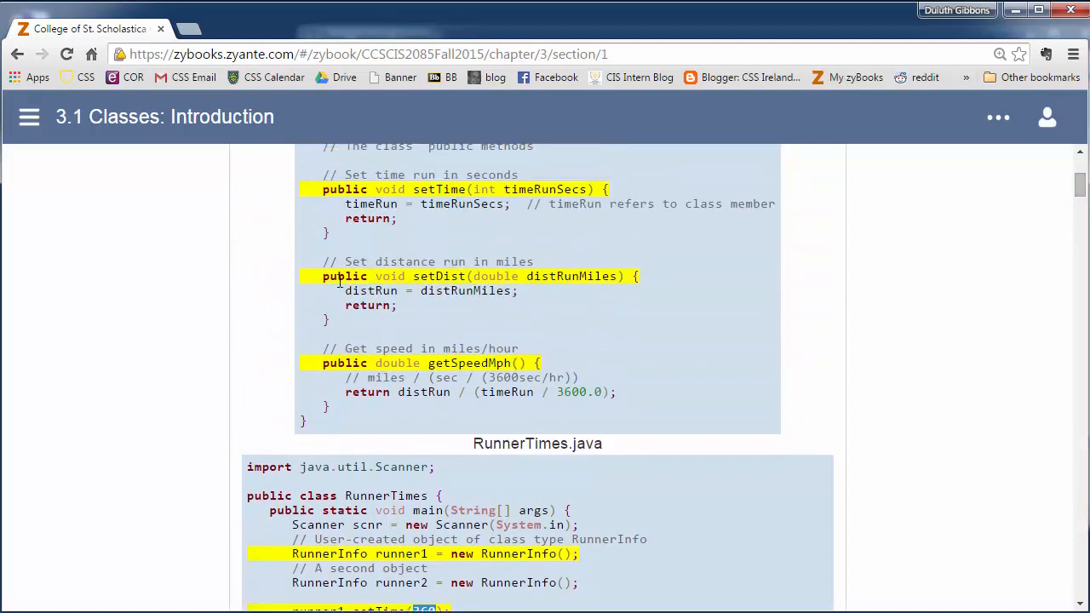
pyautogui.doubleClick(390, 275)
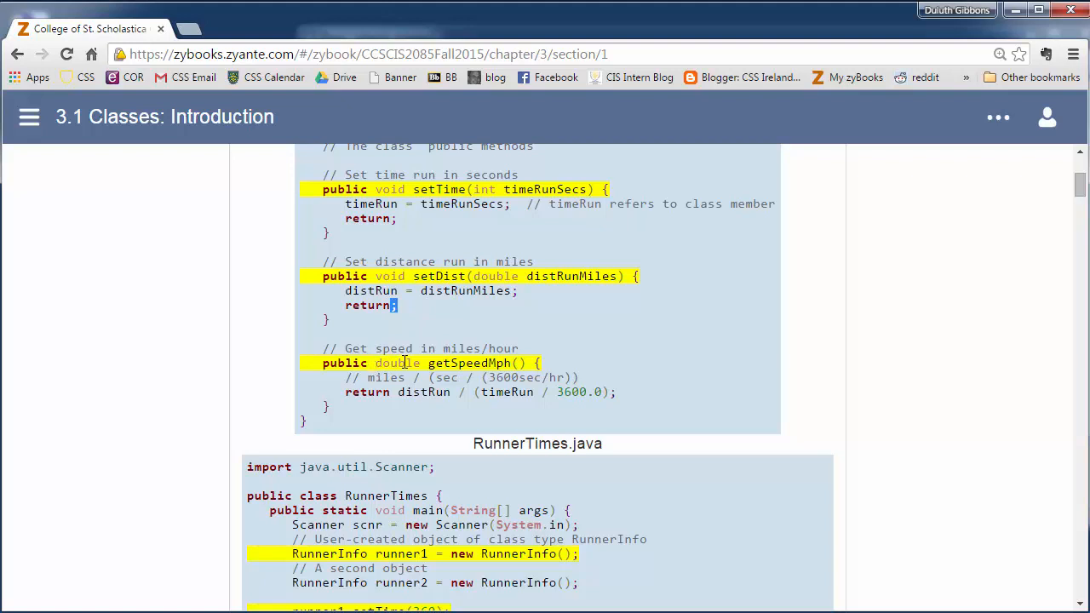
pyautogui.doubleClick(397, 362)
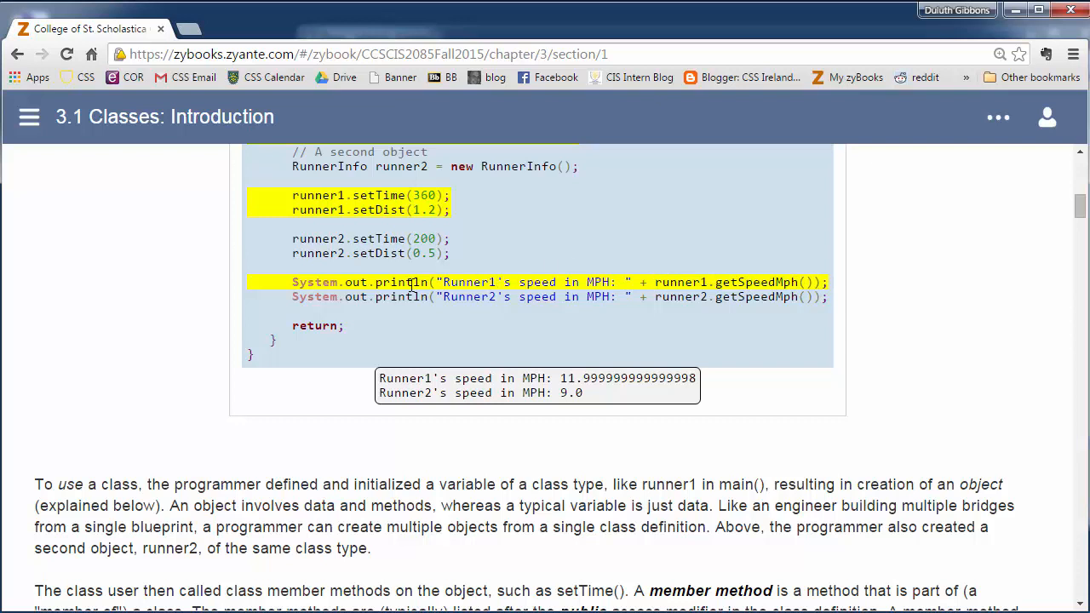
pyautogui.moveTo(715, 264)
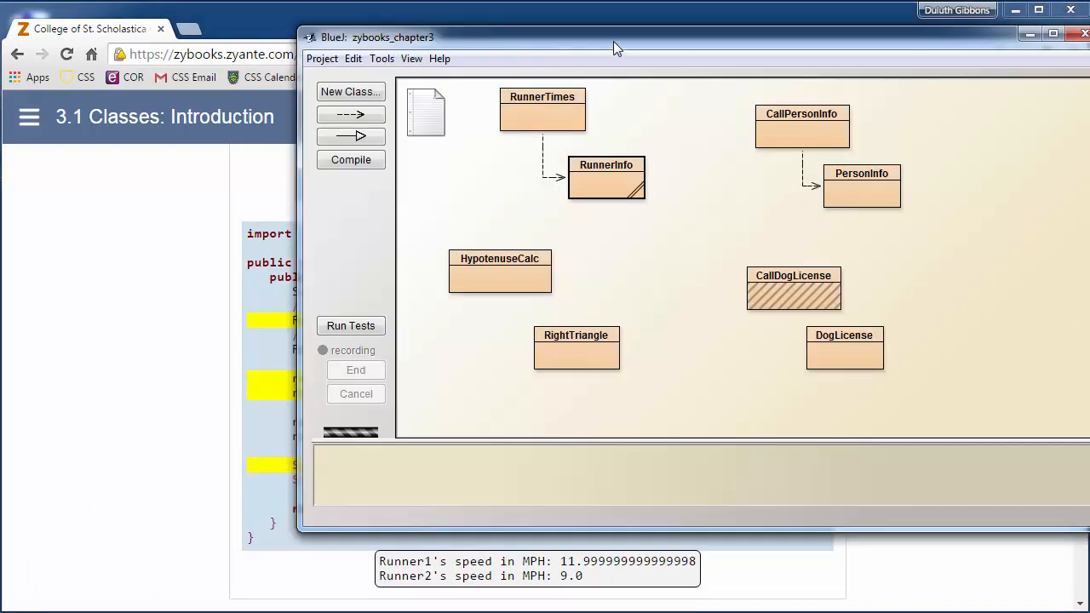
# Create runner1 from RunnerInfo's new RunnerInfo() constructor on the BlueJ object bench.
pyautogui.moveTo(617, 46); pyautogui.dragTo(613, 44)
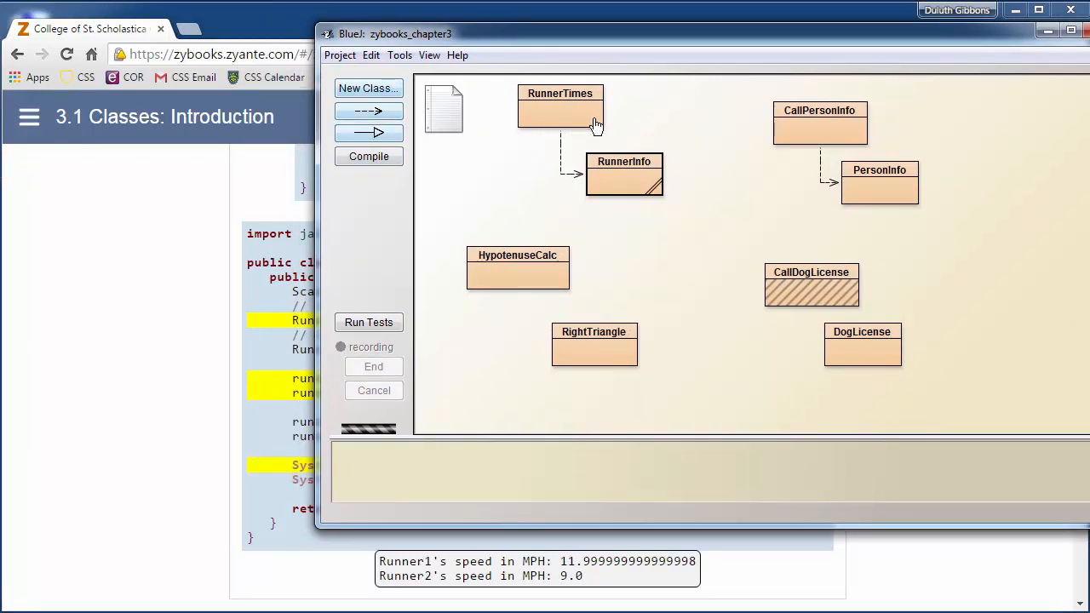
pyautogui.rightClick(624, 170)
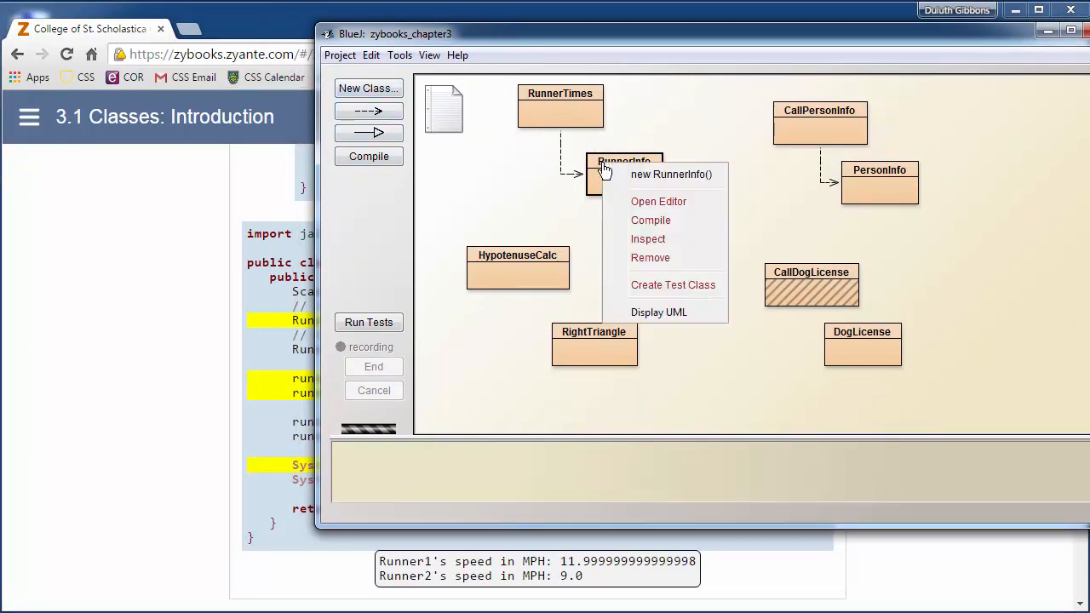
pyautogui.moveTo(672, 174)
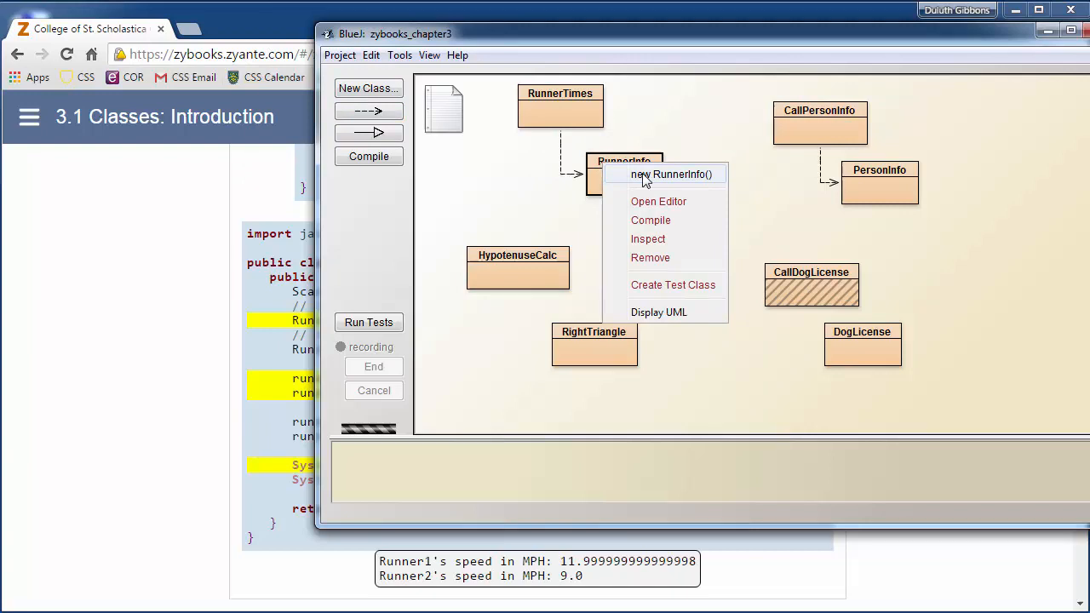
pyautogui.click(671, 173)
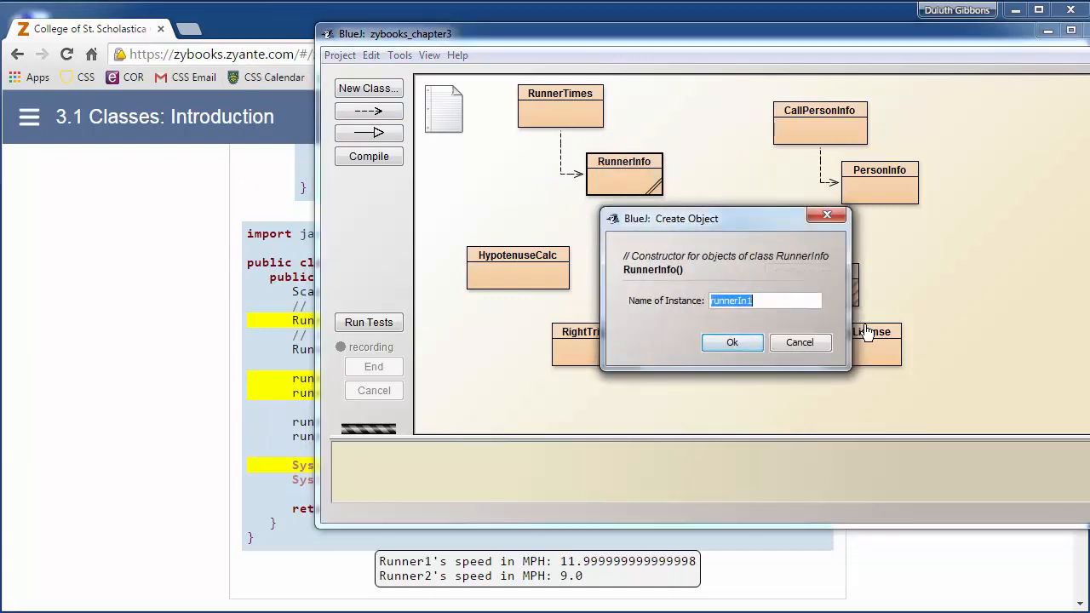
pyautogui.write('runner')
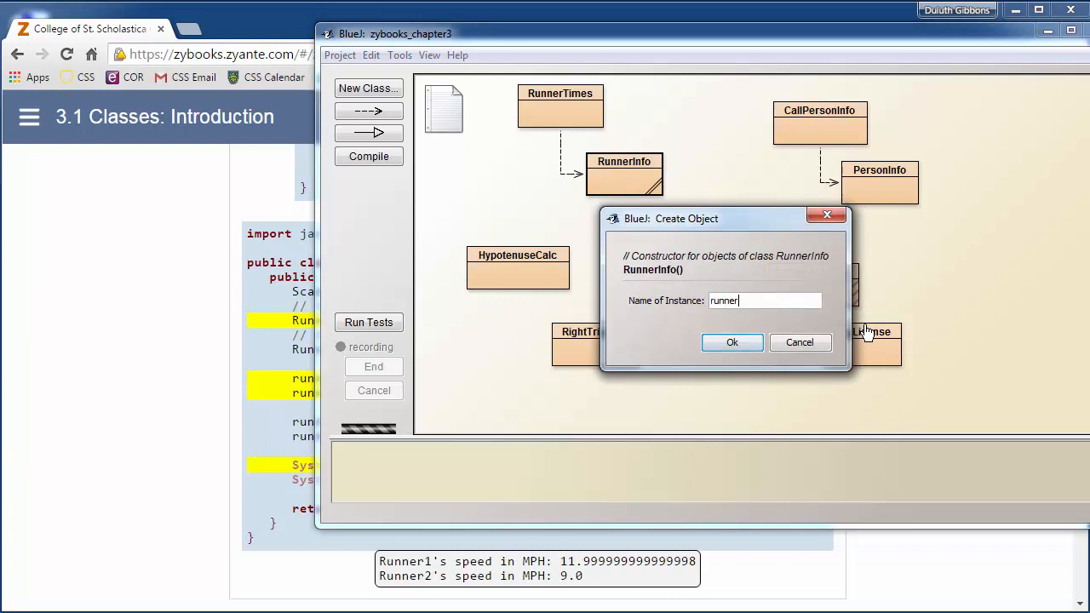
pyautogui.click(731, 341)
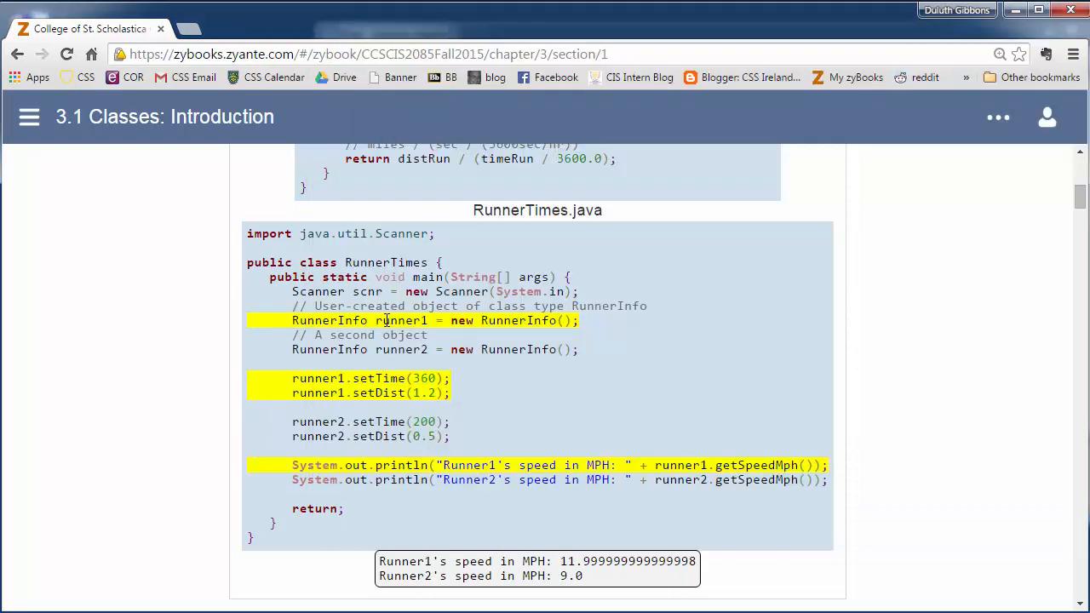
pyautogui.doubleClick(400, 320)
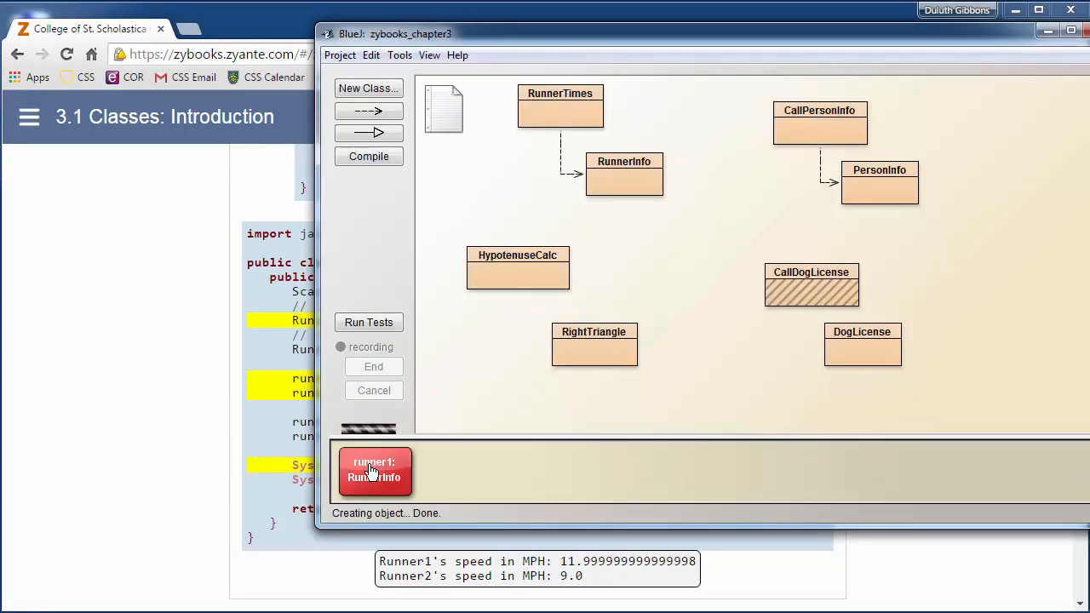
# Call setTime on runner1 with 360 seconds.
pyautogui.rightClick(374, 472)
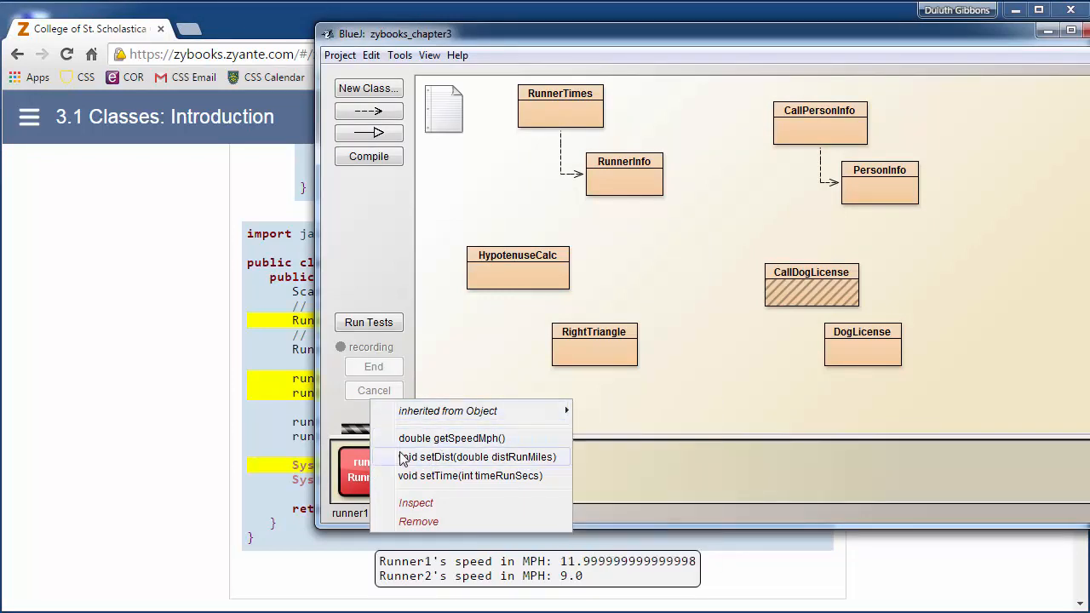
pyautogui.moveTo(409, 475)
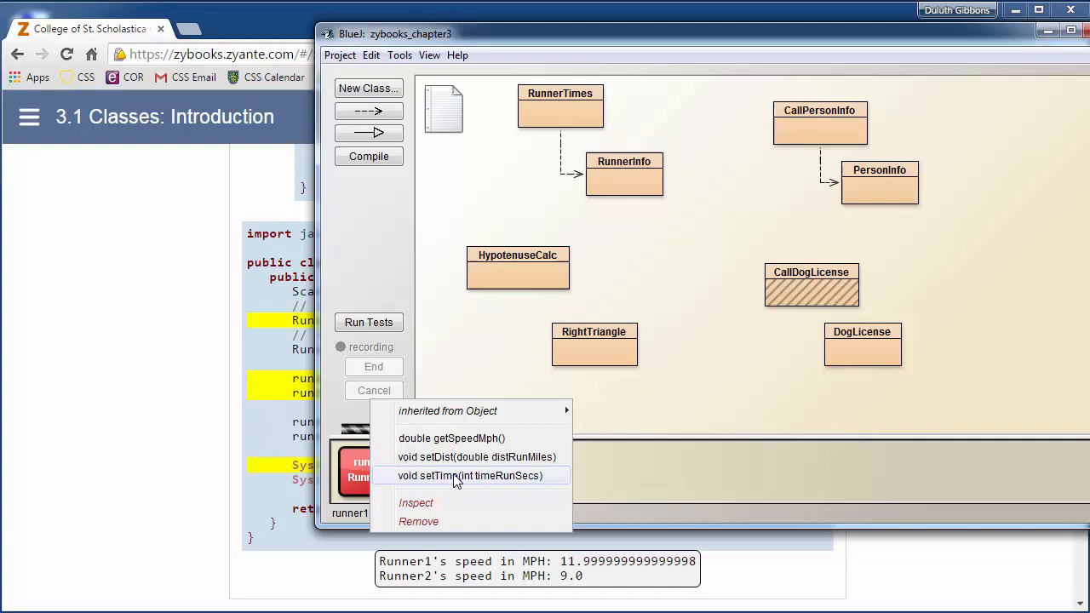
pyautogui.moveTo(442, 483)
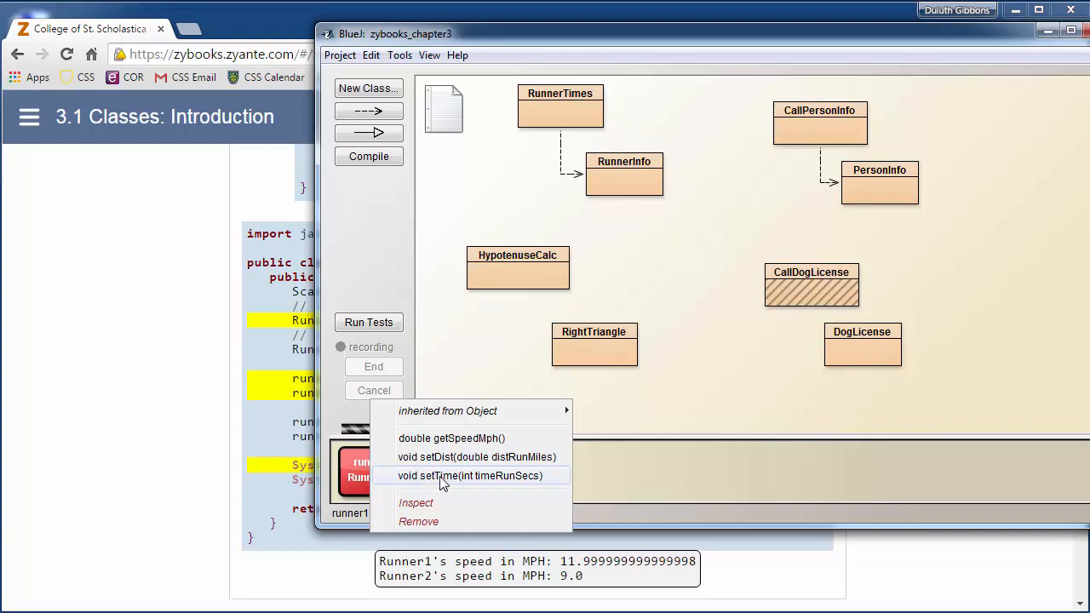
pyautogui.click(471, 475)
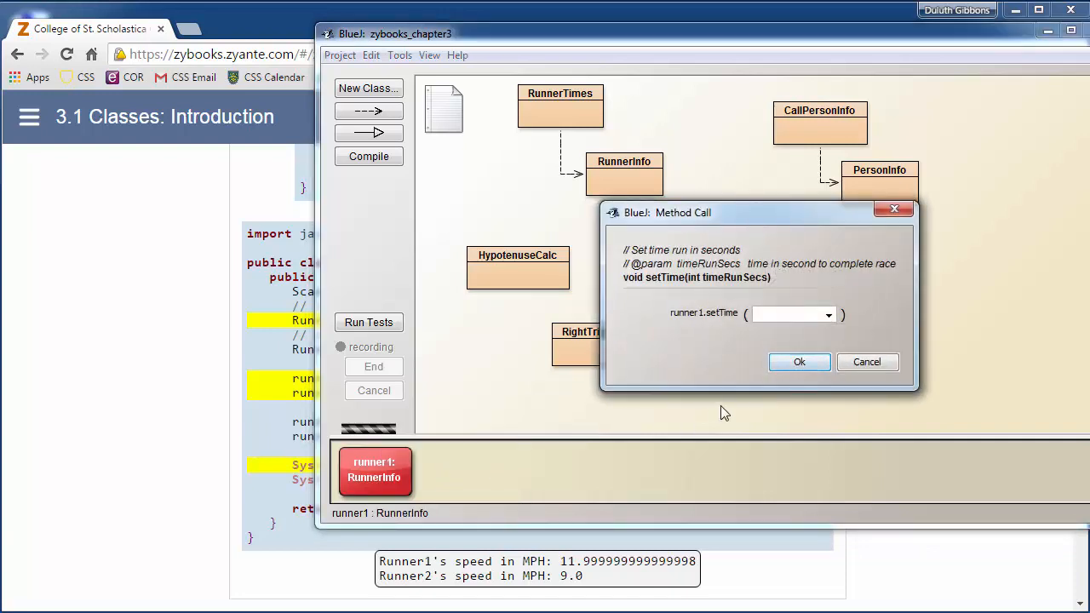
pyautogui.write('360')
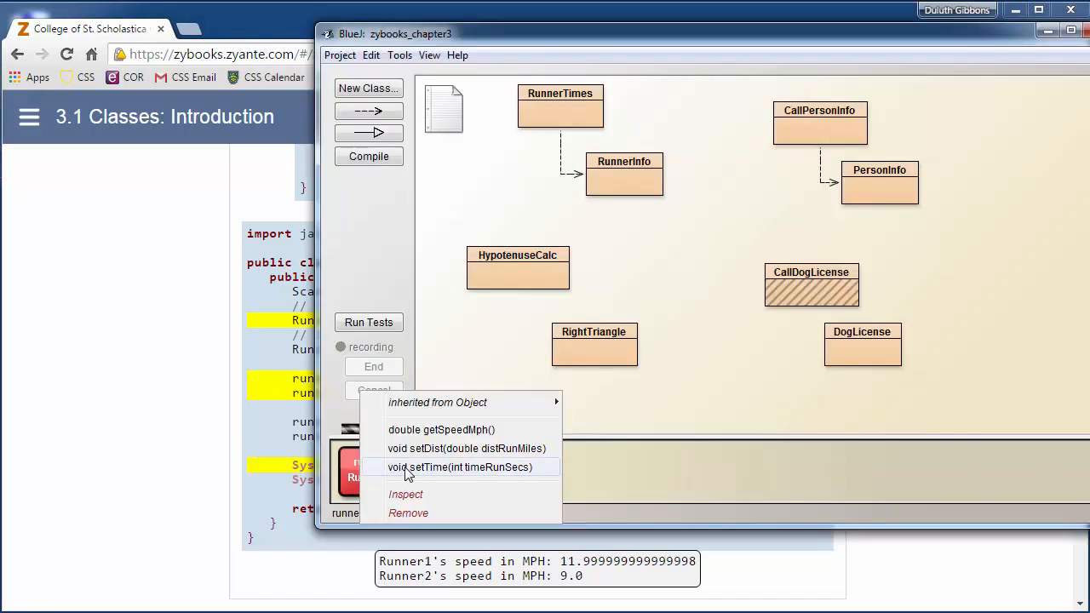
# Call setDist on runner1 with a distance of 1.2 miles.
pyautogui.click(467, 449)
pyautogui.write('1.2')
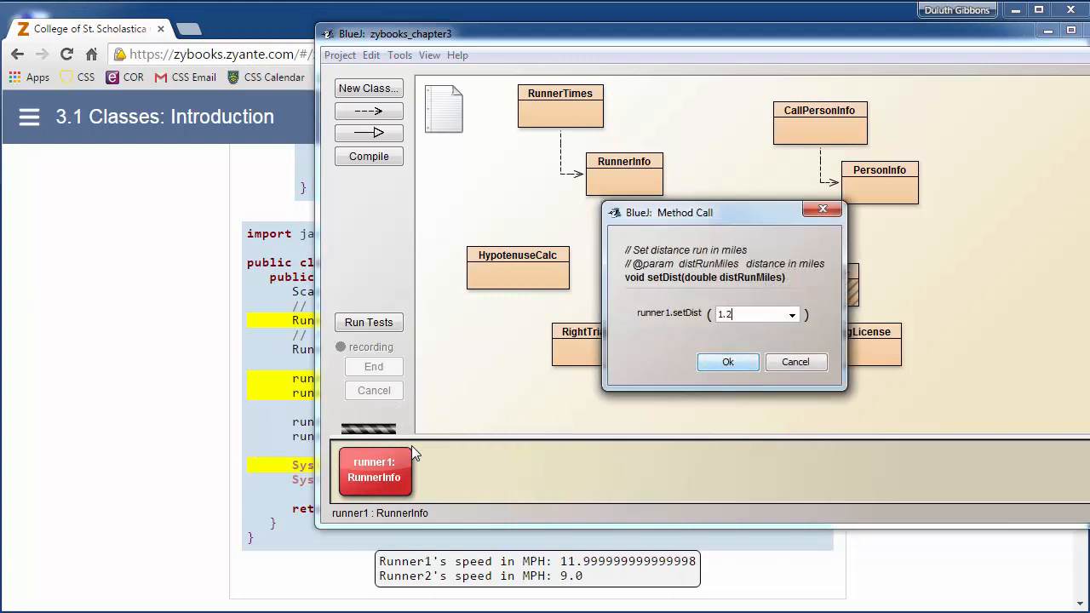
pyautogui.click(728, 362)
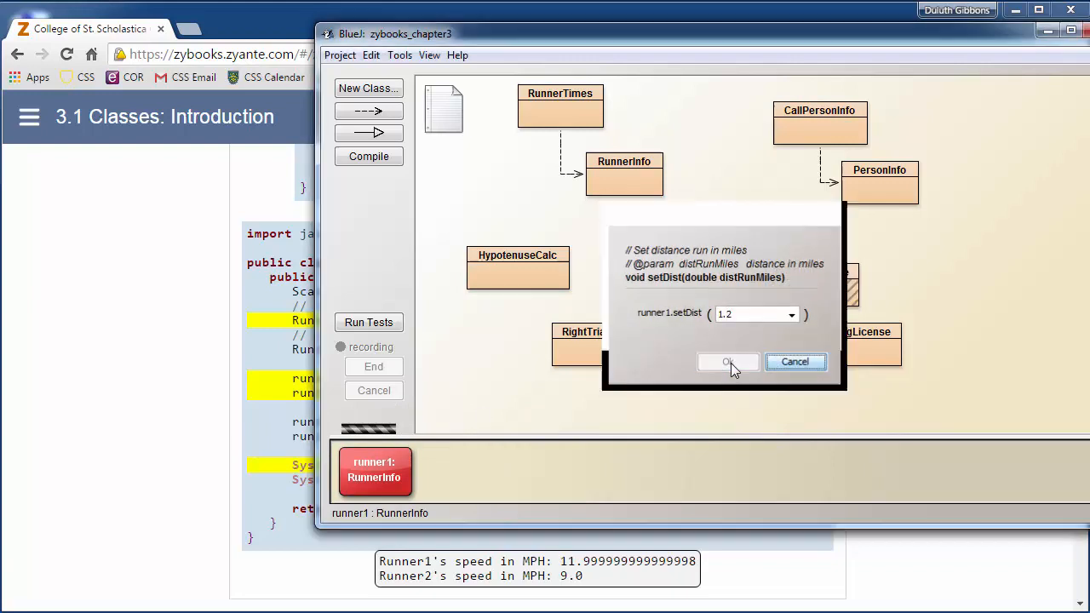
pyautogui.click(727, 361)
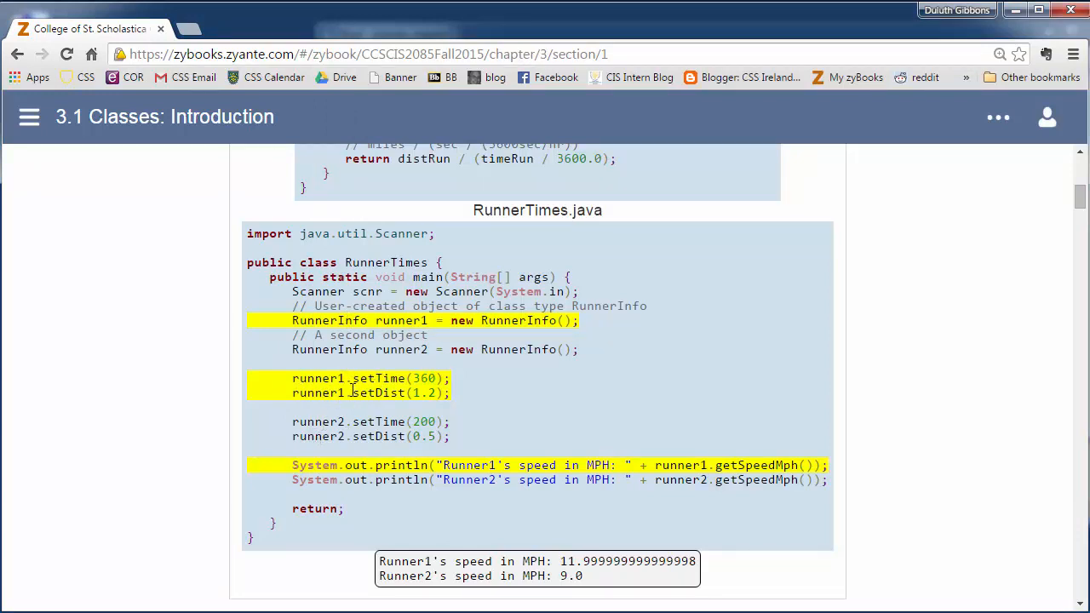
pyautogui.moveTo(356, 417)
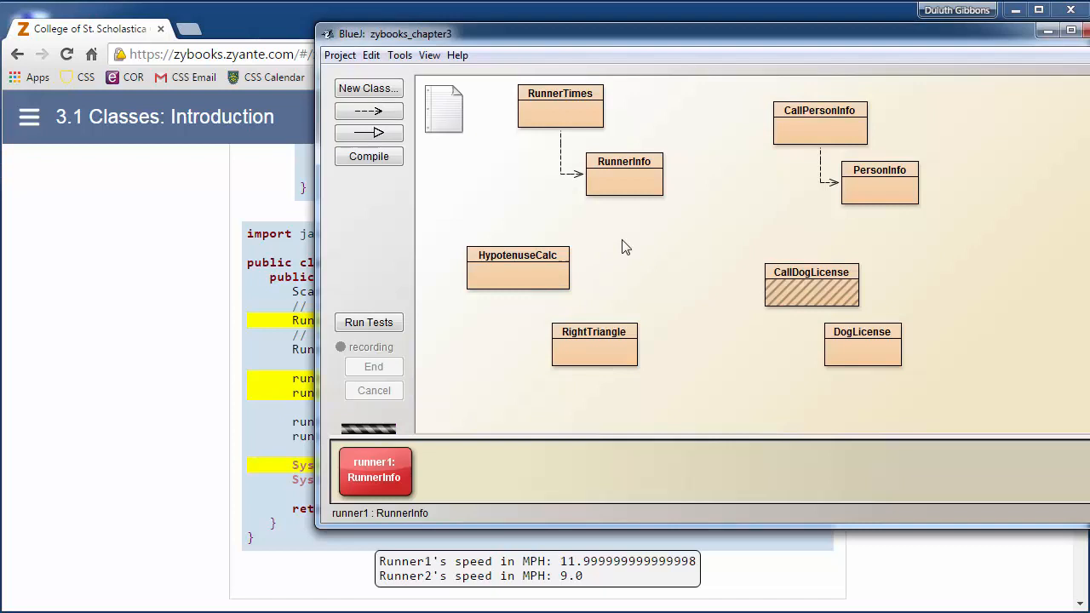
# Create a second RunnerInfo object named runner2.
pyautogui.rightClick(624, 175)
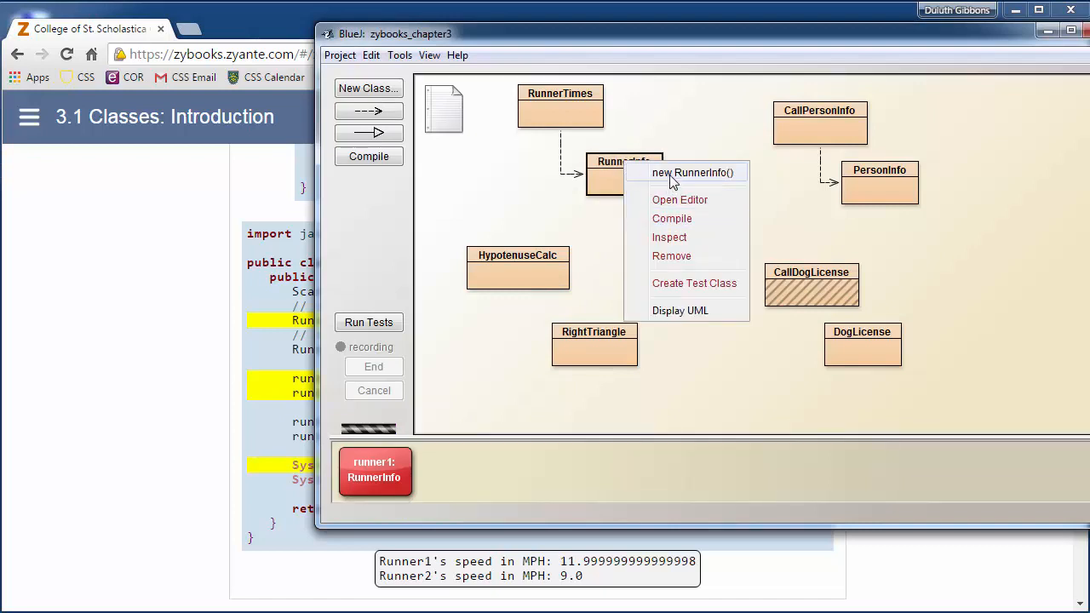
pyautogui.click(692, 172)
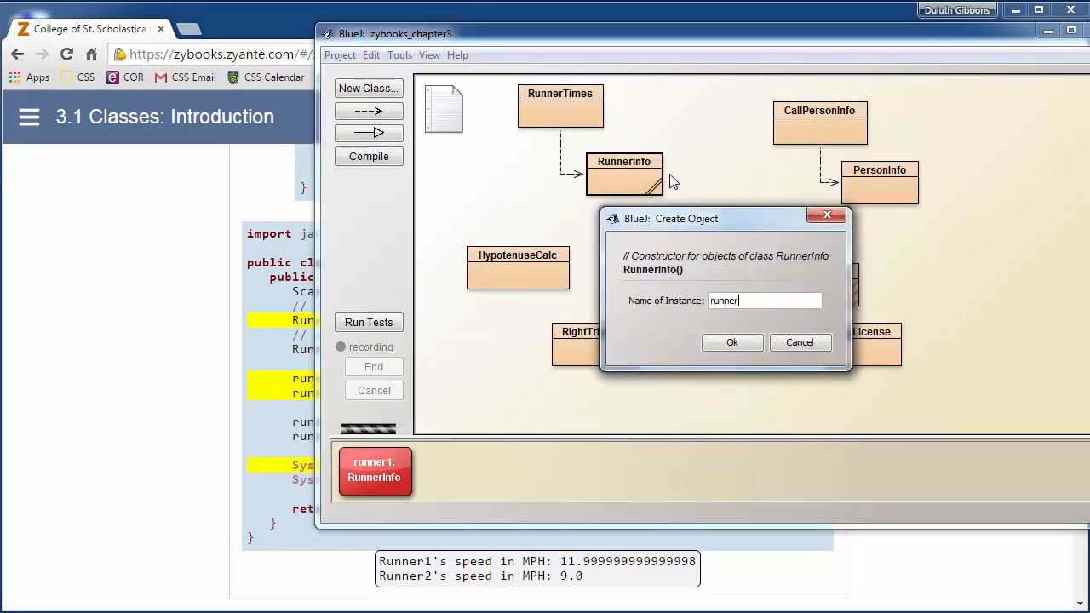
pyautogui.click(731, 341)
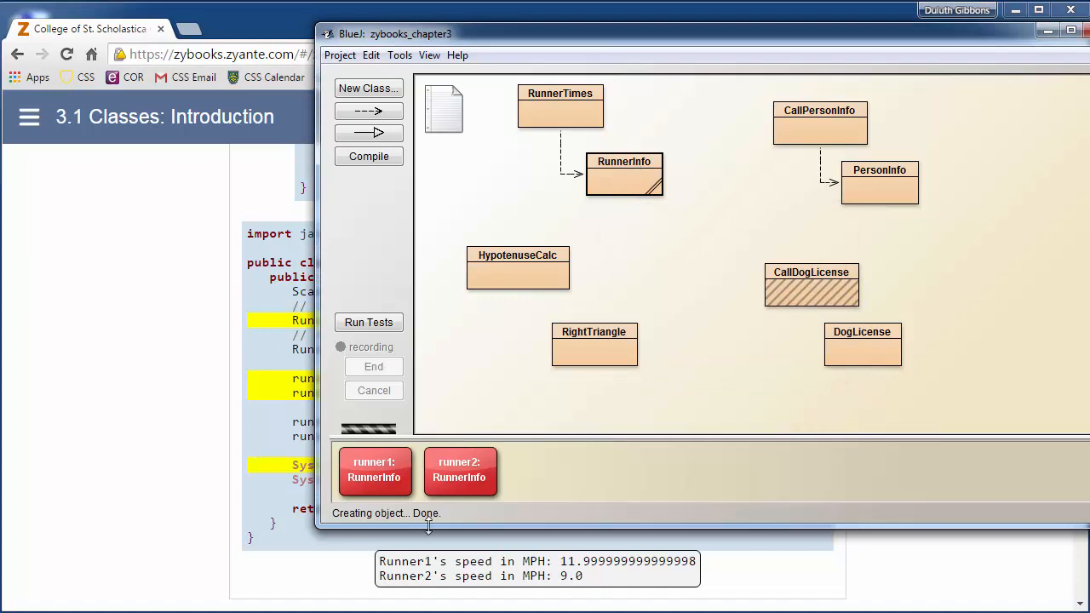
# Call setDist on runner2, entering a distance value.
pyautogui.rightClick(459, 471)
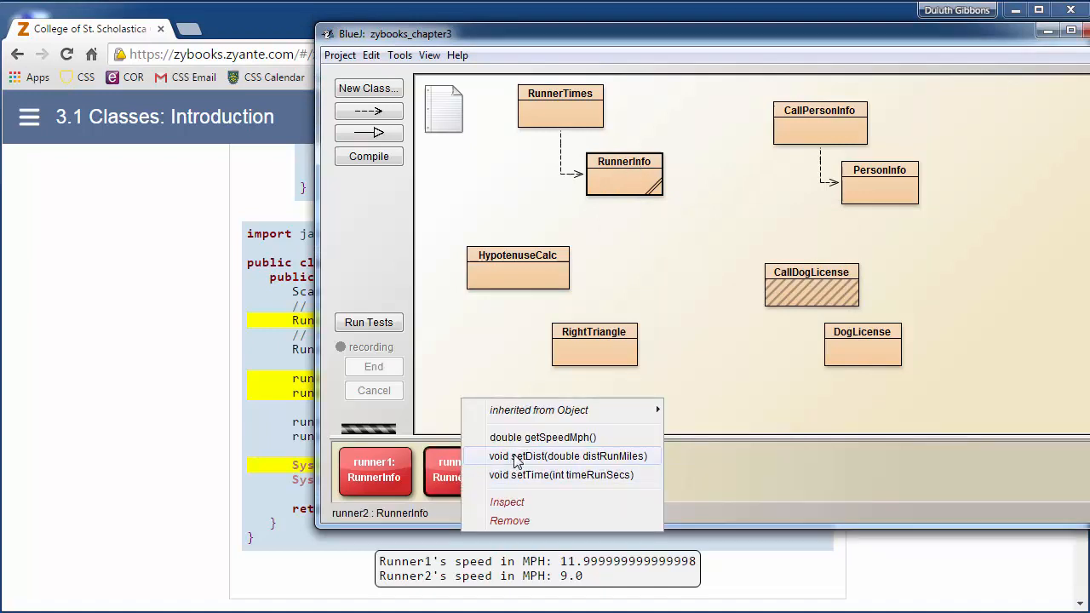
pyautogui.click(568, 455)
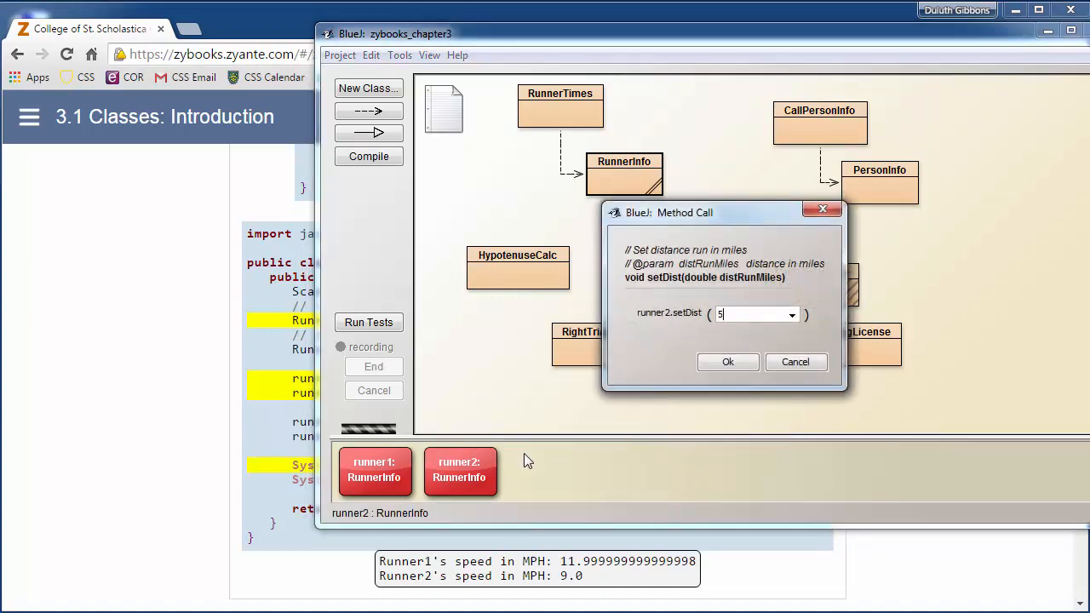
pyautogui.write(',4')
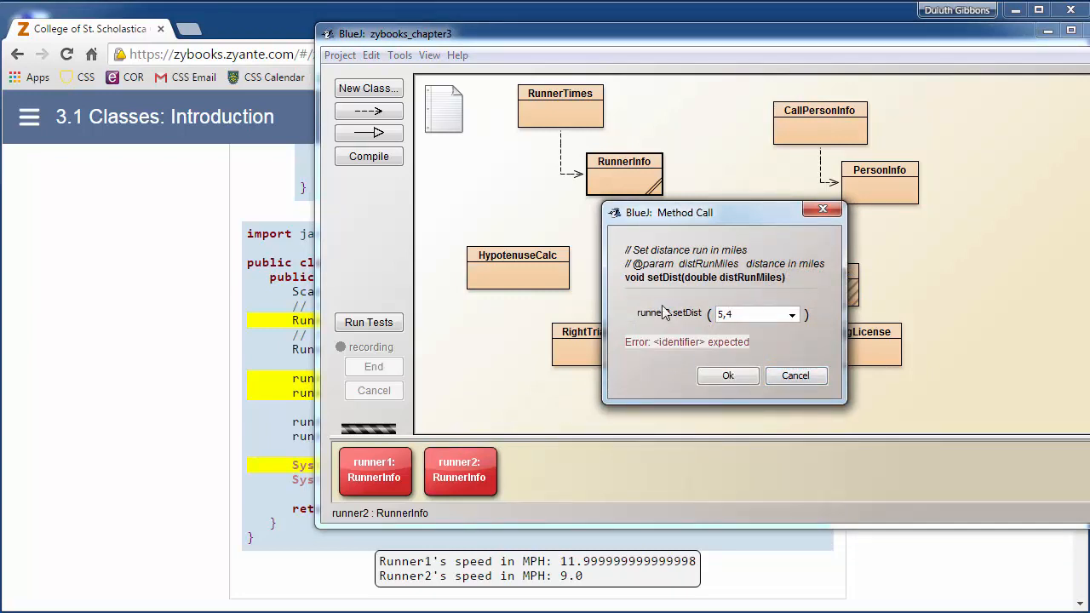
pyautogui.write('1.')
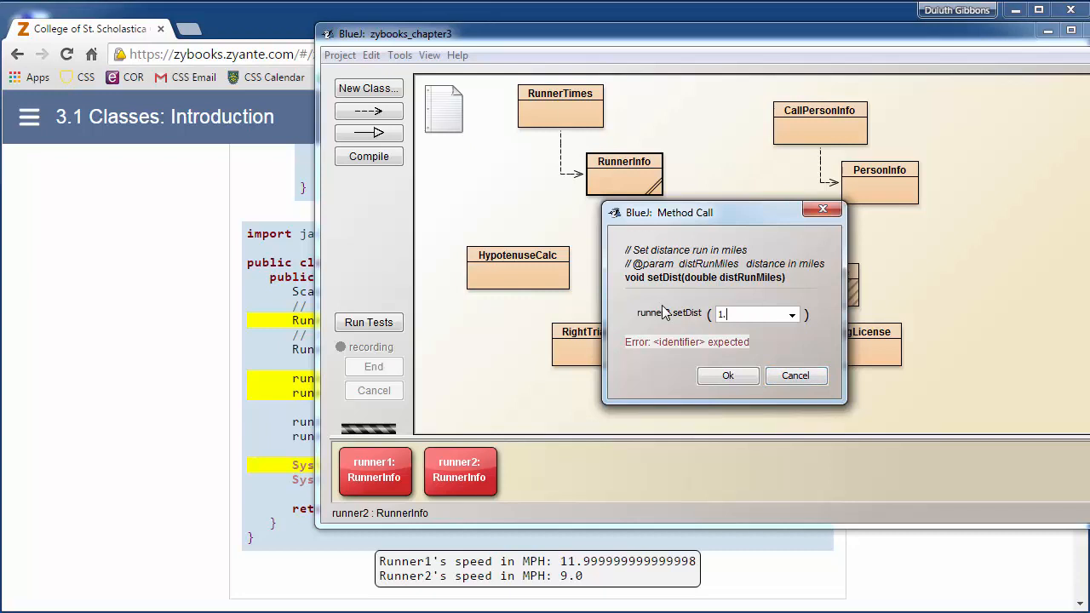
pyautogui.click(794, 375)
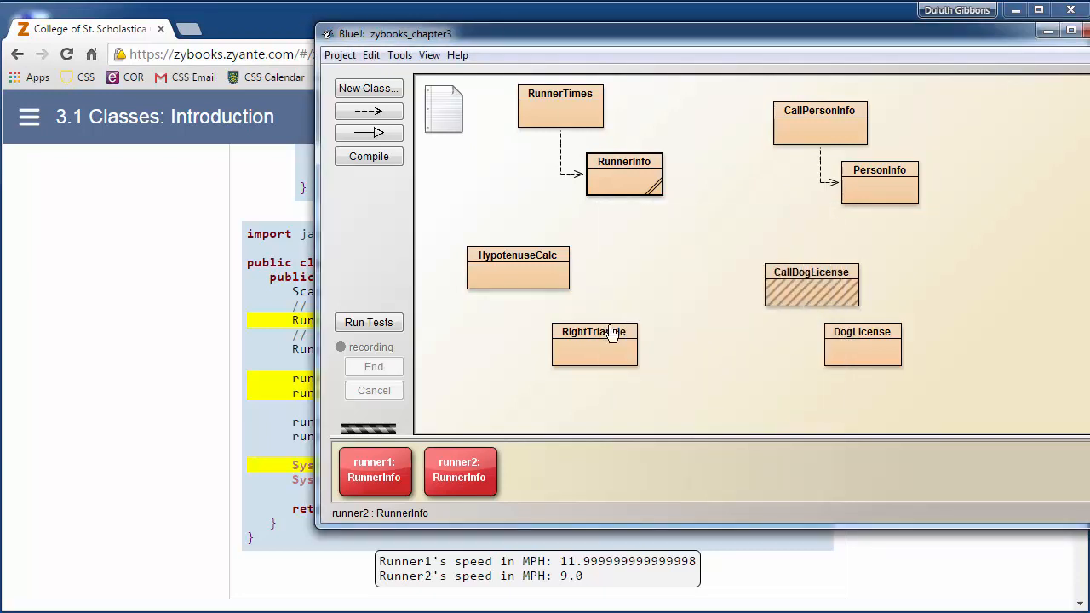
# Give runner2 a distance of 3 and a race time, then get runner1's speed in MPH.
pyautogui.rightClick(624, 175)
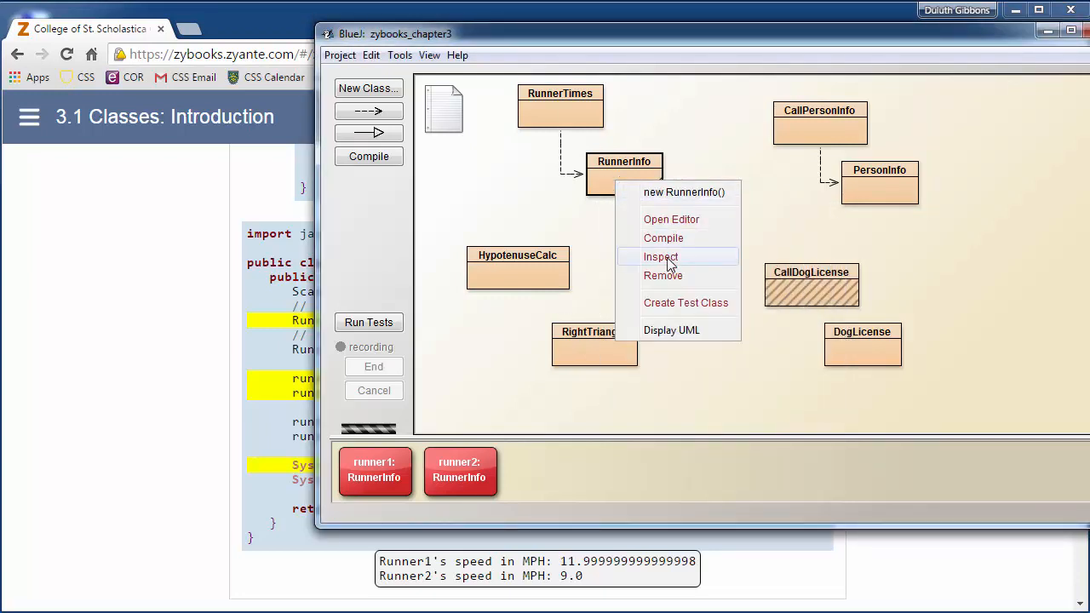
pyautogui.moveTo(523, 281)
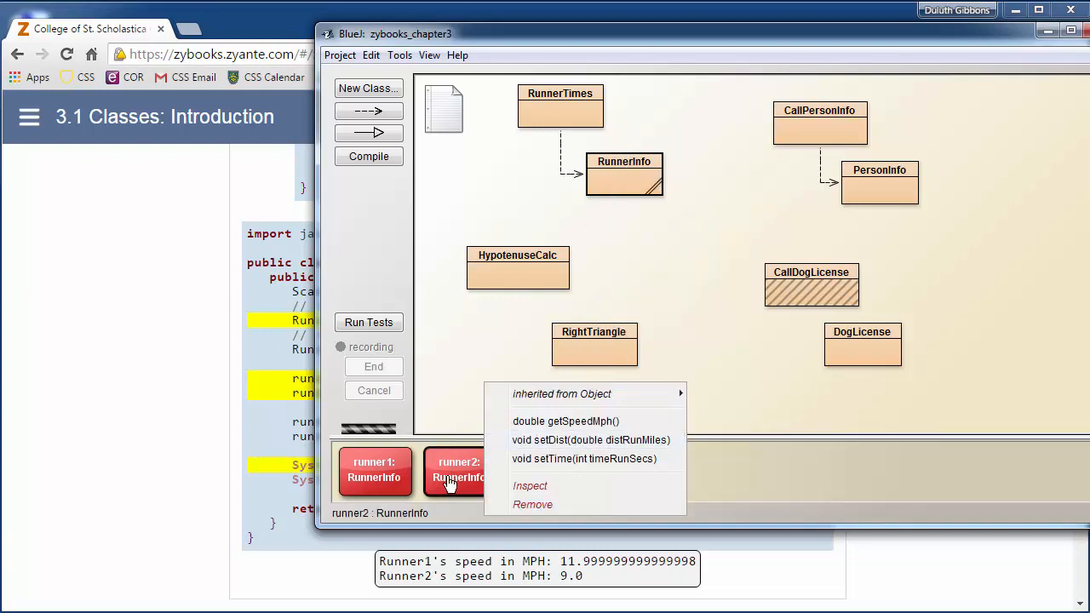
pyautogui.moveTo(544, 452)
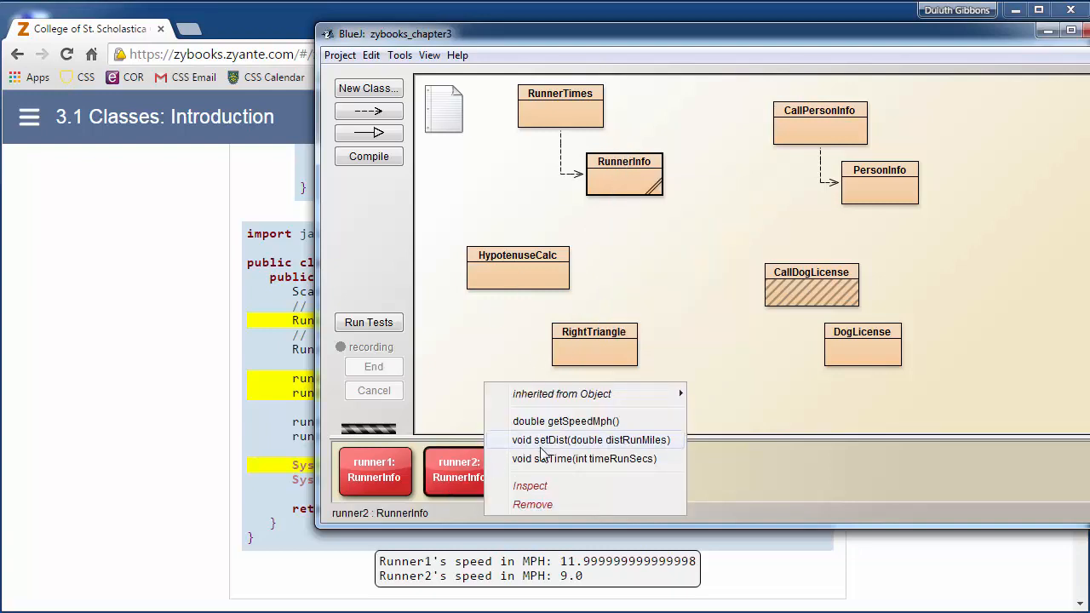
pyautogui.click(590, 439)
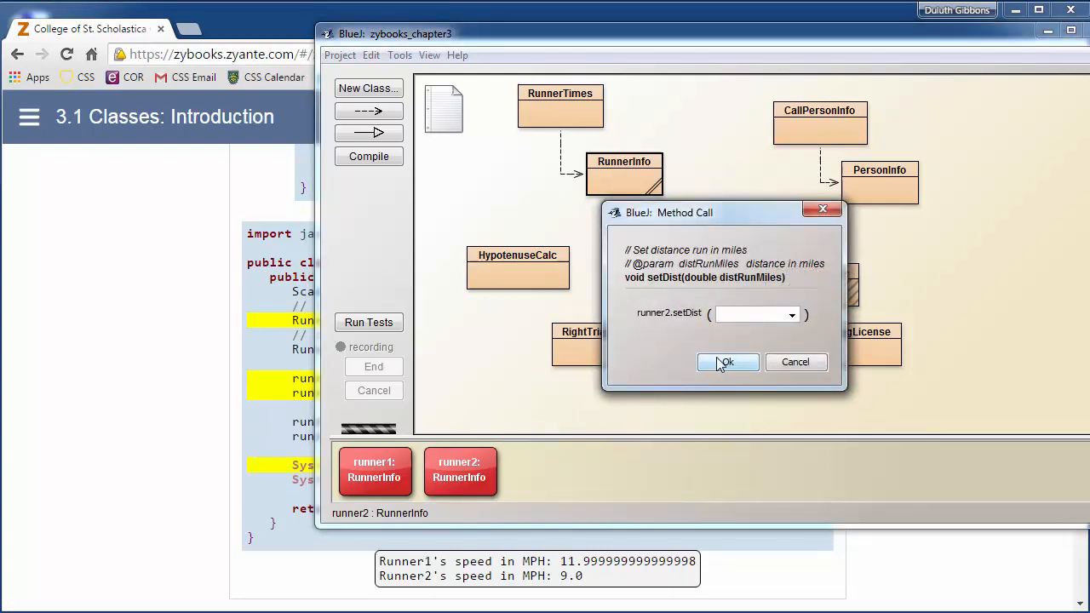
pyautogui.click(725, 362)
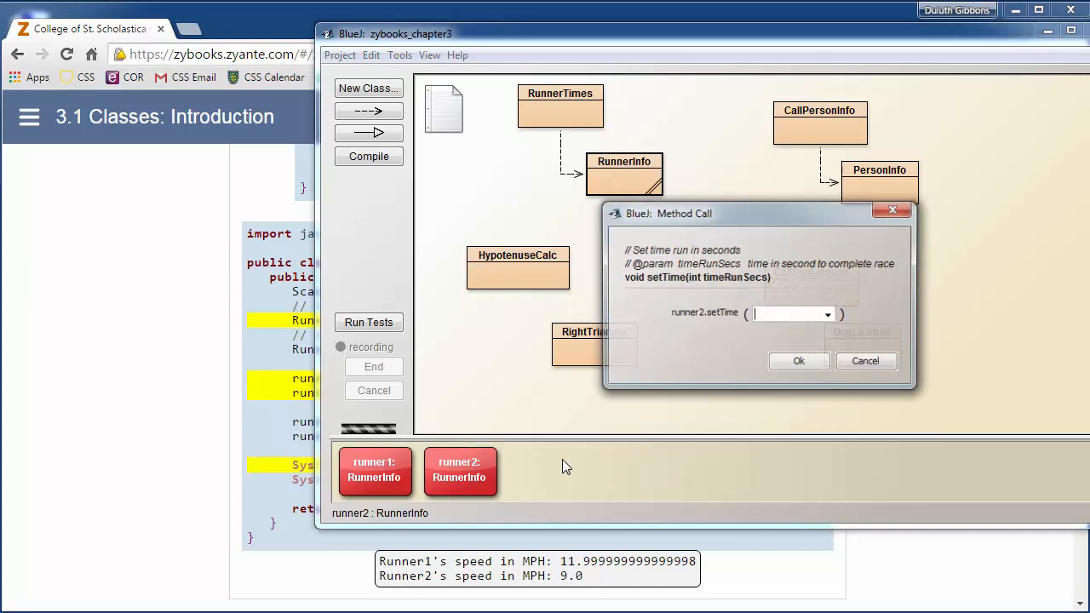
pyautogui.write('3')
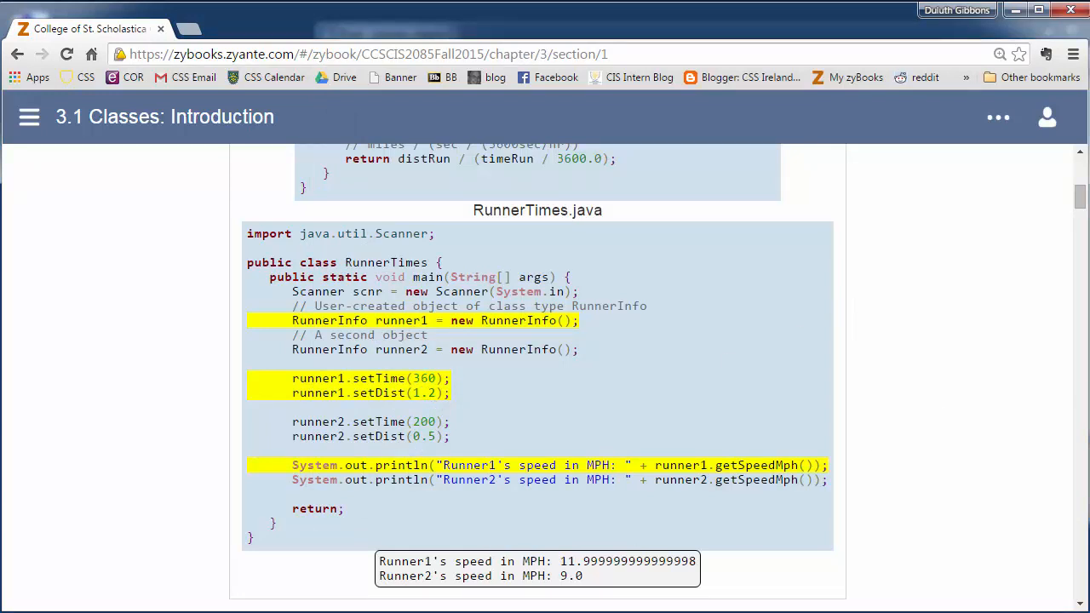
pyautogui.moveTo(496, 459)
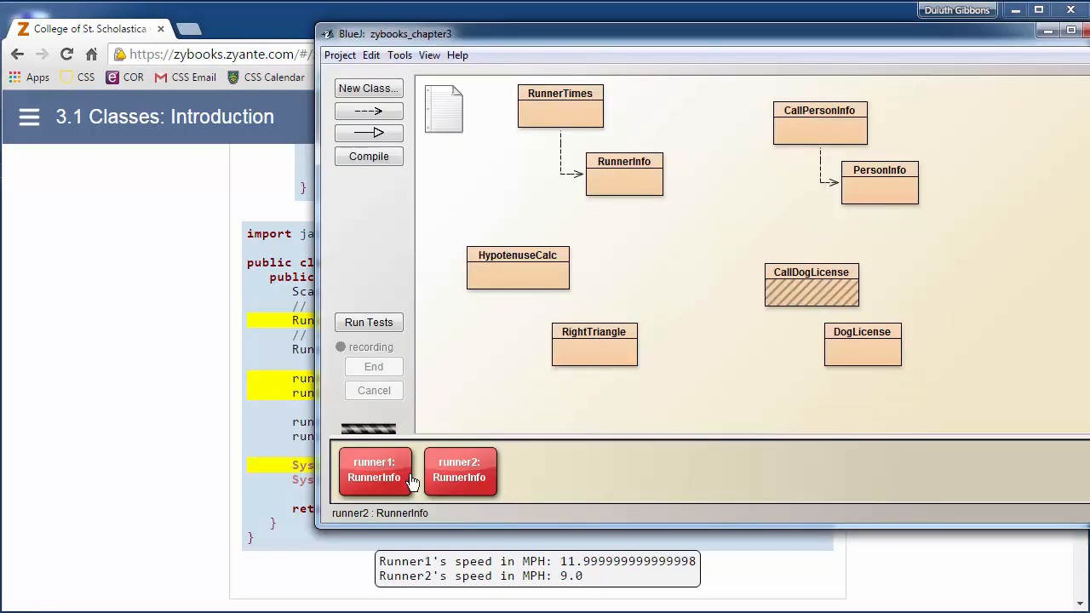
pyautogui.rightClick(373, 473)
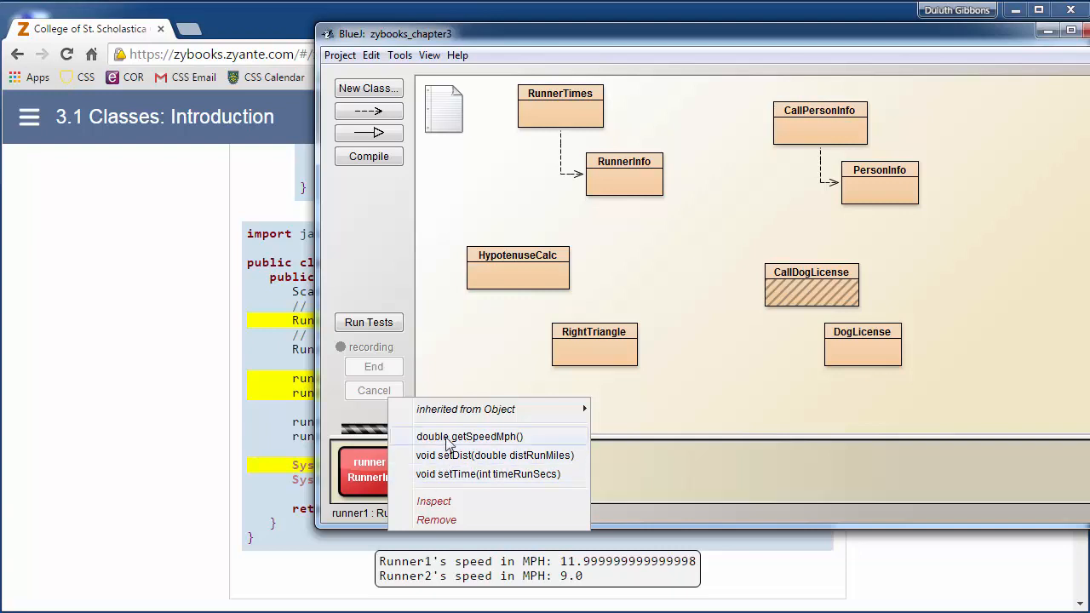
pyautogui.click(469, 436)
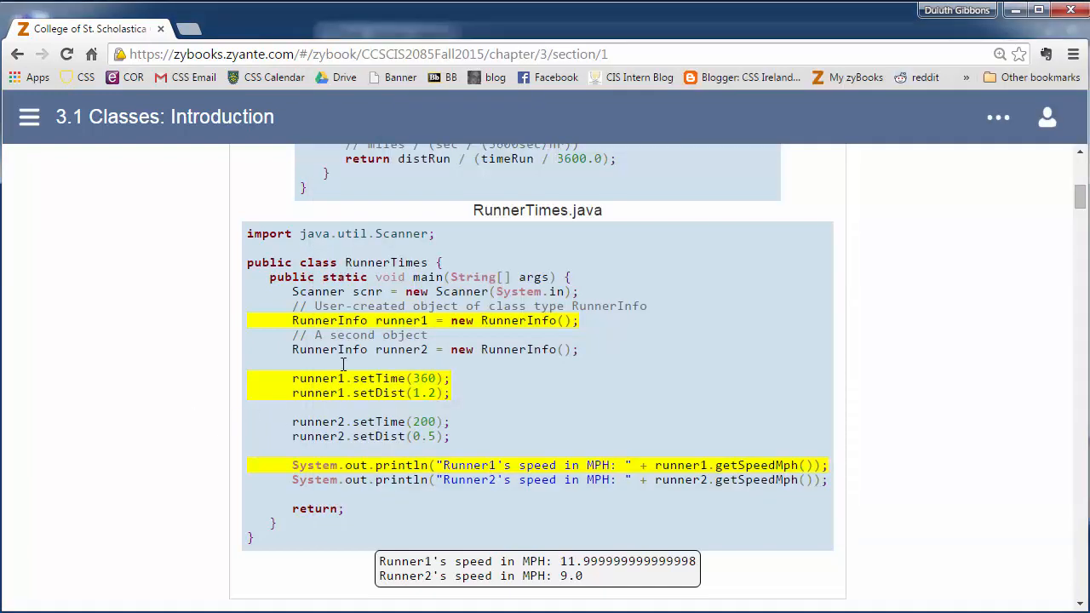
# Scroll past the member-method explanation and PhotoFrame animation to the class interface paragraph.
pyautogui.scroll(-3)
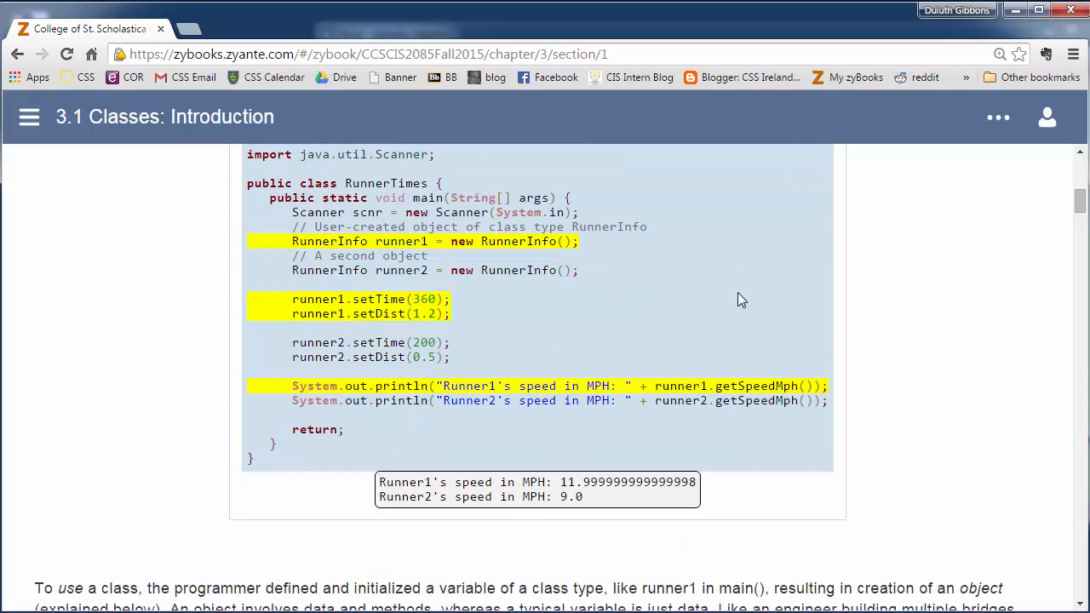
pyautogui.scroll(-3)
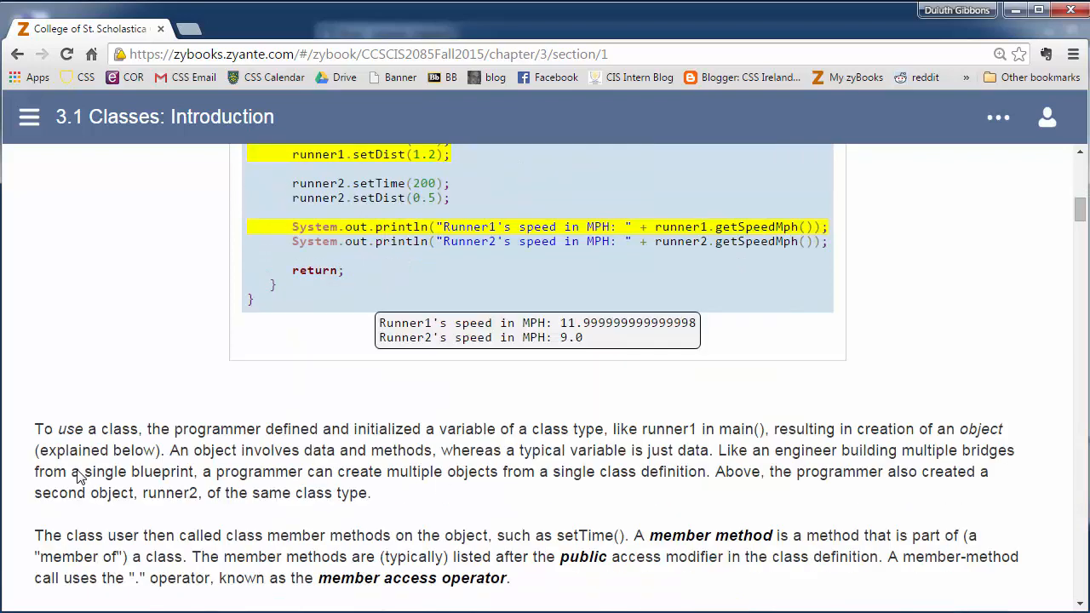
pyautogui.scroll(-3)
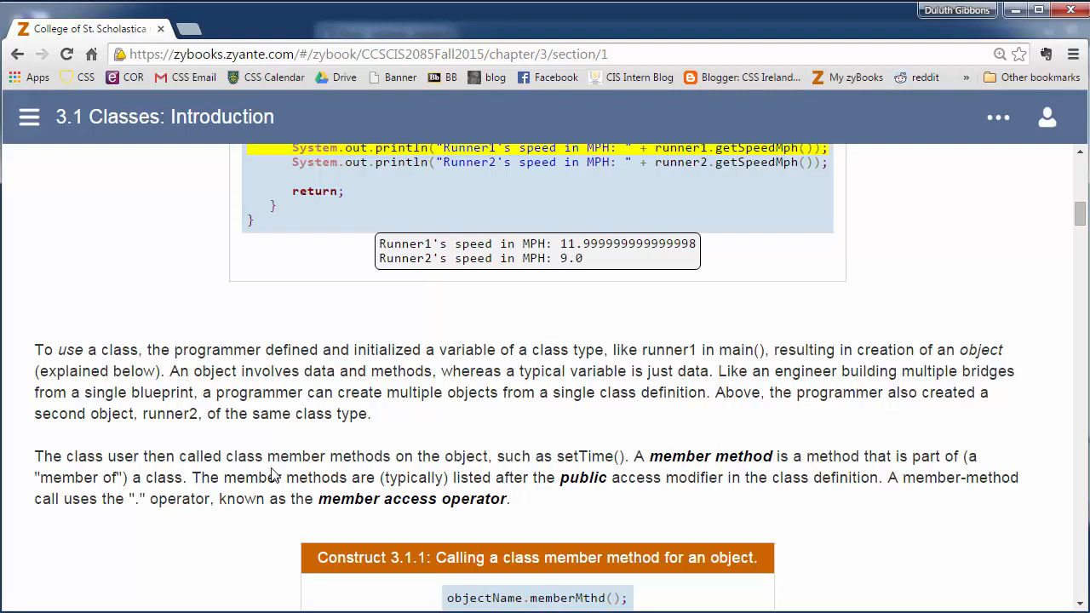
pyautogui.moveTo(607, 454)
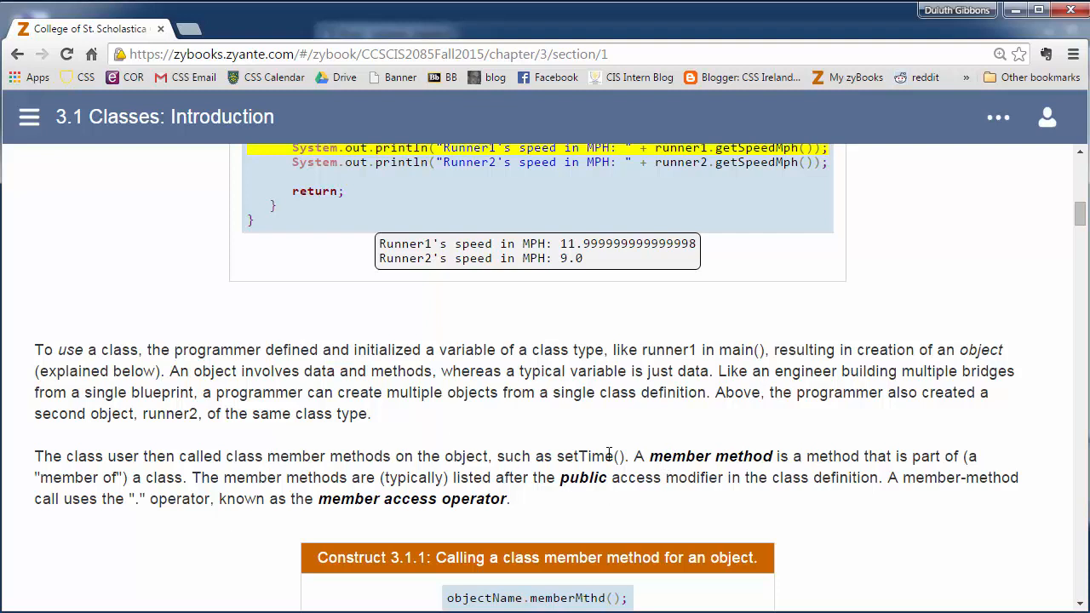
pyautogui.moveTo(383, 540)
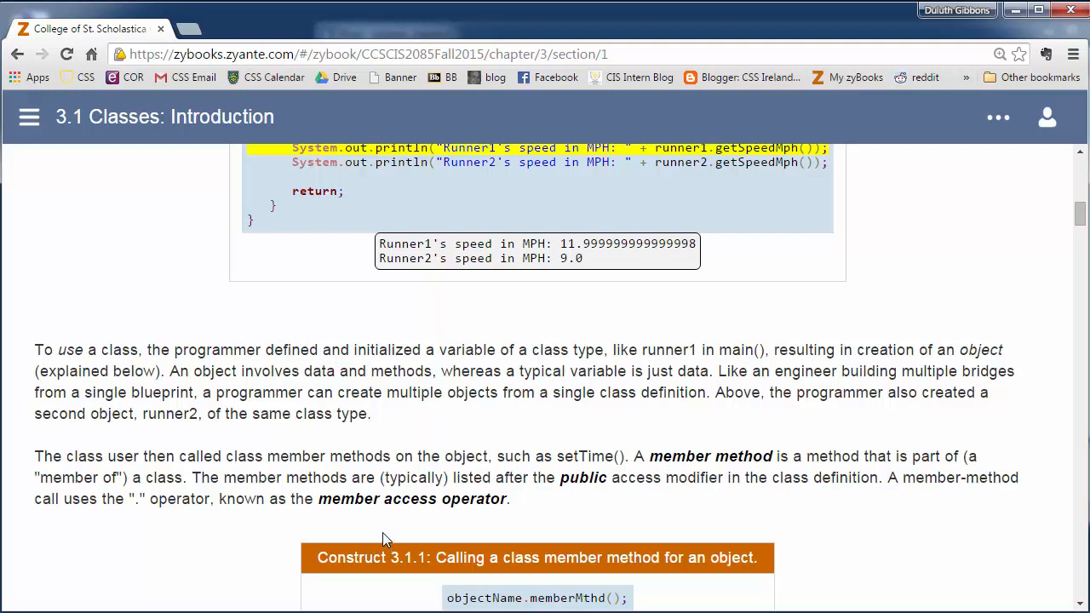
pyautogui.scroll(-3)
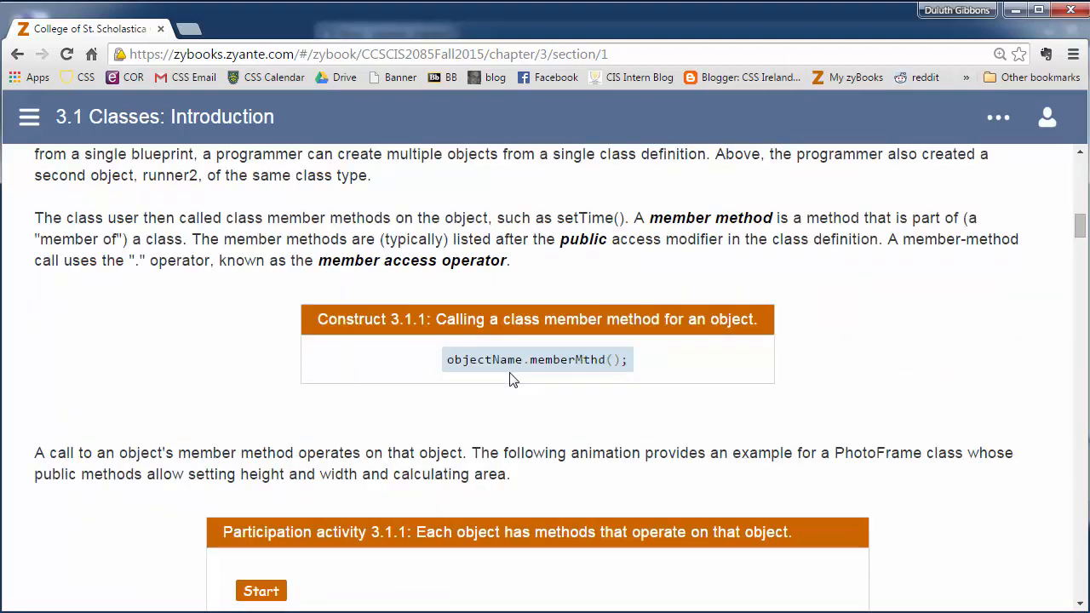
pyautogui.moveTo(571, 385)
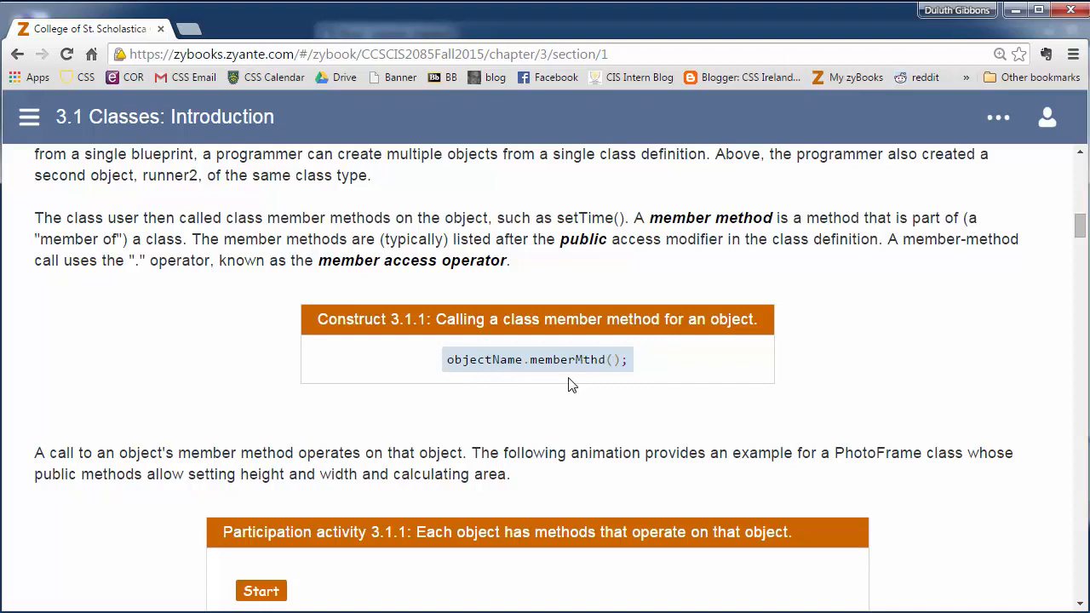
pyautogui.scroll(-3)
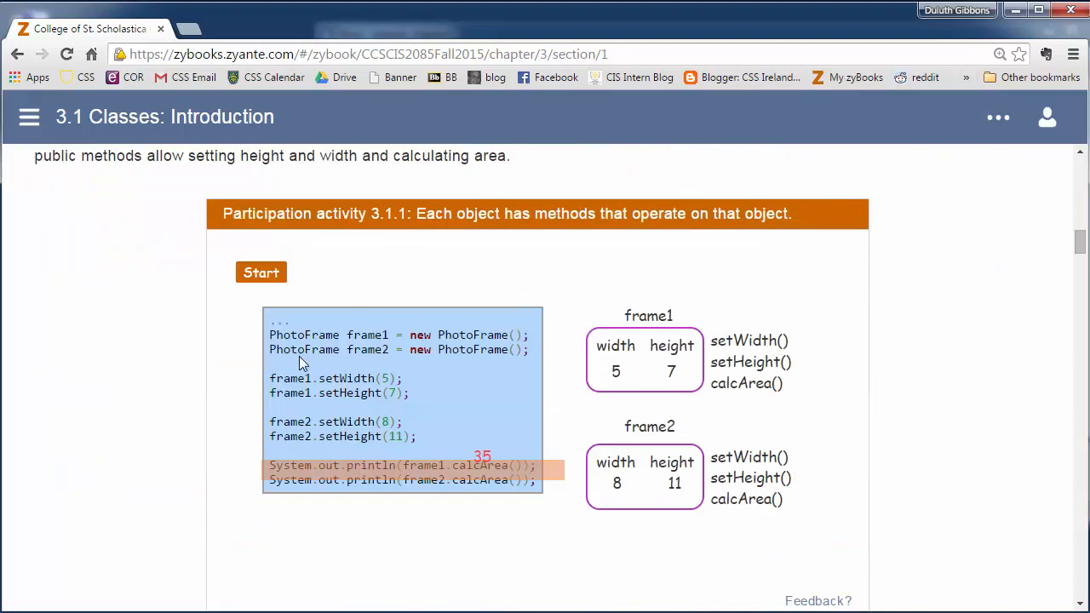
pyautogui.scroll(-3)
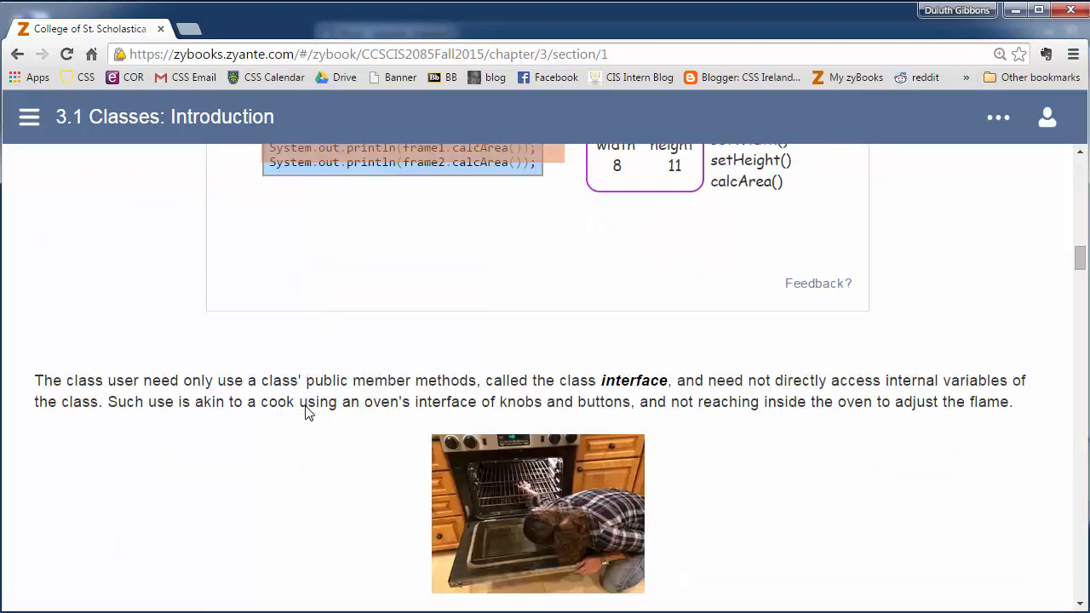
pyautogui.scroll(-3)
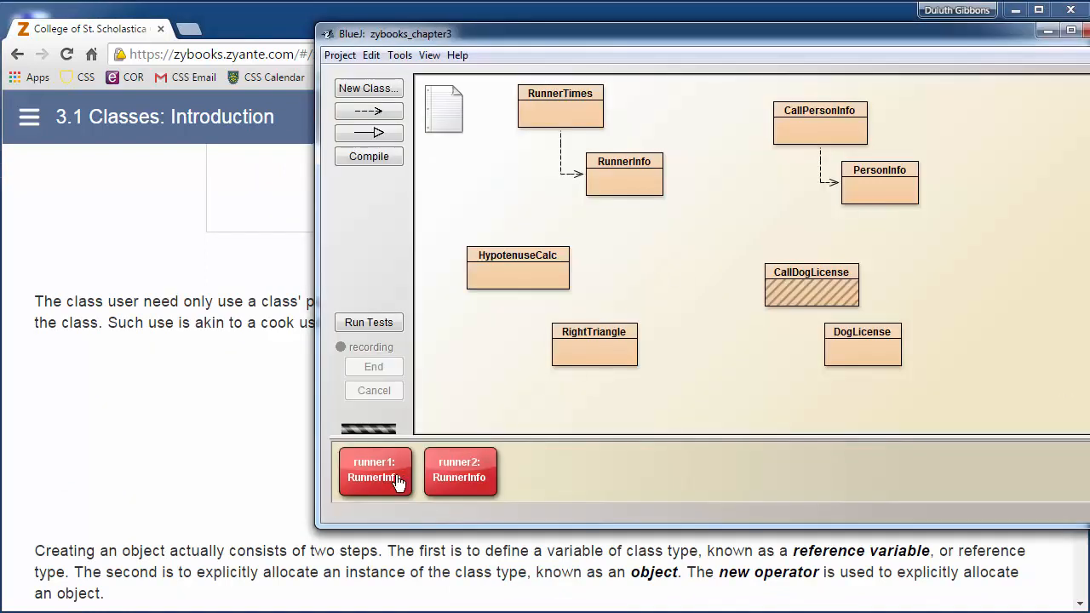
# Show runner1's method list, including getSpeedMph, setDist and setTime.
pyautogui.rightClick(374, 471)
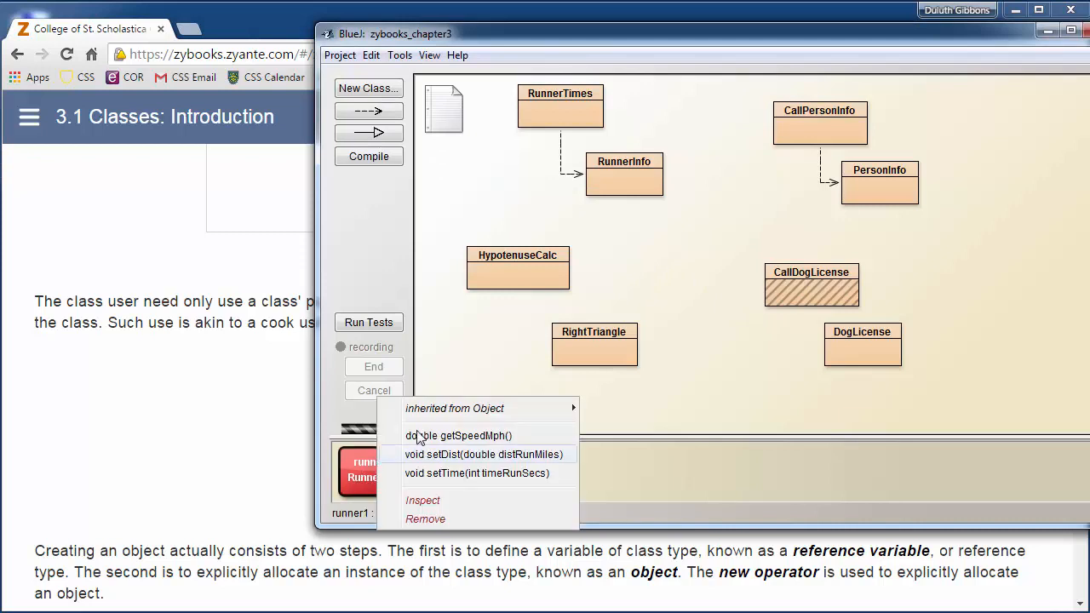
pyautogui.moveTo(458, 435)
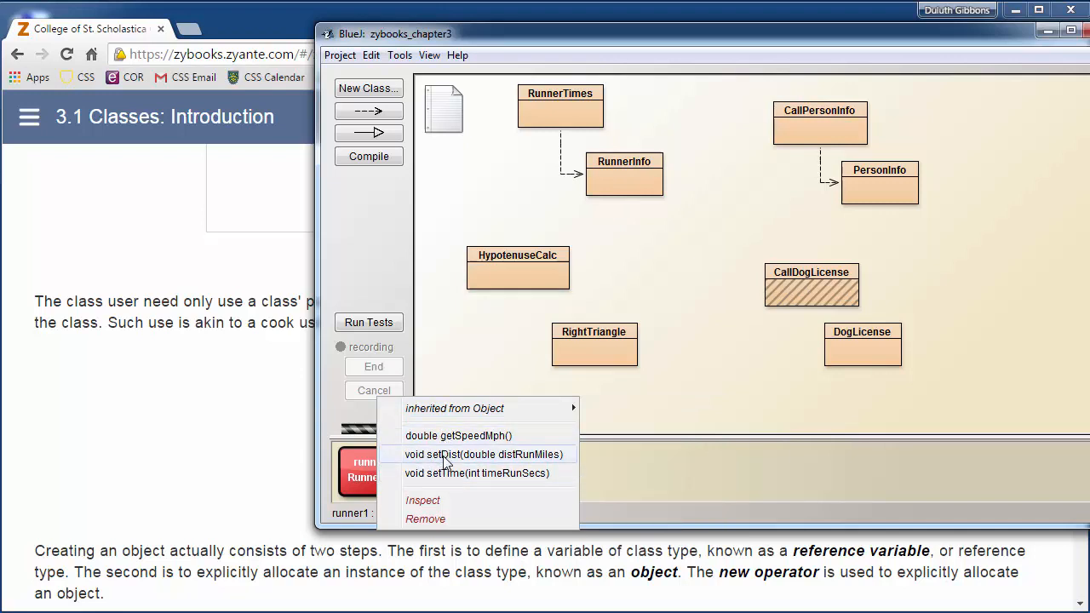
pyautogui.moveTo(297, 458)
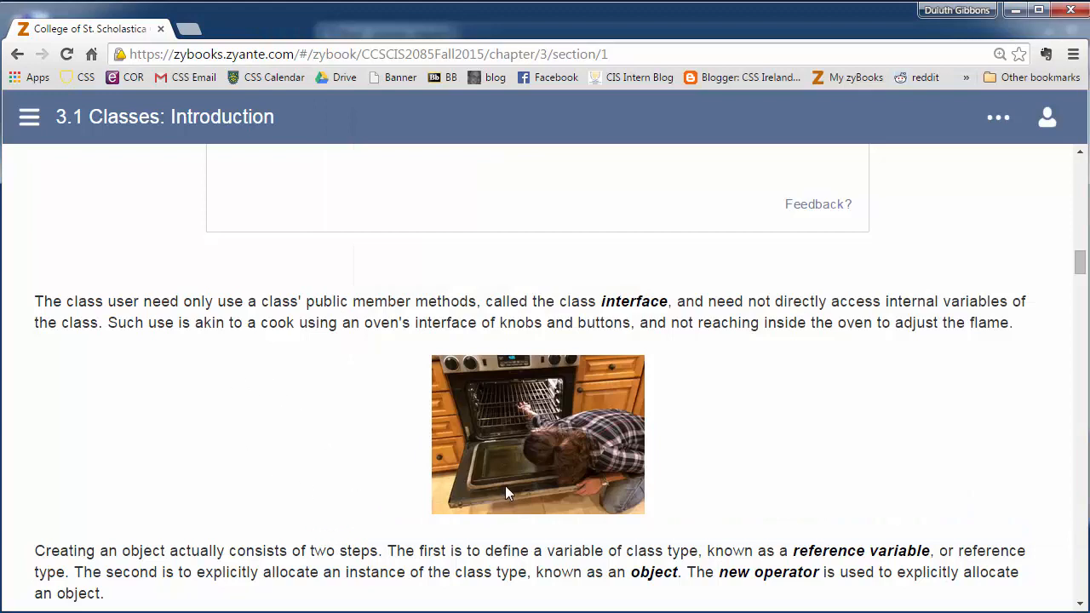
# Scroll past Construct 3.1.2 and activities 3.1.2 and 3.1.3 to the Construct 3.1.3 template.
pyautogui.scroll(-3)
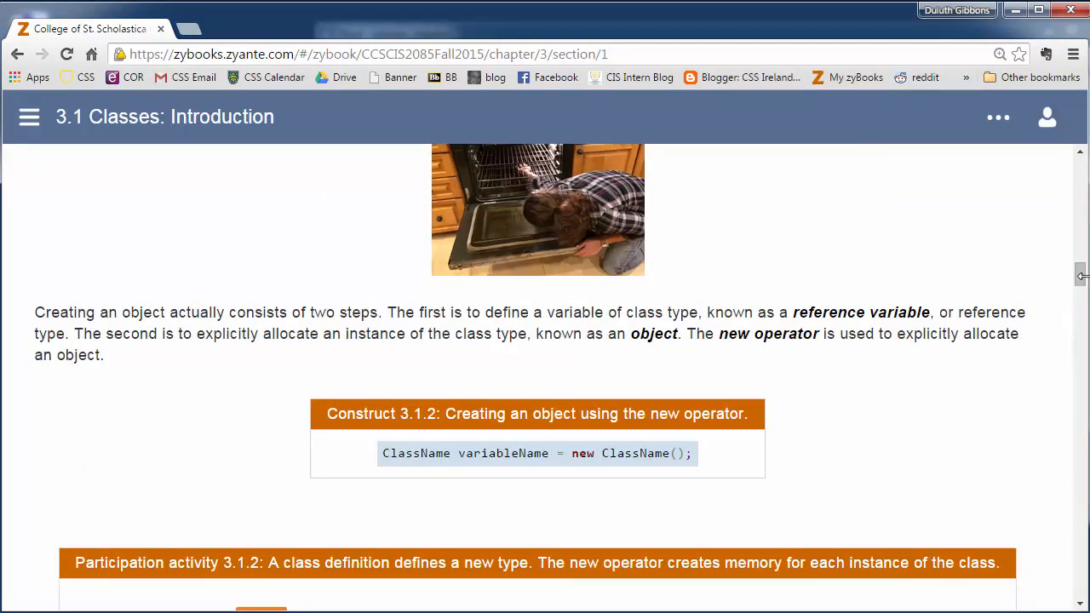
pyautogui.scroll(-3)
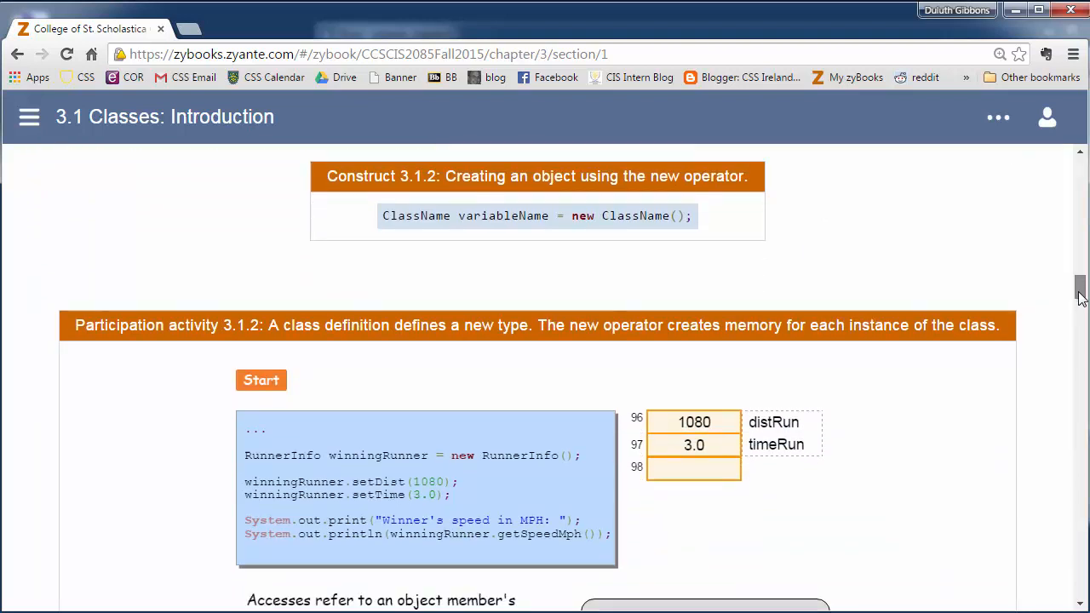
pyautogui.scroll(-3)
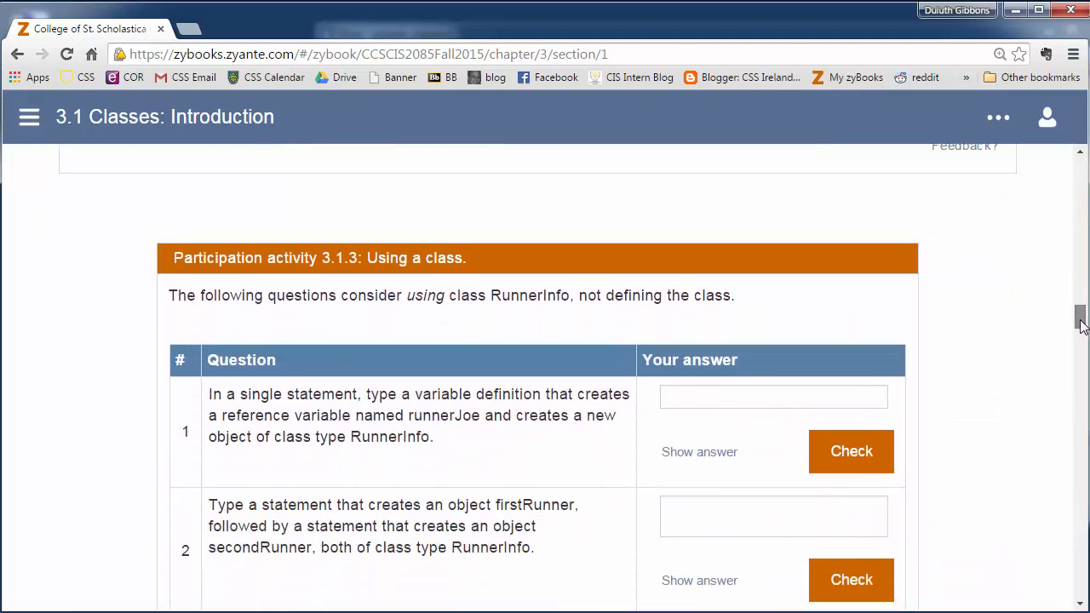
pyautogui.scroll(-3)
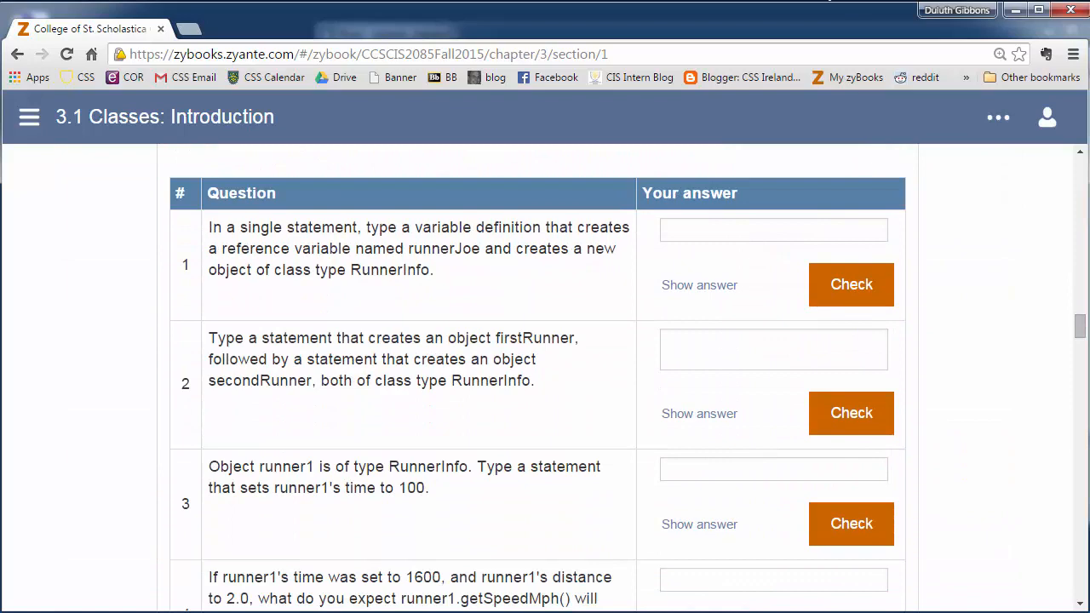
pyautogui.scroll(-3)
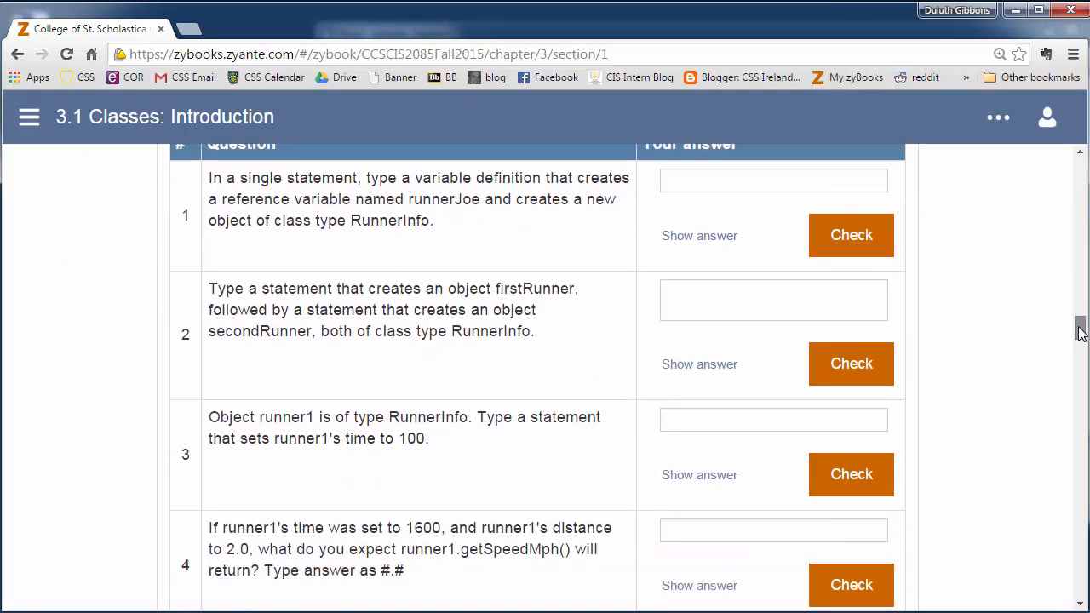
pyautogui.scroll(3)
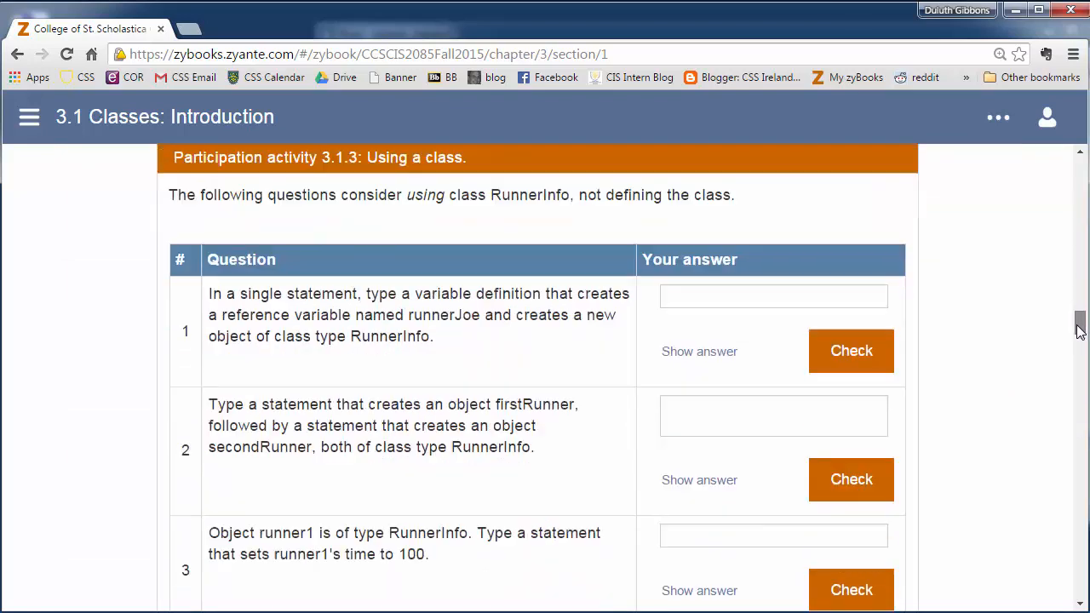
pyautogui.scroll(-3)
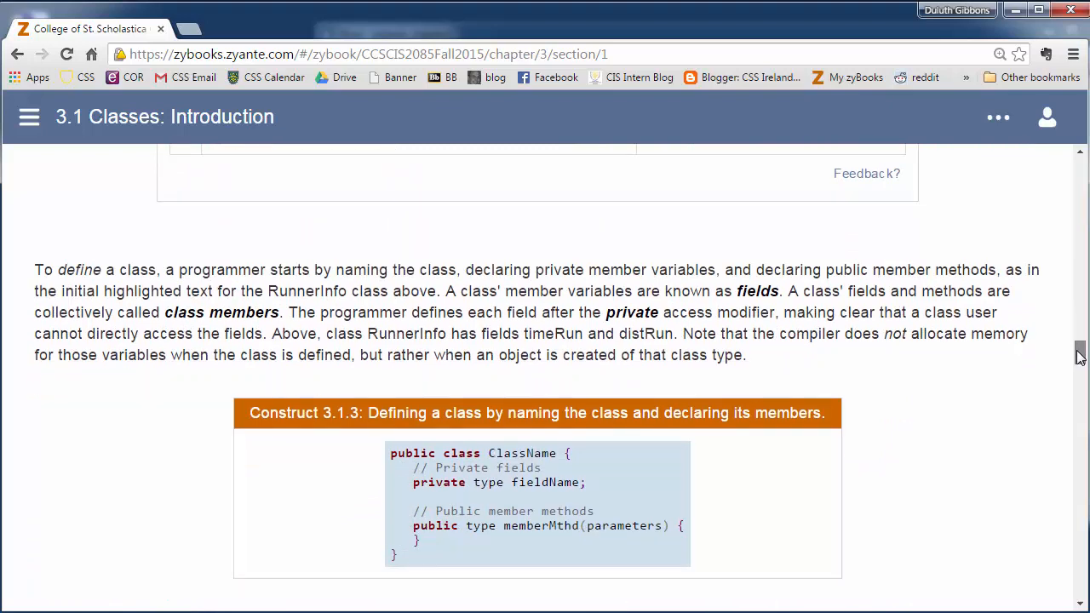
pyautogui.scroll(-3)
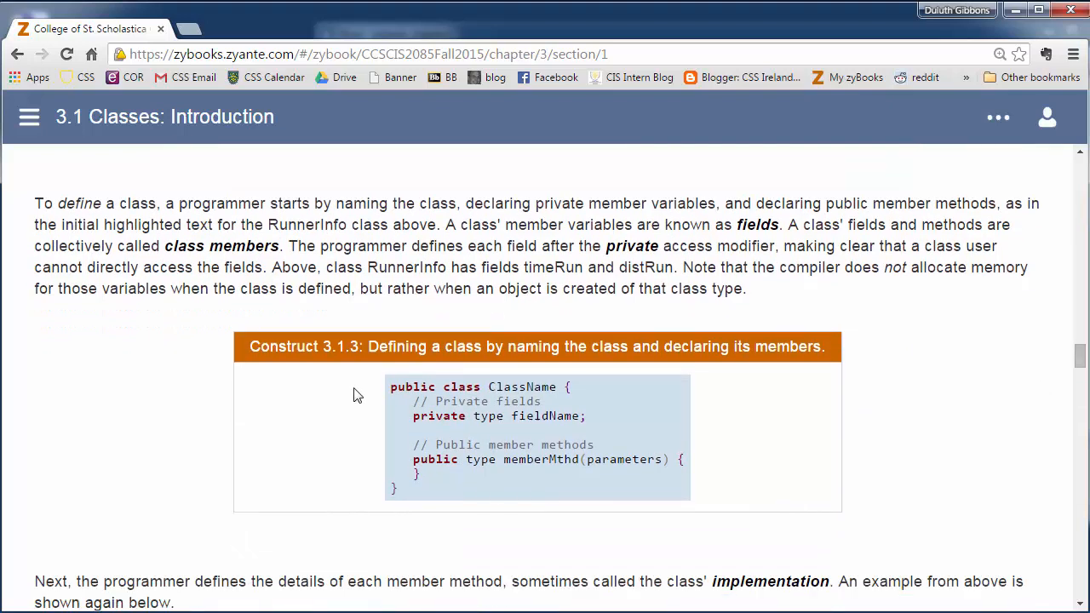
pyautogui.moveTo(394, 394)
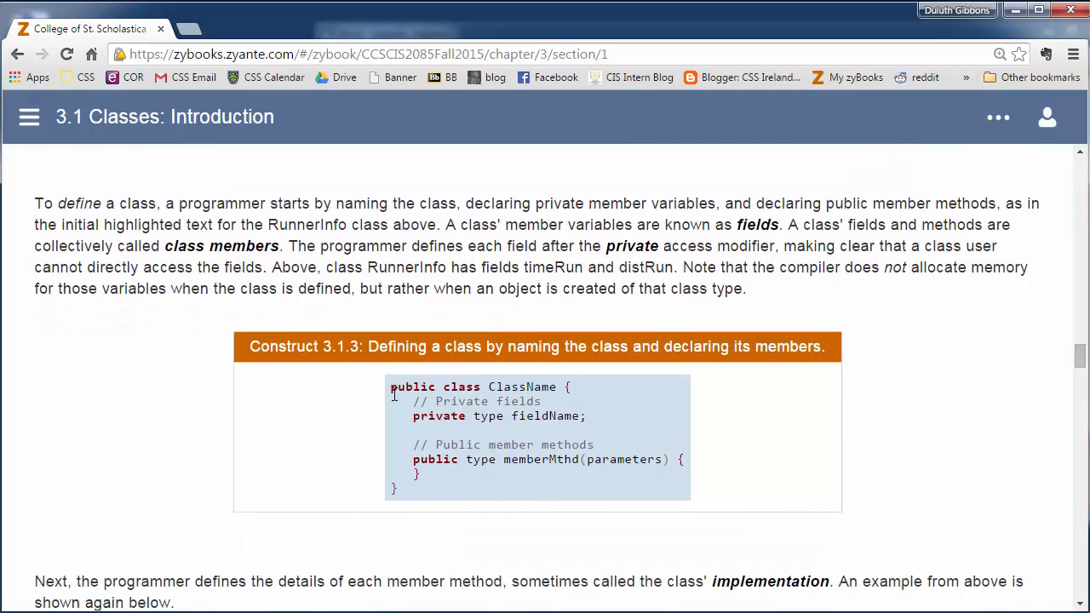
pyautogui.moveTo(391, 386); pyautogui.dragTo(396, 488)
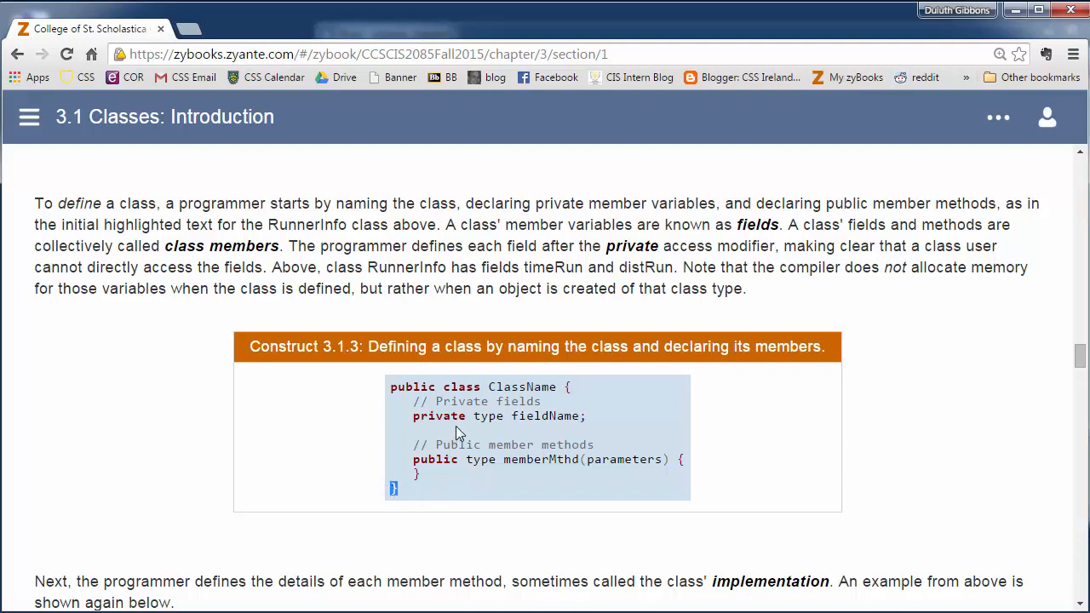
pyautogui.moveTo(413, 401); pyautogui.dragTo(587, 416)
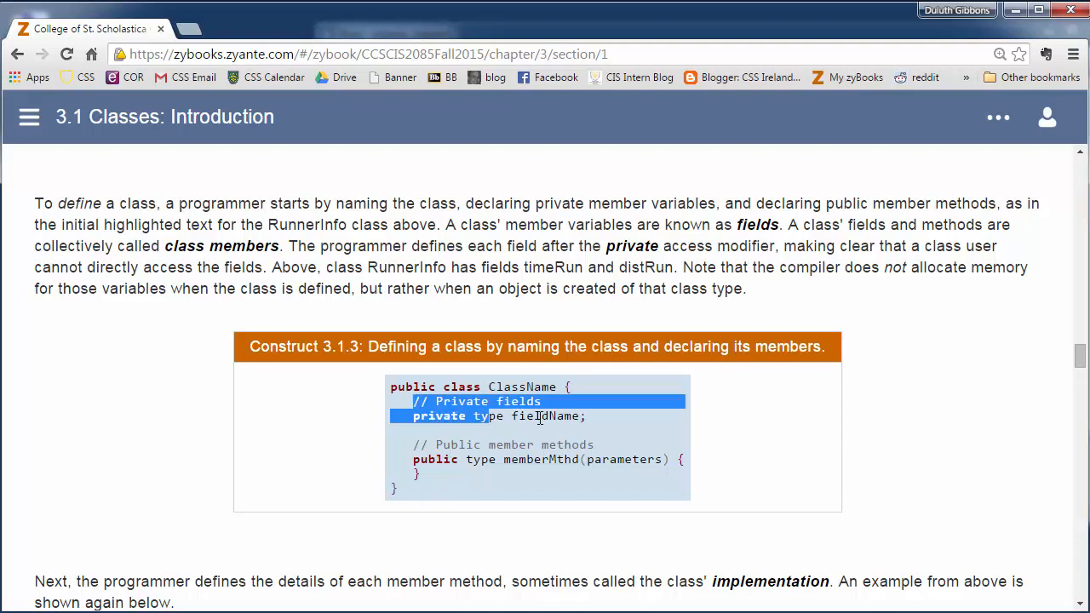
pyautogui.doubleClick(439, 415)
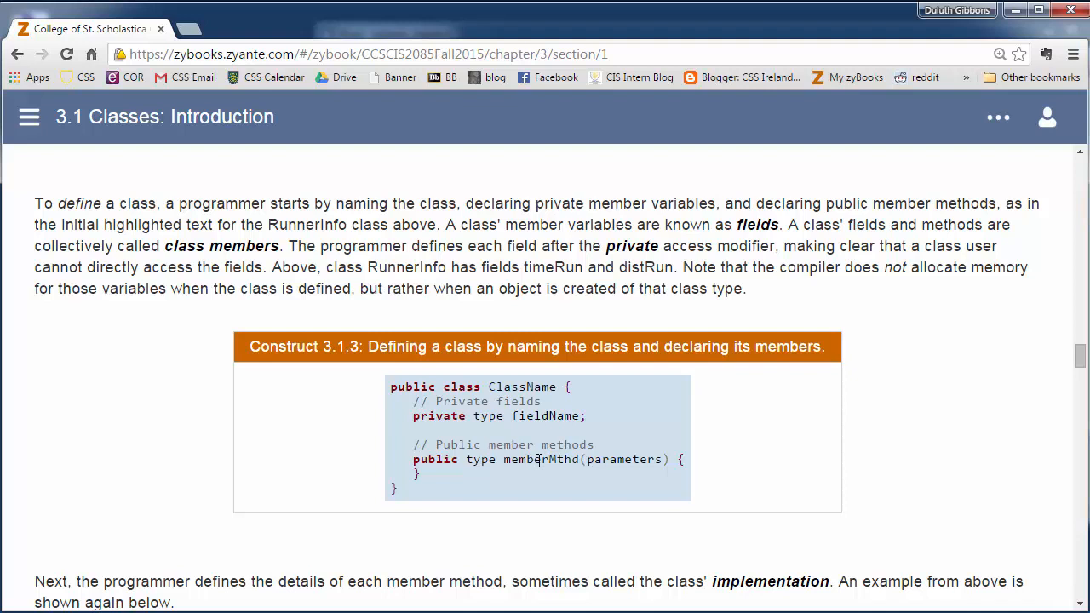
pyautogui.doubleClick(624, 459)
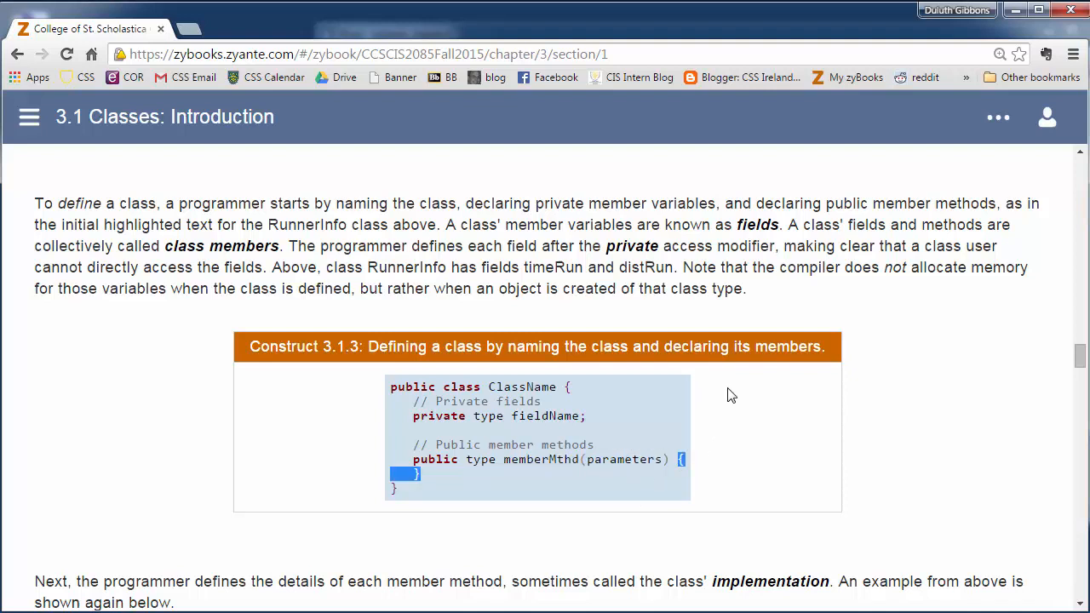
pyautogui.click(367, 88)
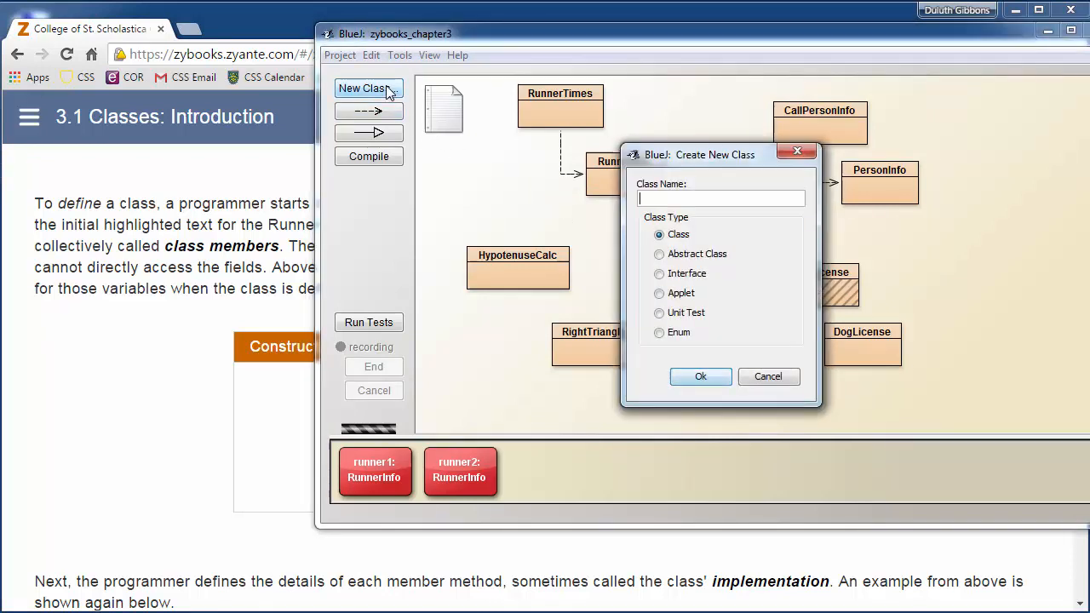
# Create a new Class-type class named mytestclass in the zybooks_chapter3 project.
pyautogui.write('myte')
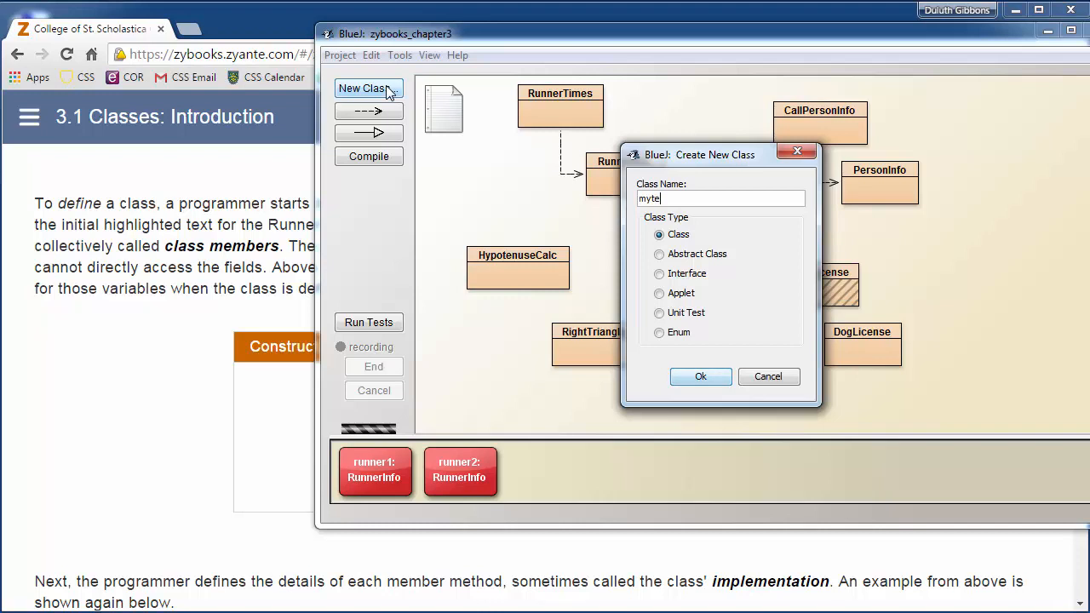
pyautogui.click(700, 376)
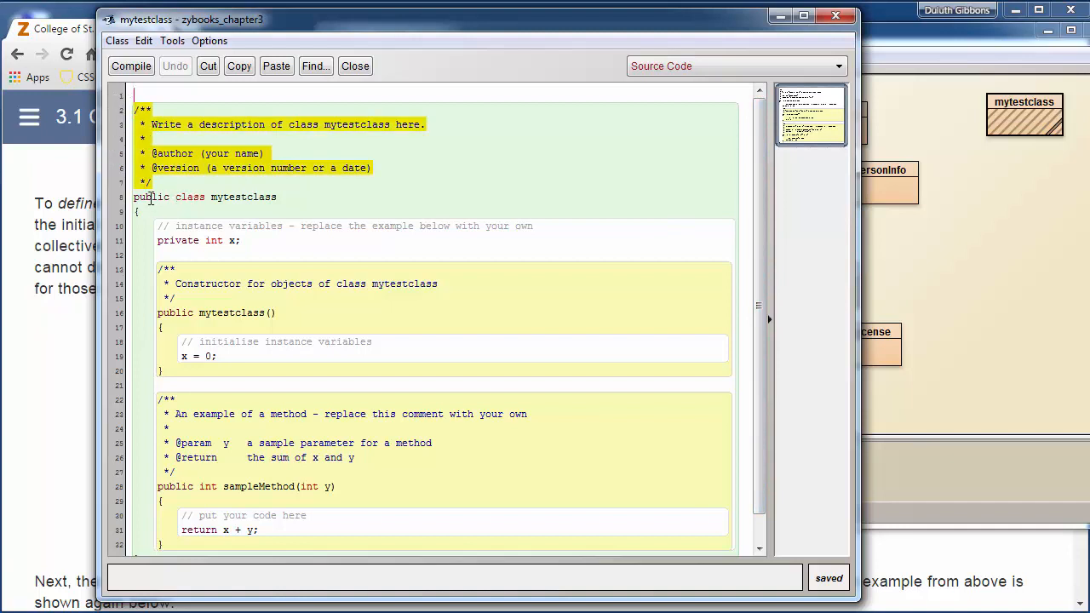
# Look over the mytestclass template, highlighting the public keyword, then close the source.
pyautogui.doubleClick(242, 196)
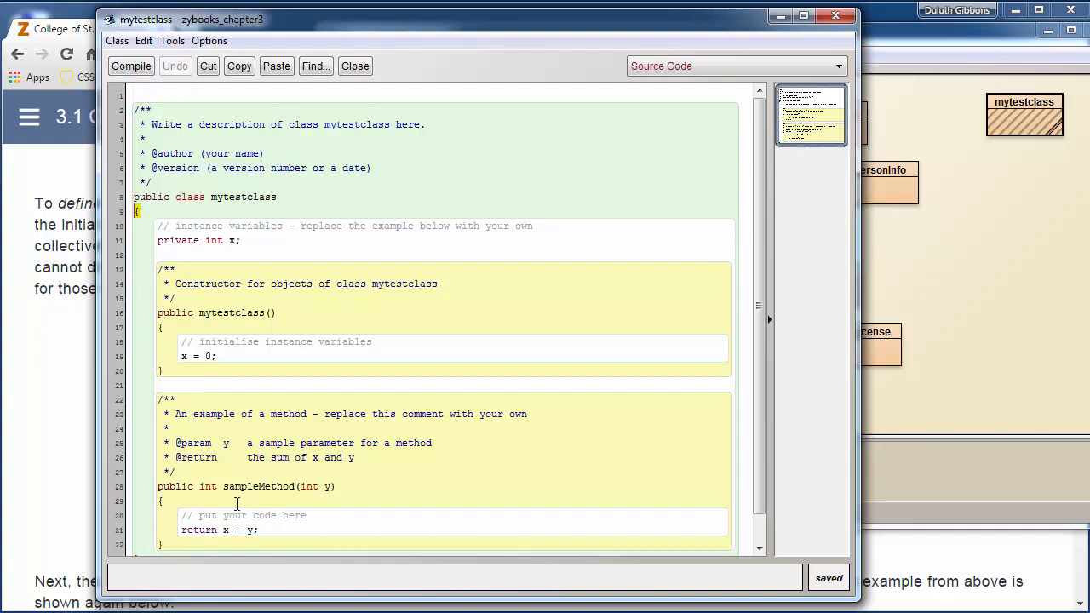
pyautogui.scroll(-3)
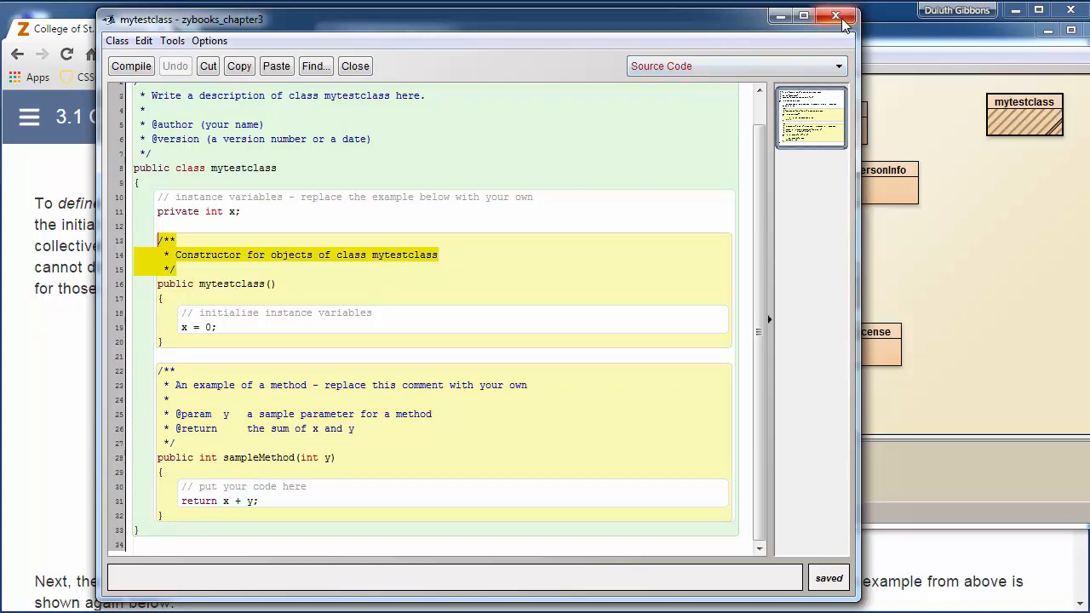
pyautogui.click(835, 17)
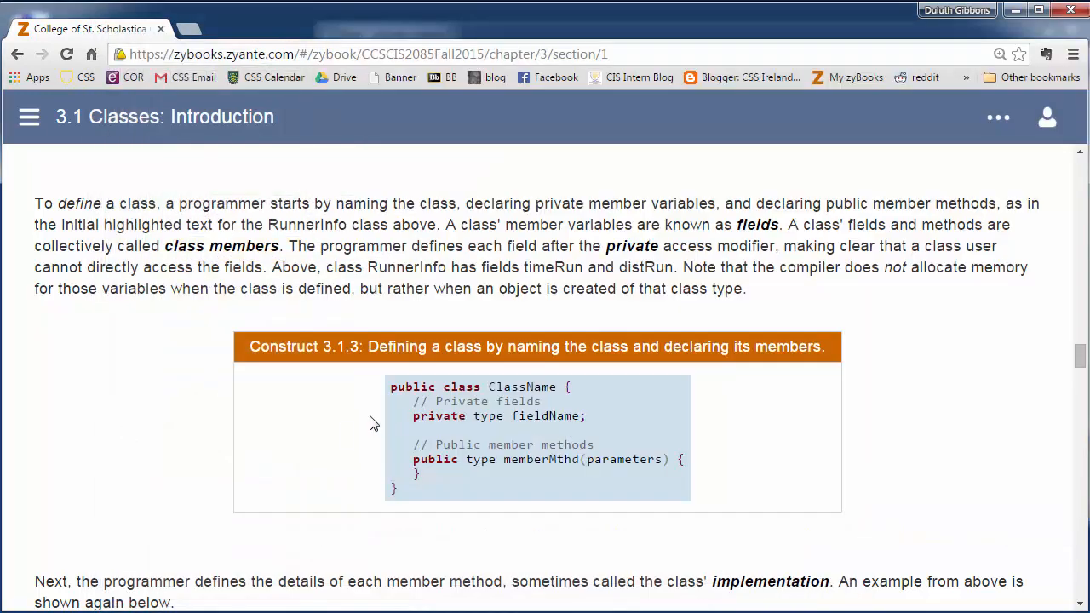
# Scroll past Figure 3.1.2's setTime implementation to Participation activity 3.1.4.
pyautogui.scroll(-3)
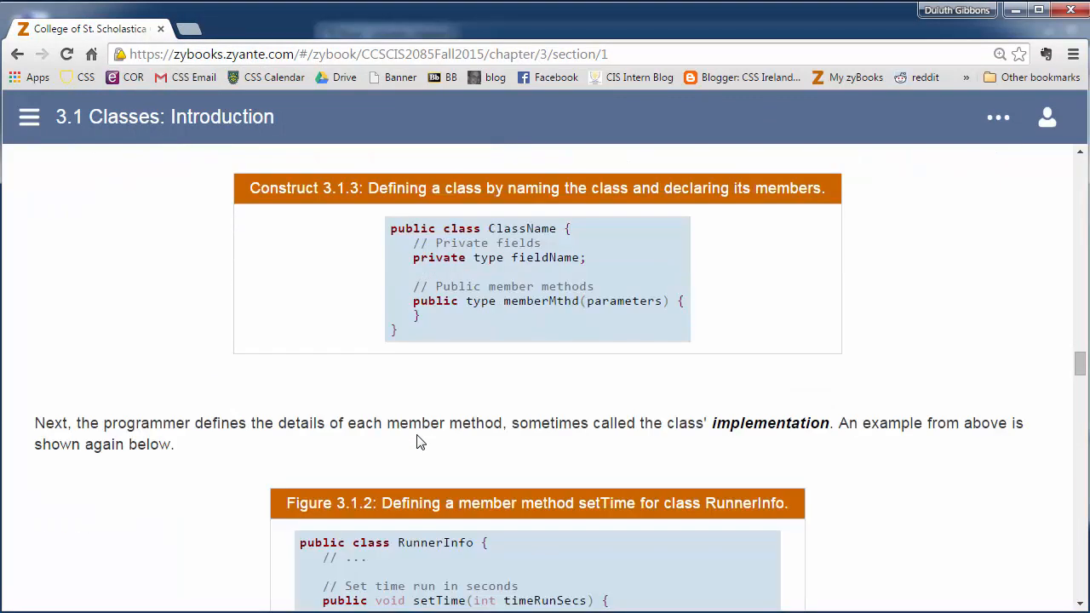
pyautogui.scroll(-3)
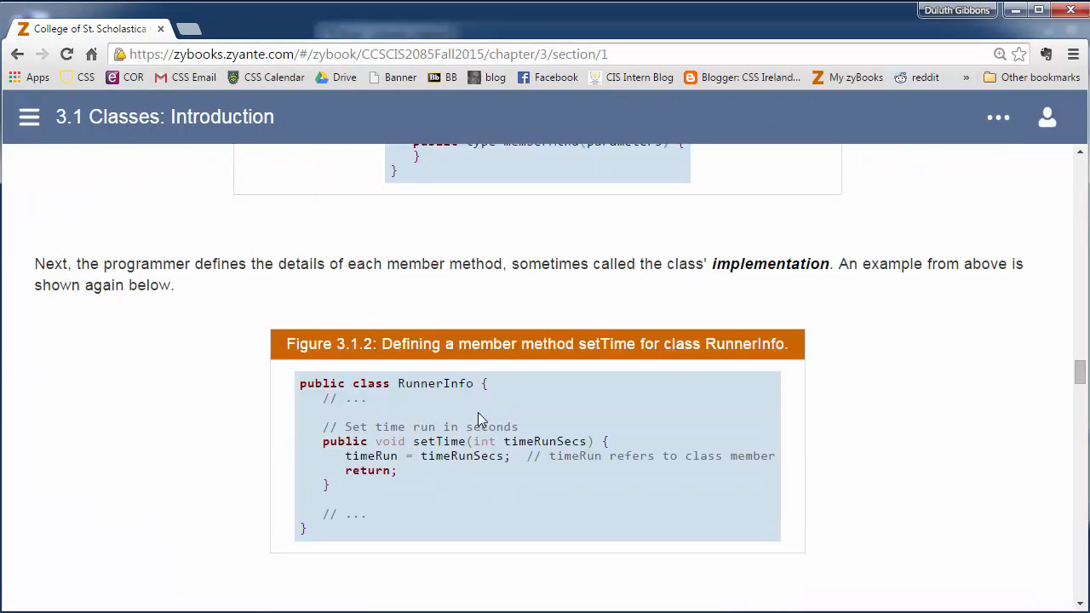
pyautogui.moveTo(699, 264)
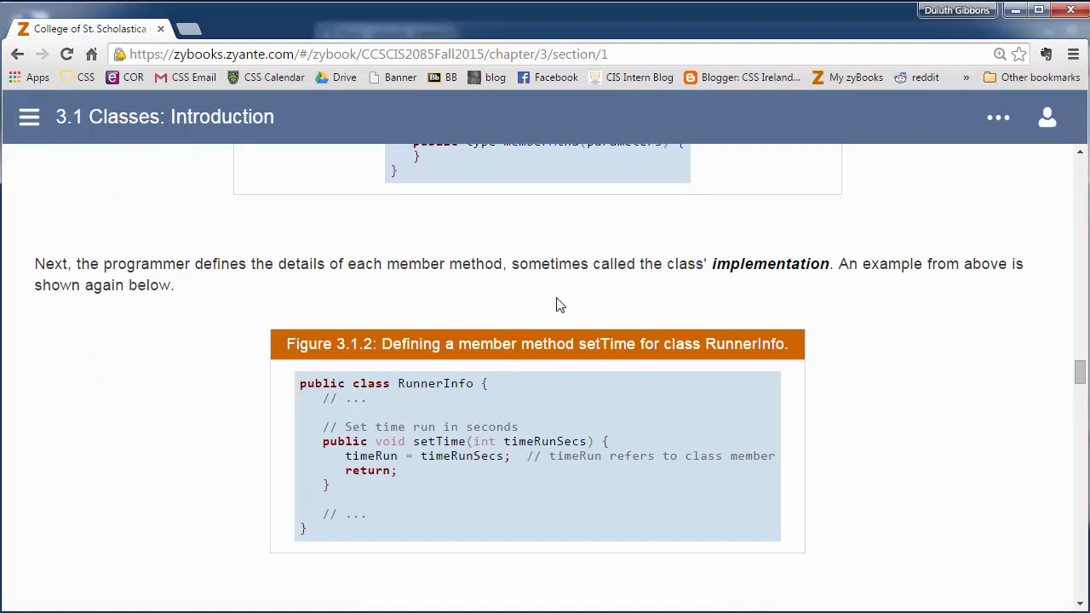
pyautogui.moveTo(497, 423)
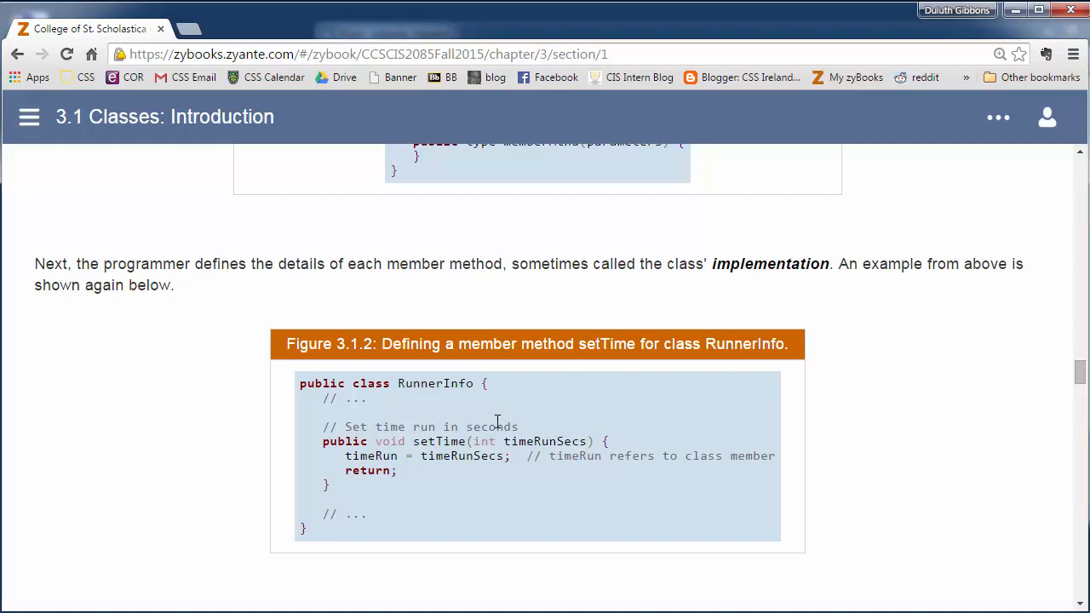
pyautogui.moveTo(619, 423)
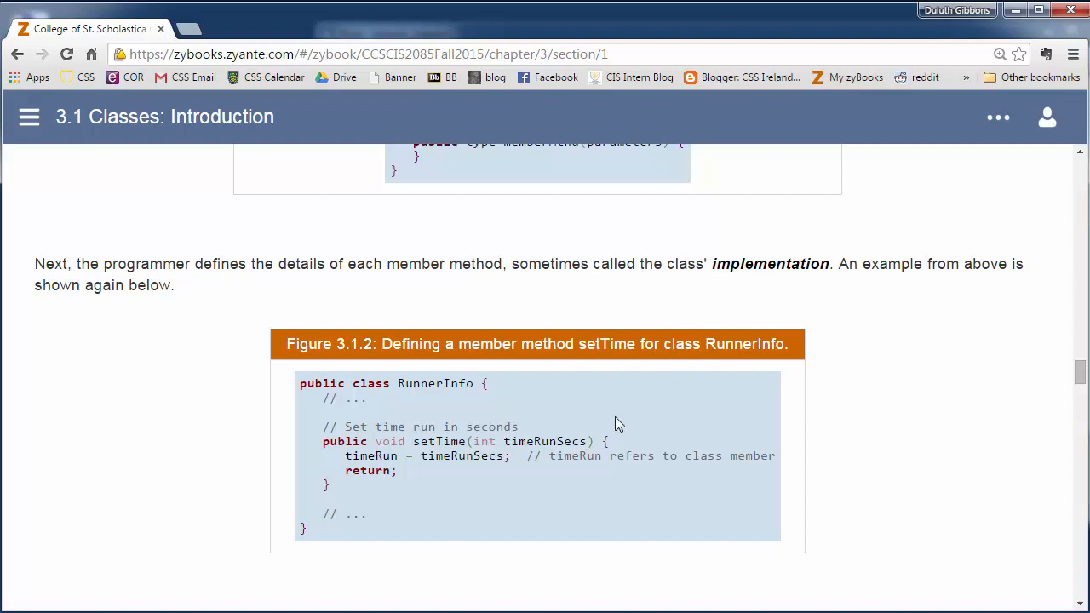
pyautogui.moveTo(609, 387)
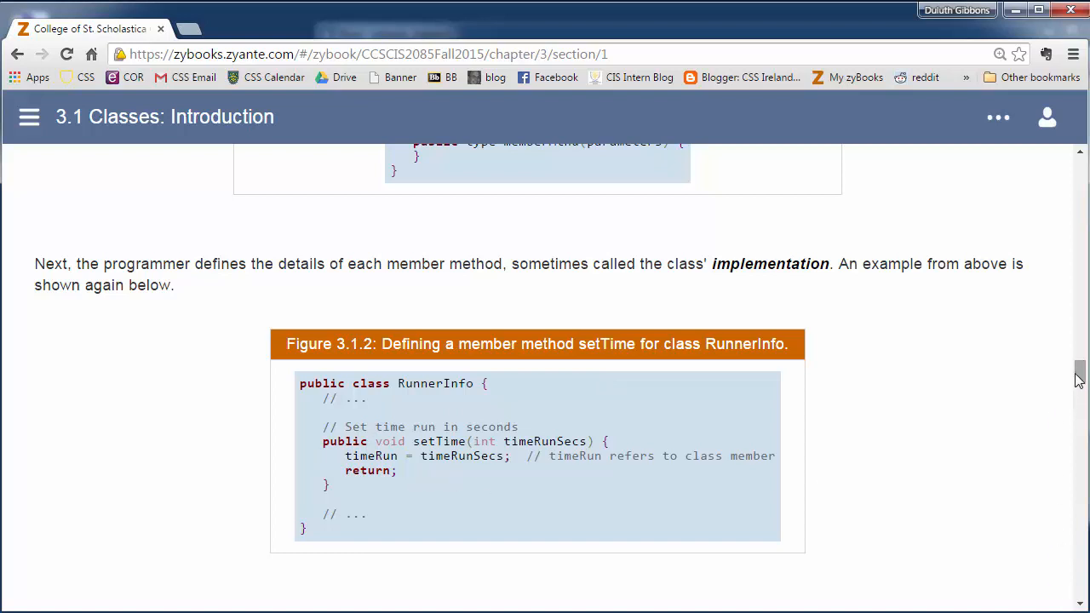
pyautogui.scroll(-3)
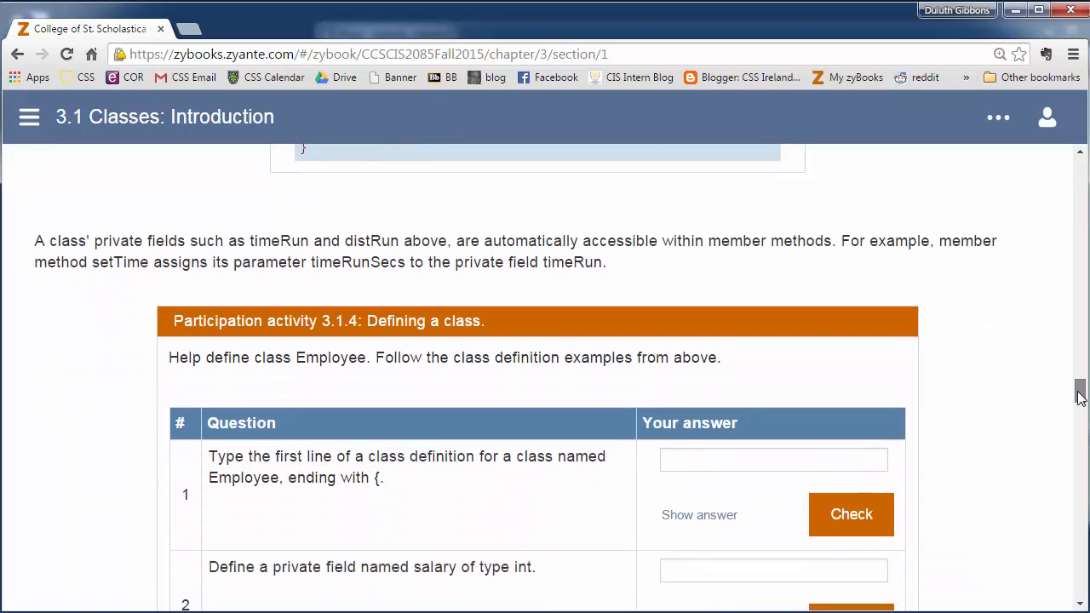
pyautogui.scroll(-3)
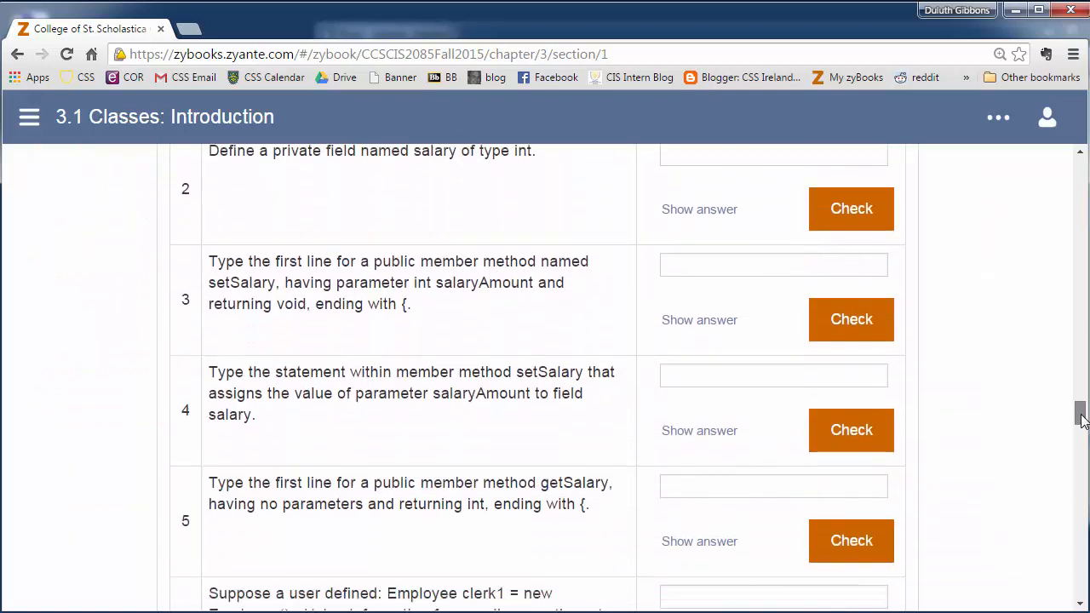
# Scroll past activity 3.1.4 to the multi-file compiling passage and Participation activity 3.1.5.
pyautogui.scroll(-3)
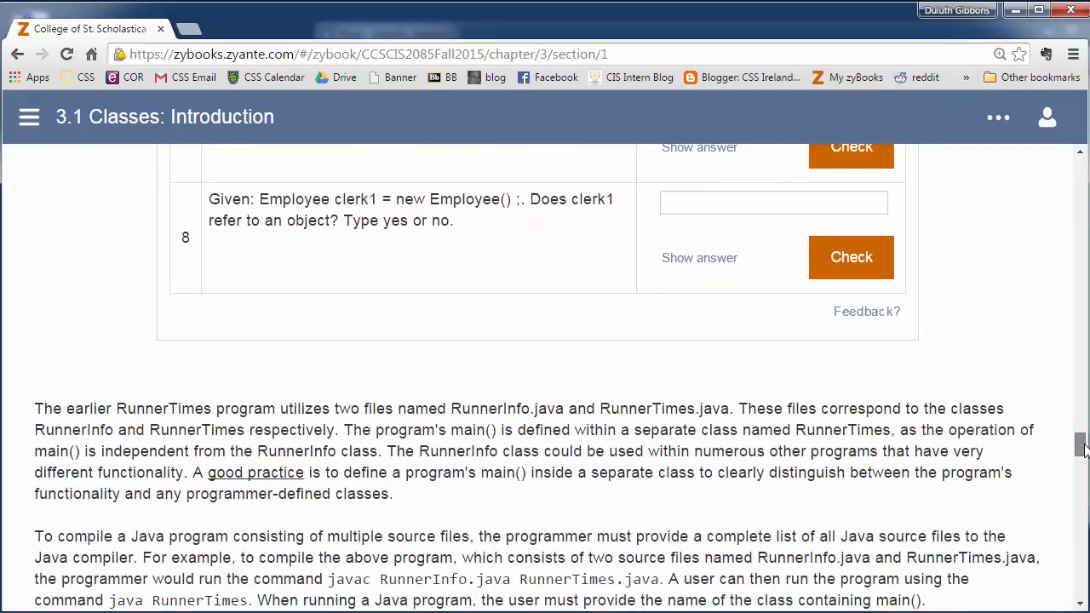
pyautogui.scroll(-3)
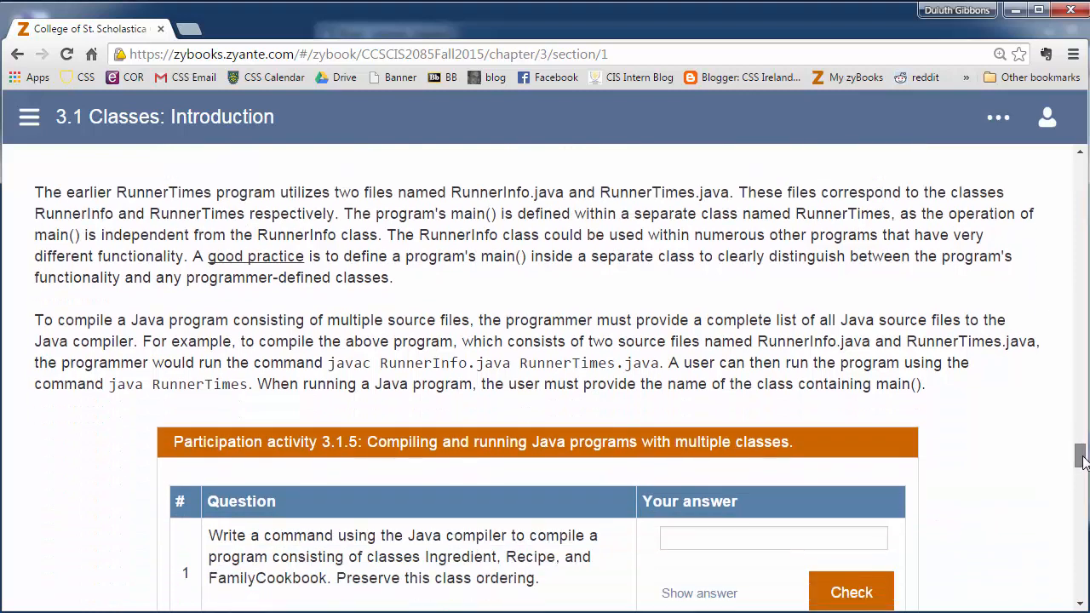
pyautogui.scroll(-3)
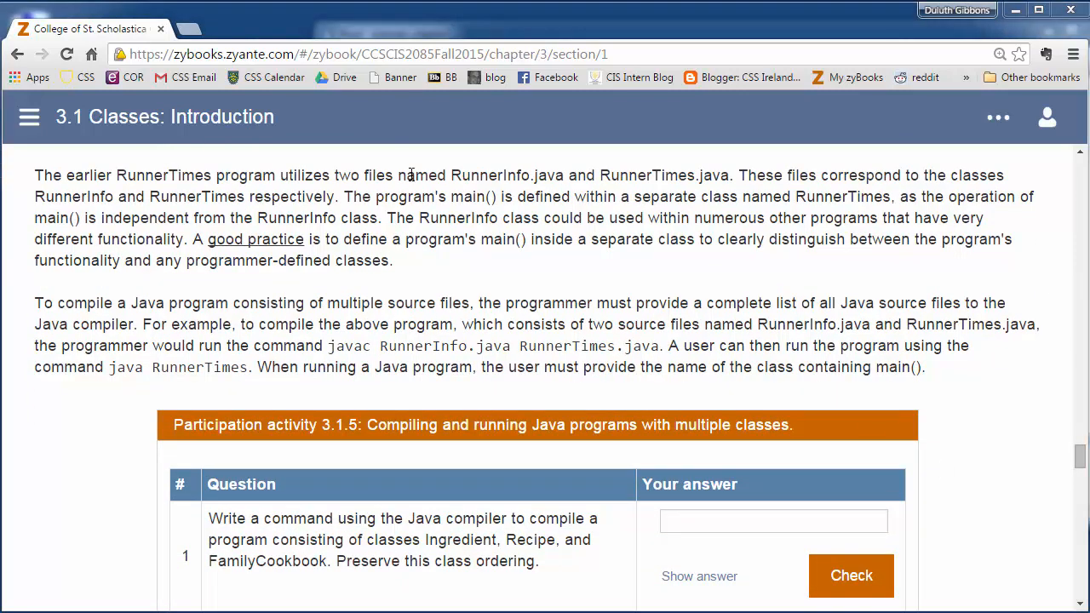
pyautogui.moveTo(568, 182)
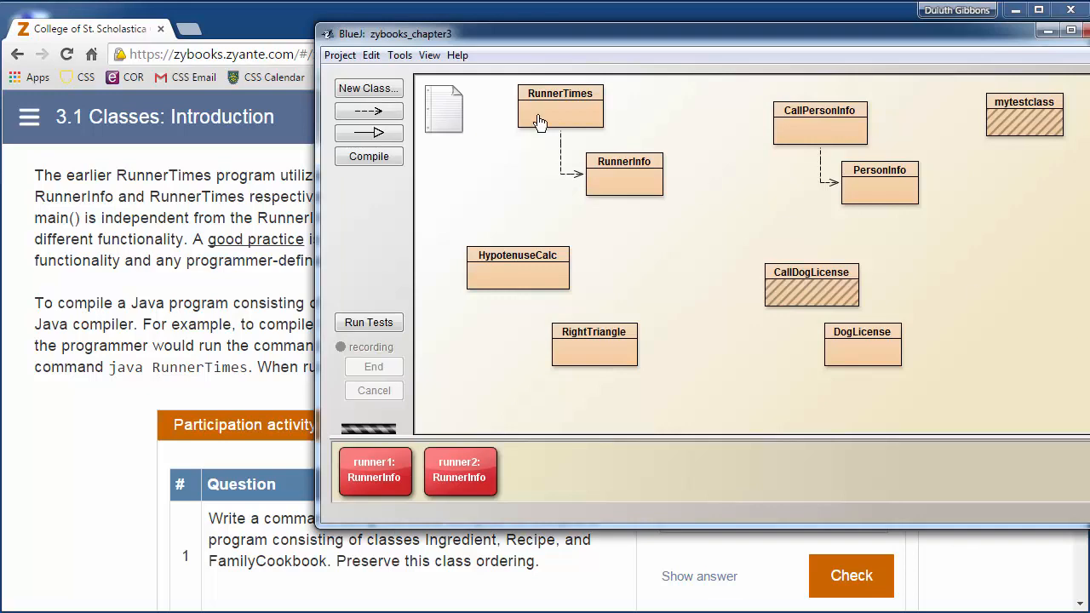
pyautogui.moveTo(616, 166)
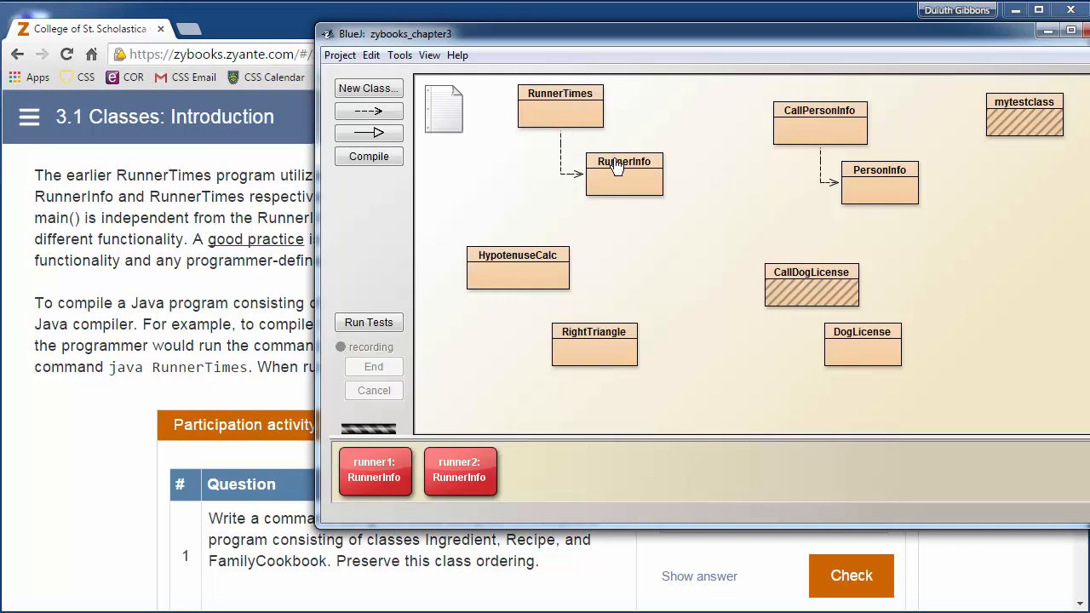
# Briefly open and skim the RunnerInfo source, close it, then revisit RunnerTimes.
pyautogui.doubleClick(624, 174)
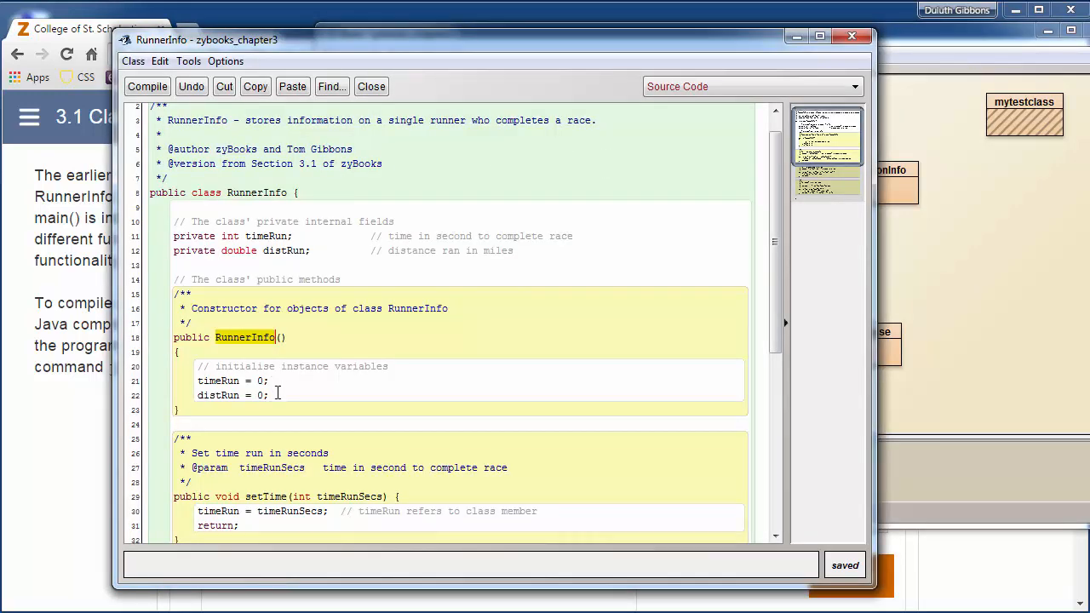
pyautogui.scroll(-3)
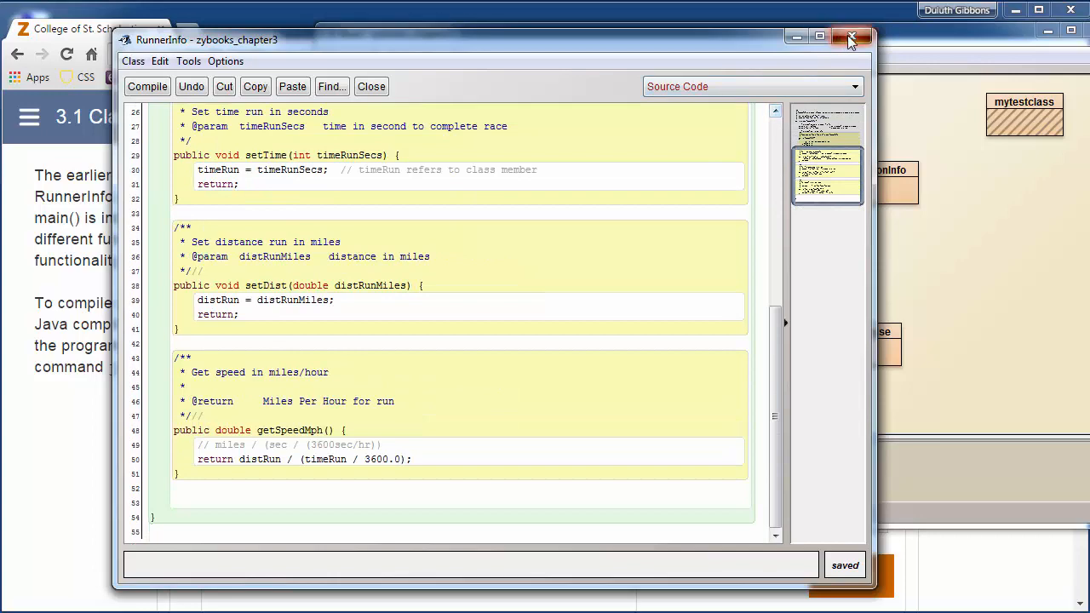
pyautogui.click(848, 39)
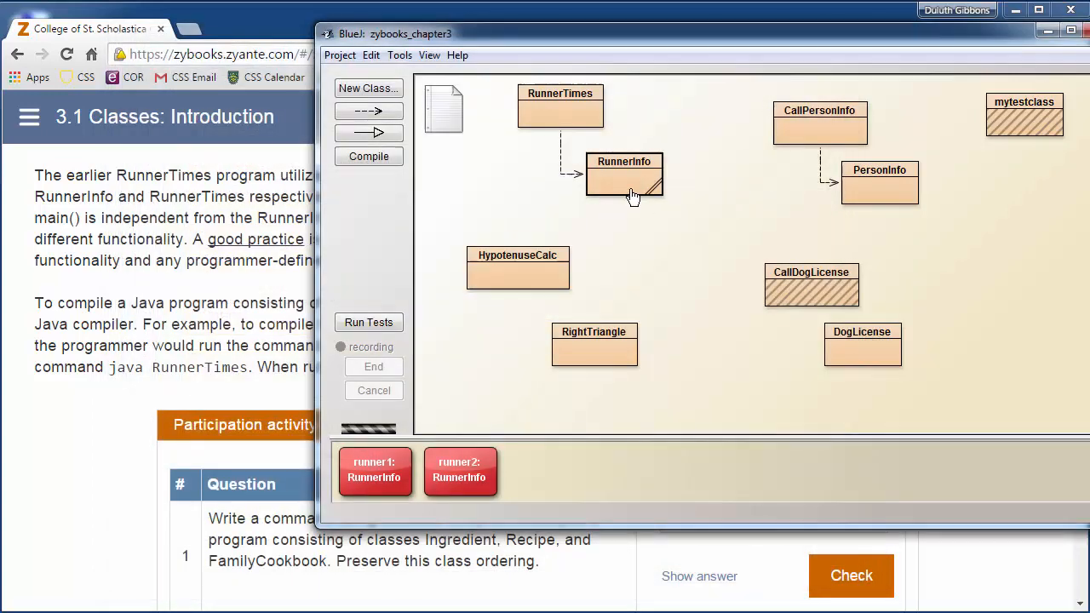
pyautogui.doubleClick(560, 106)
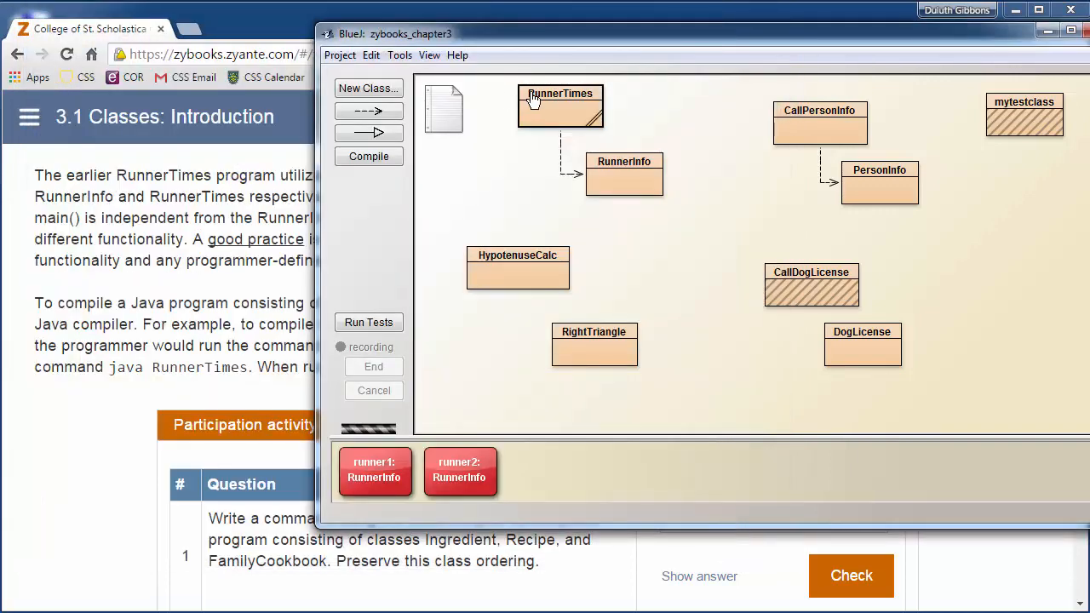
pyautogui.moveTo(617, 173)
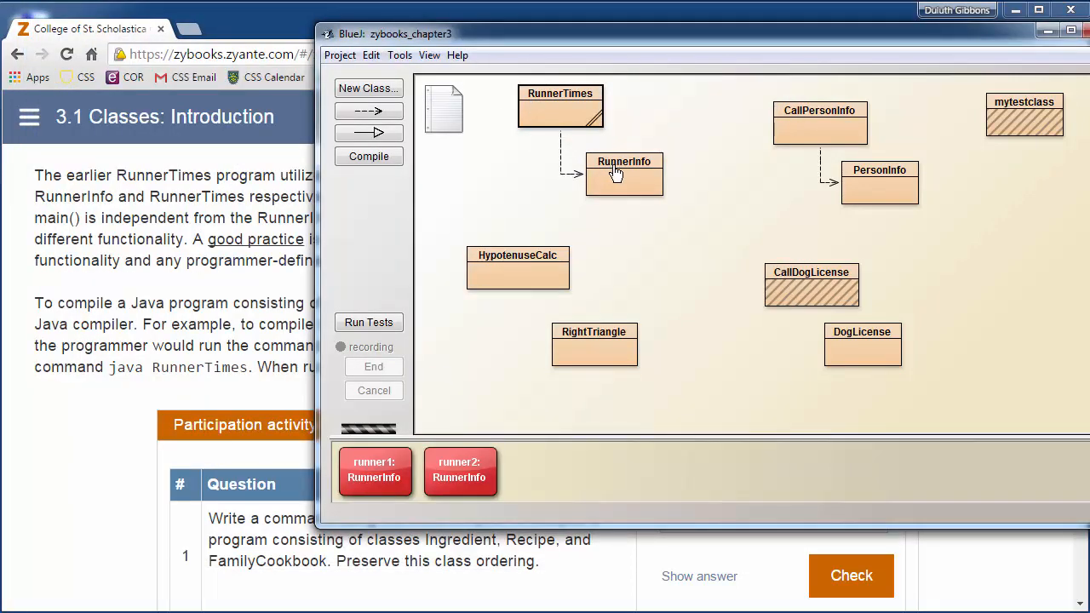
pyautogui.moveTo(570, 177)
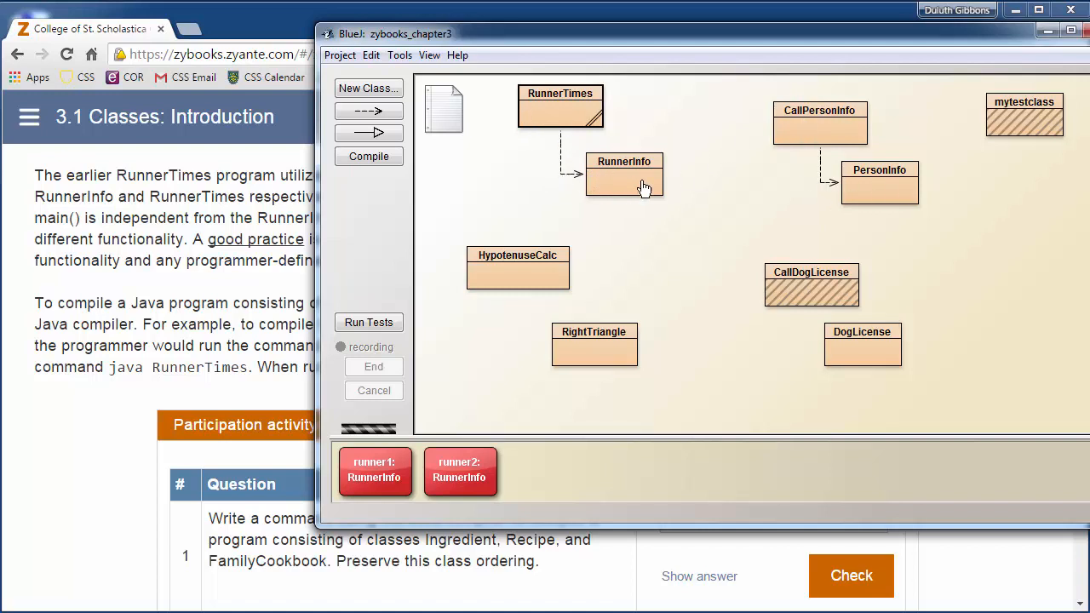
pyautogui.moveTo(815, 347)
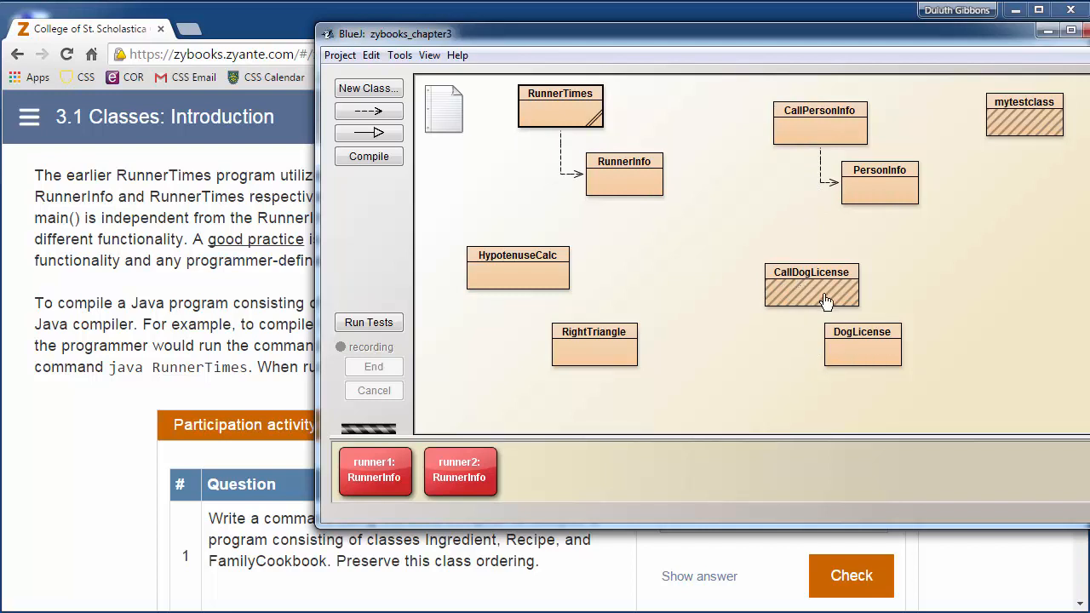
pyautogui.moveTo(866, 332)
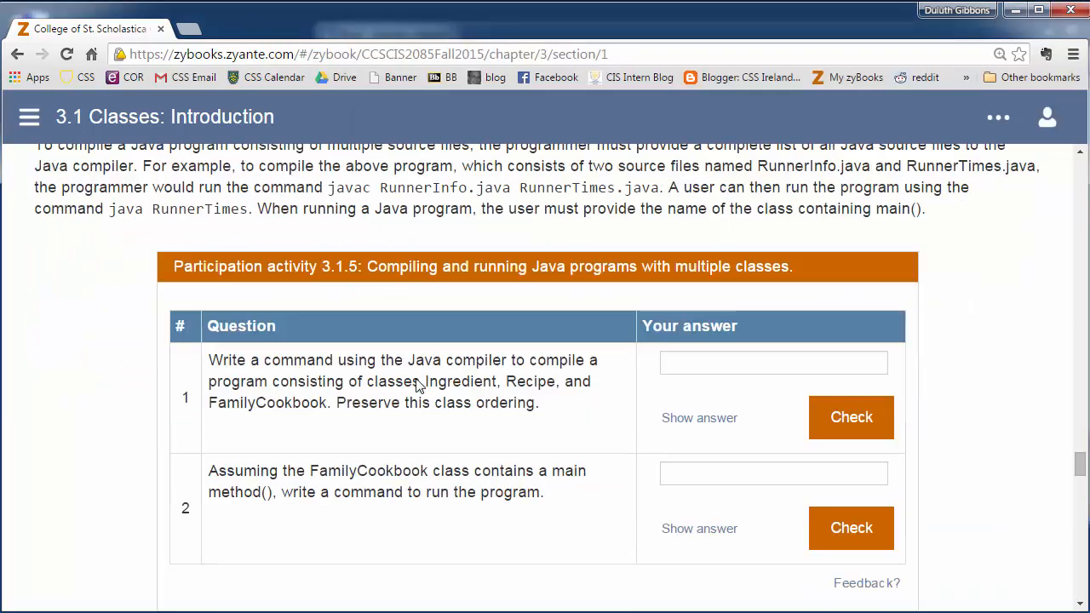
# Scroll to Participation activity 3.1.6 and focus the RightTriangle.java code with its FIXME lines.
pyautogui.scroll(-3)
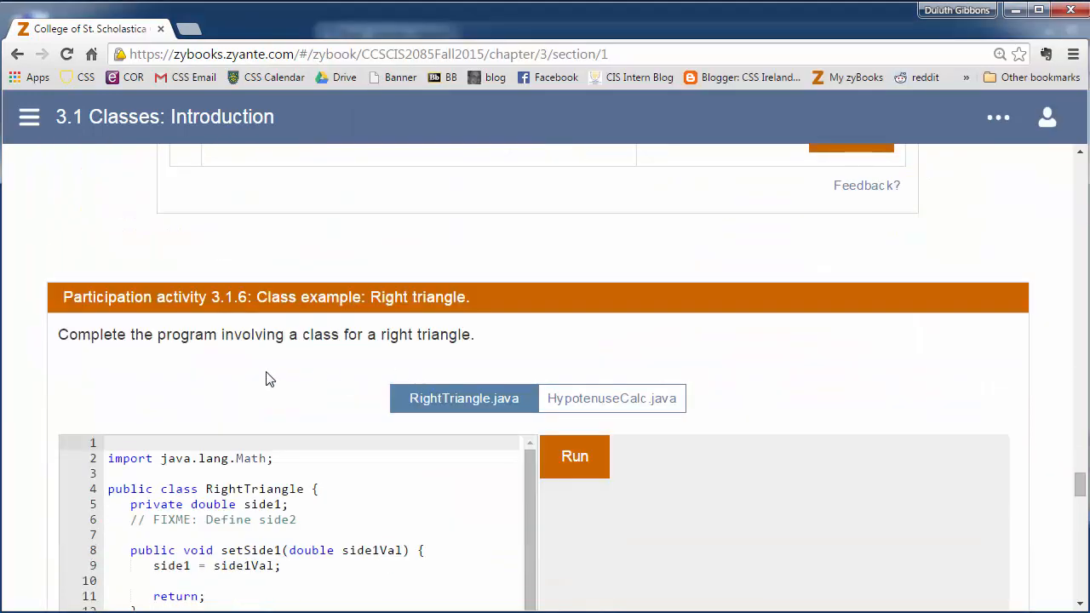
pyautogui.scroll(-3)
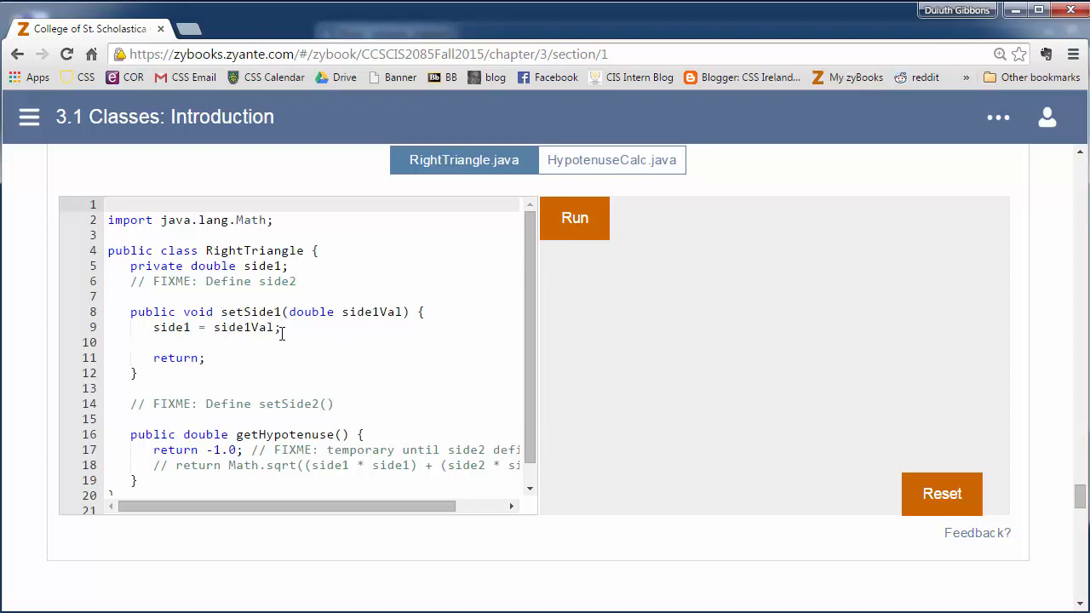
pyautogui.moveTo(251, 292)
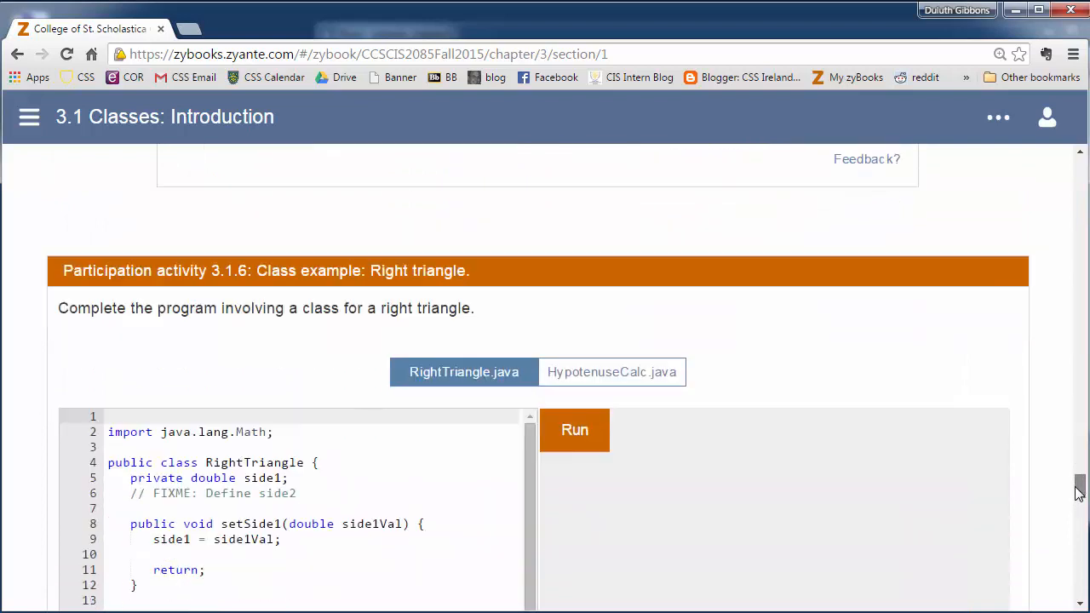
pyautogui.scroll(-3)
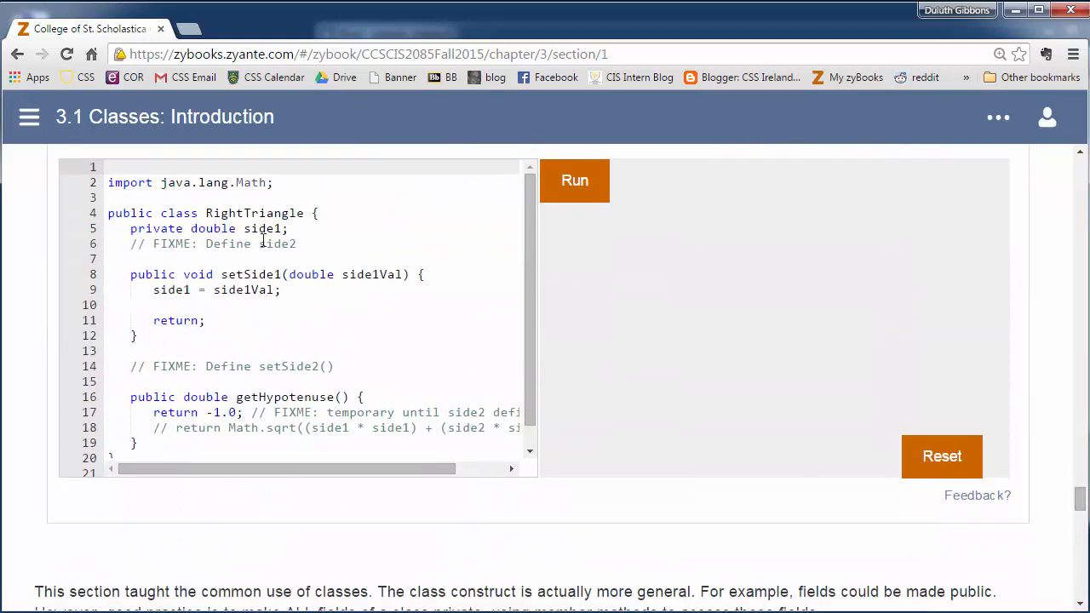
pyautogui.doubleClick(275, 244)
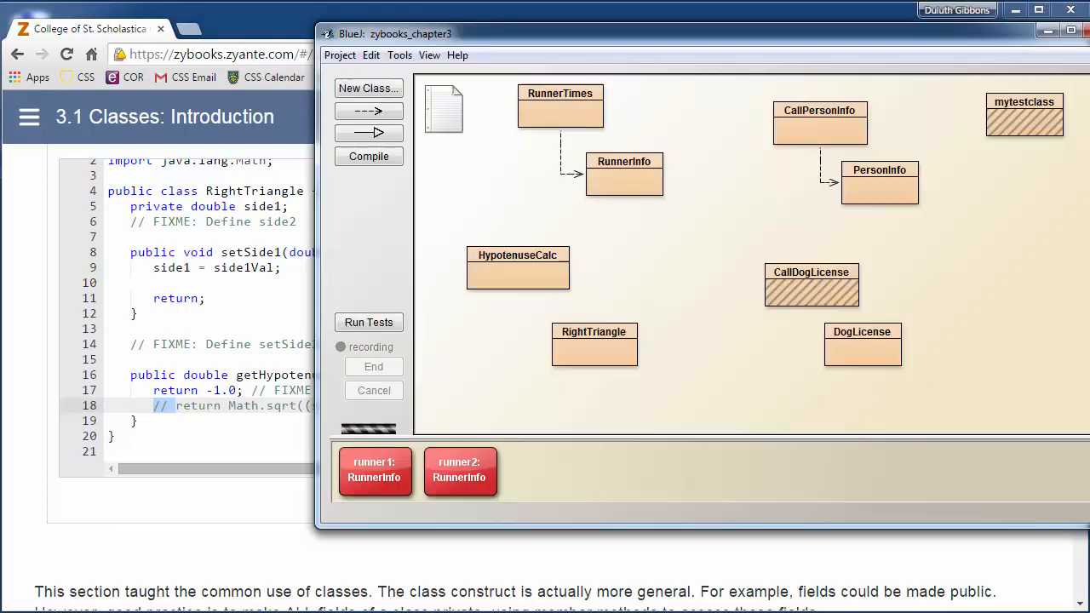
pyautogui.moveTo(570, 339)
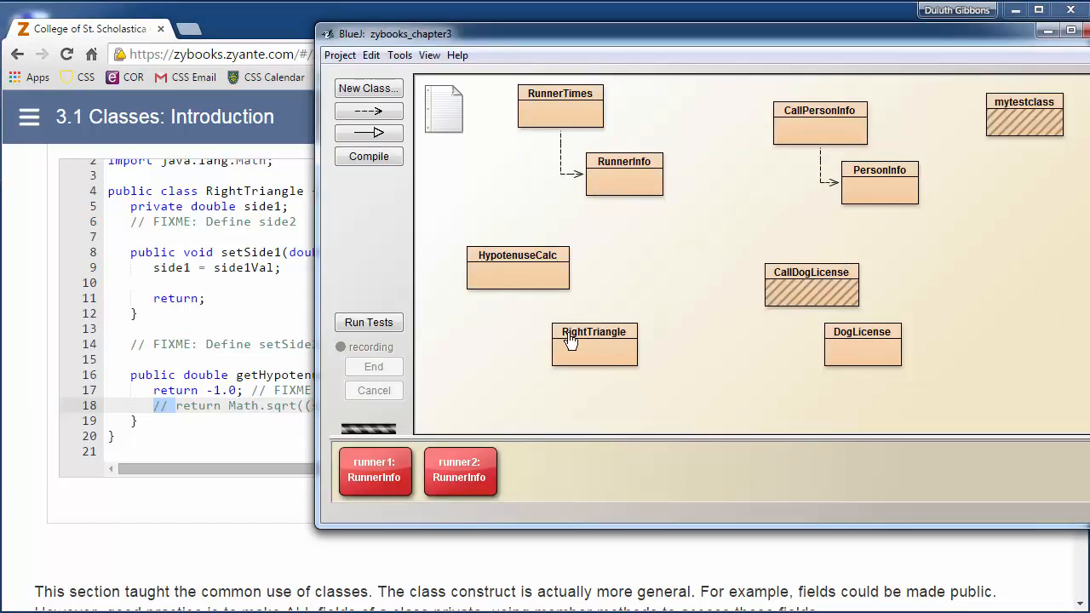
# Open the RightTriangle class source in BlueJ, then return to zyBooks.
pyautogui.doubleClick(593, 344)
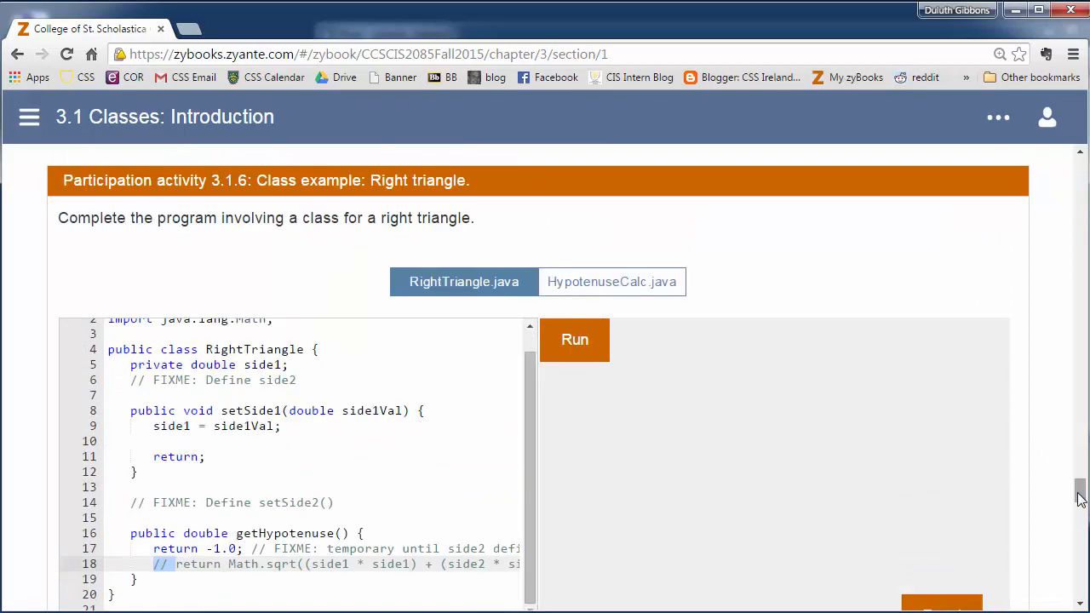
# Scroll past the Right triangle activity down to Challenge activity 3.1.1's PersonInfo code.
pyautogui.scroll(-3)
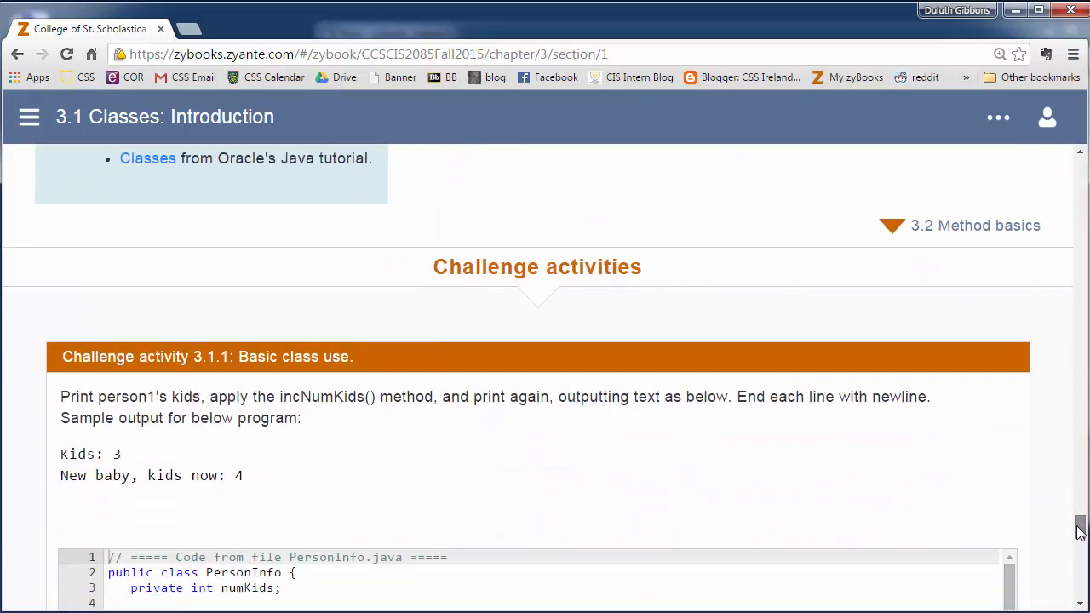
pyautogui.scroll(-3)
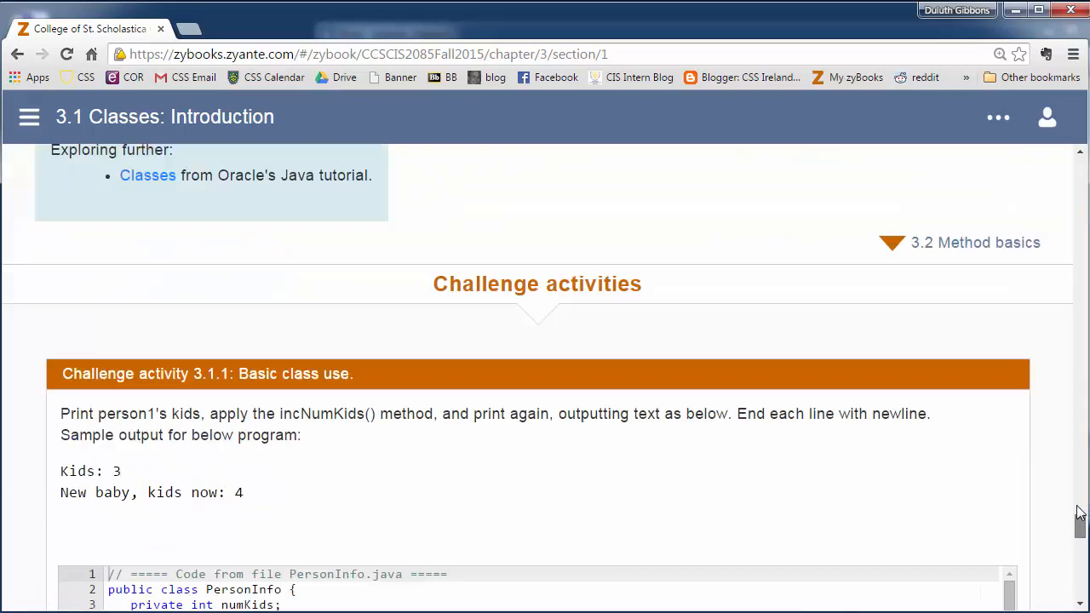
pyautogui.scroll(-3)
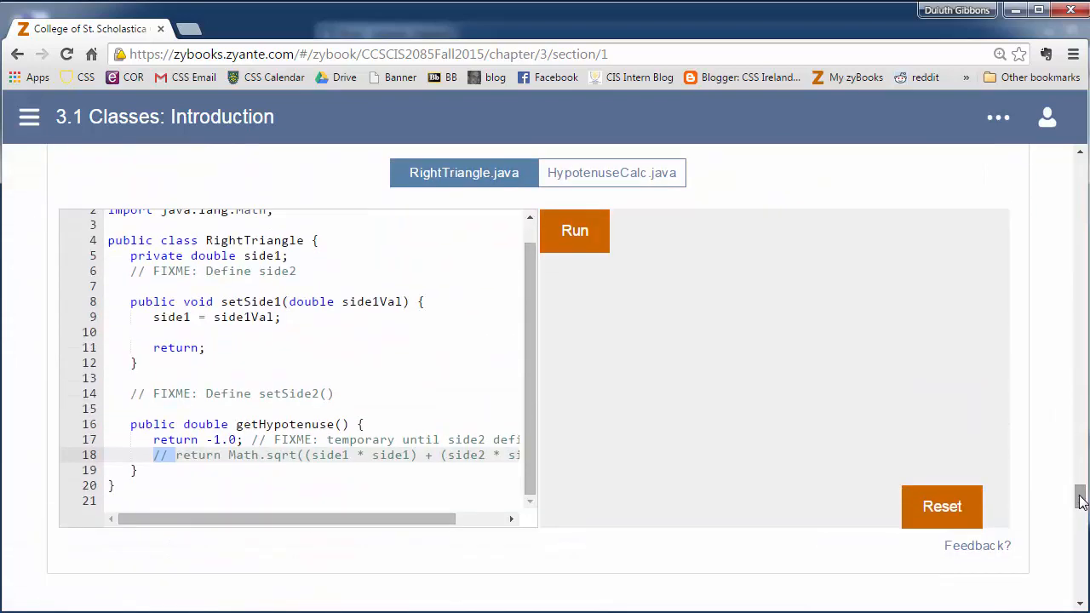
pyautogui.scroll(-3)
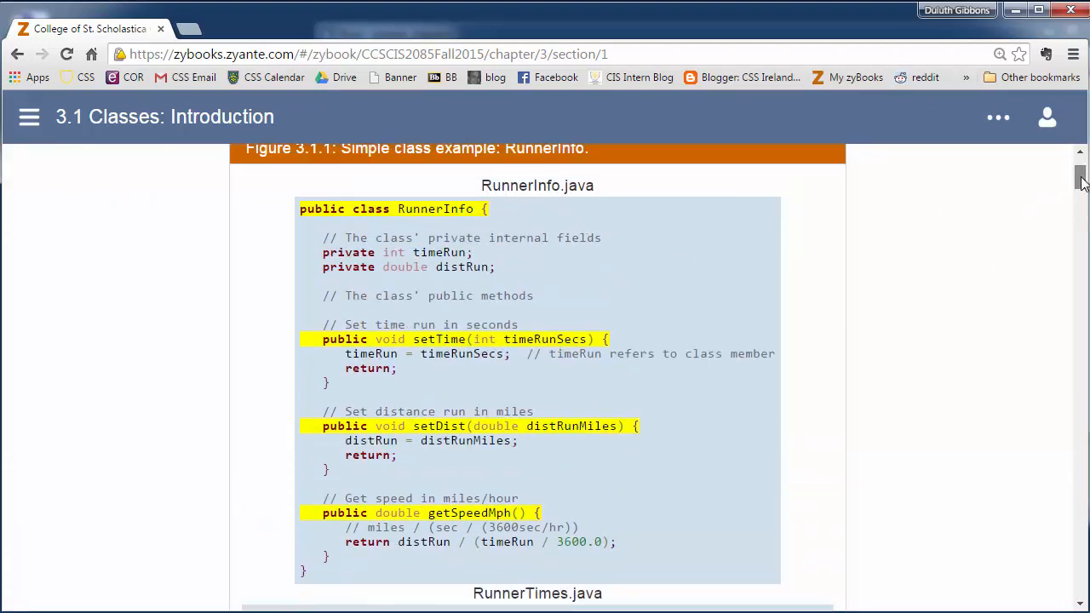
pyautogui.scroll(-3)
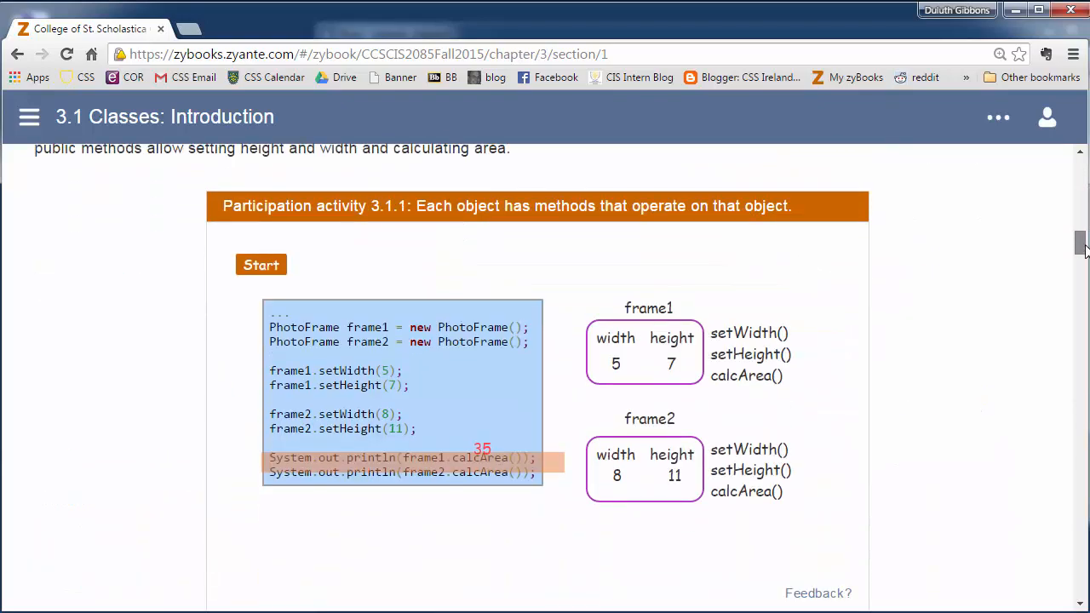
pyautogui.scroll(-3)
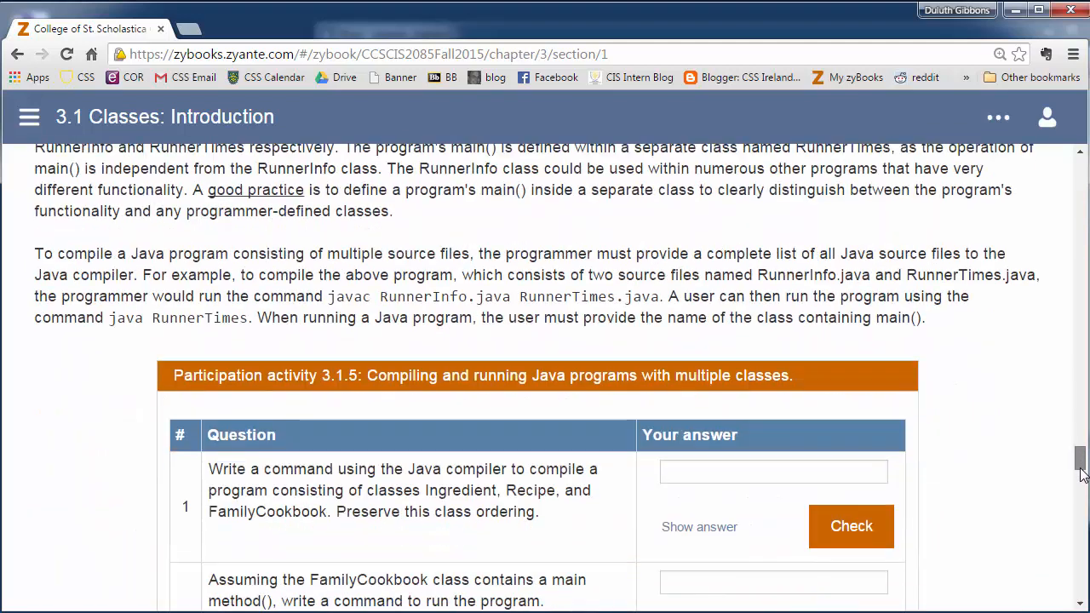
pyautogui.scroll(-3)
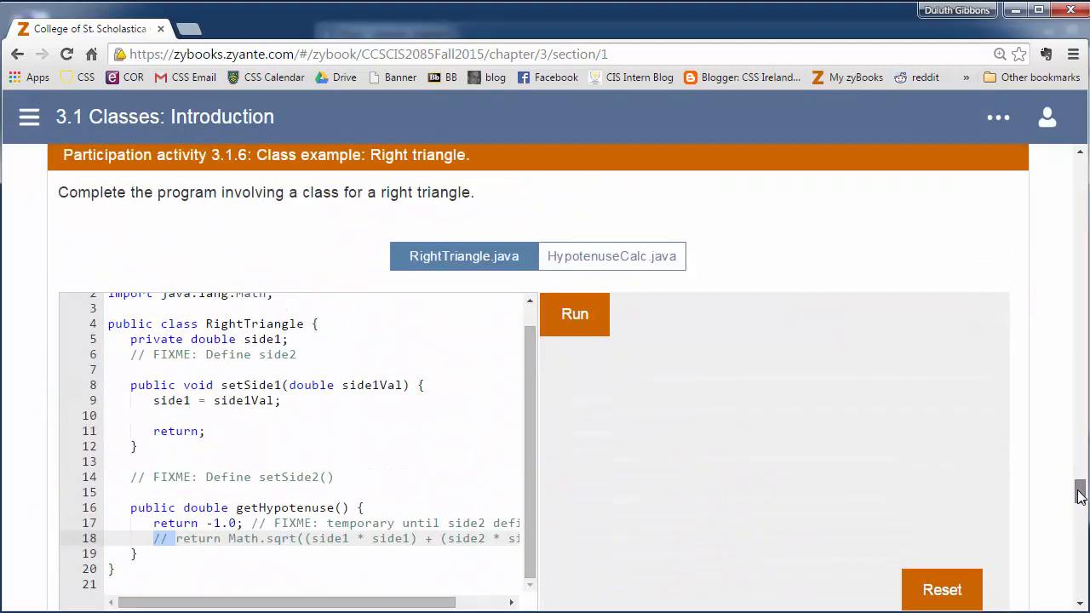
pyautogui.scroll(-3)
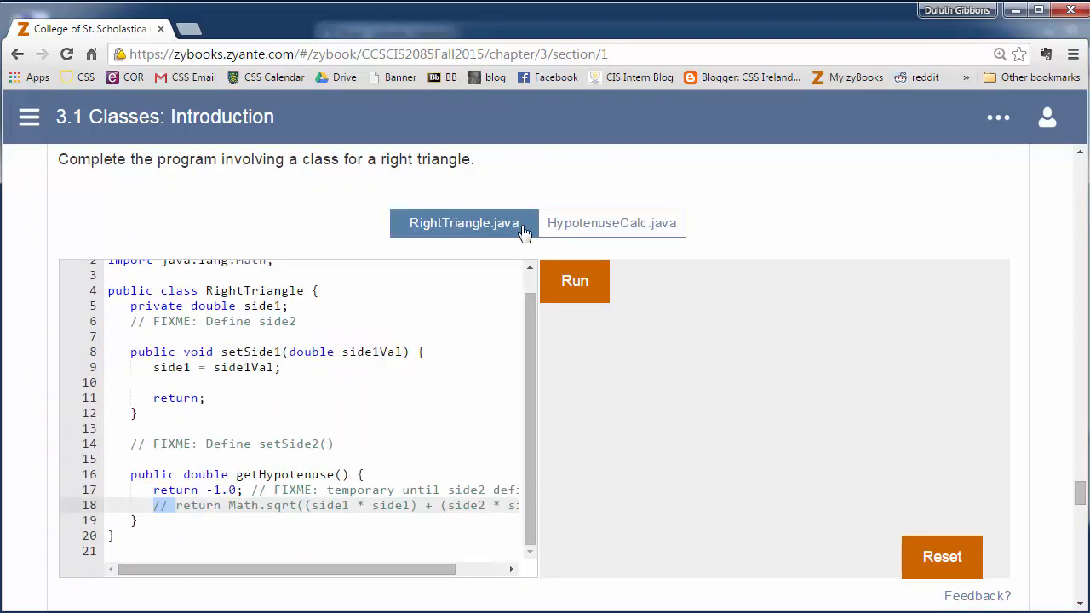
pyautogui.moveTo(1001, 498)
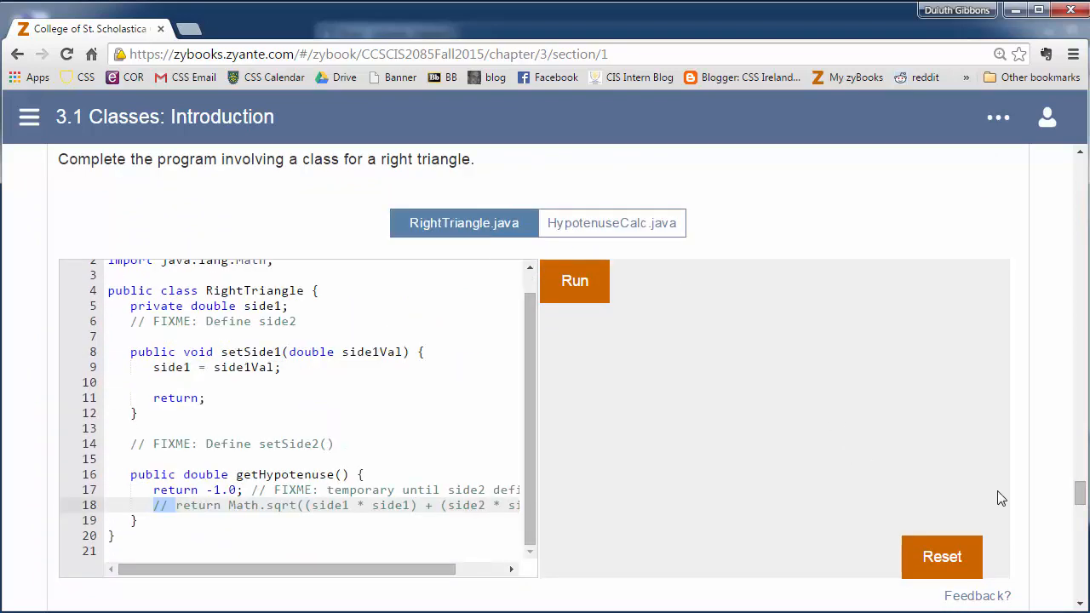
pyautogui.scroll(-3)
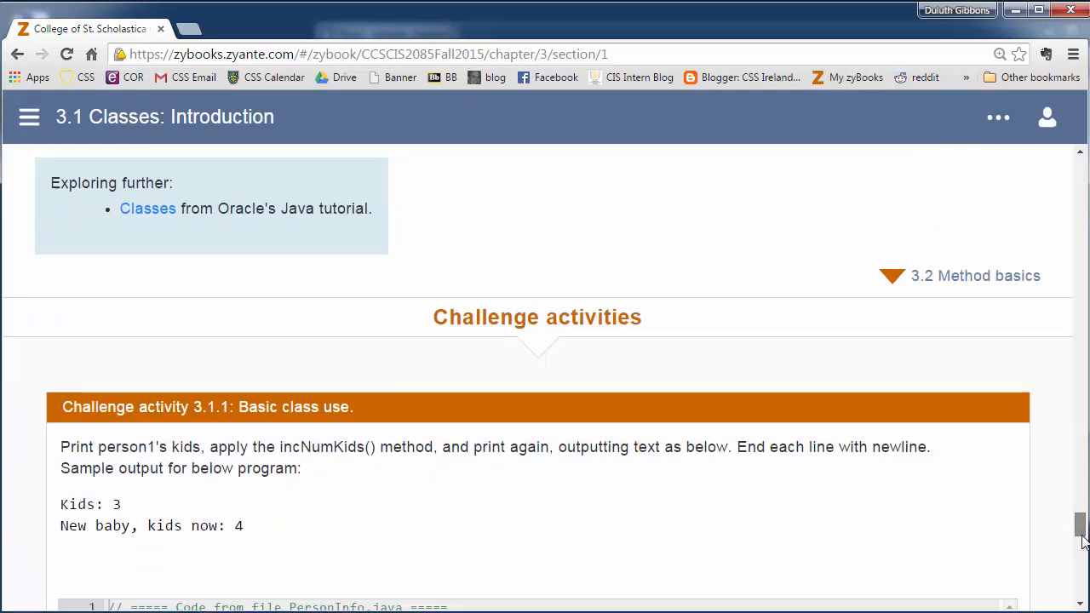
pyautogui.scroll(-3)
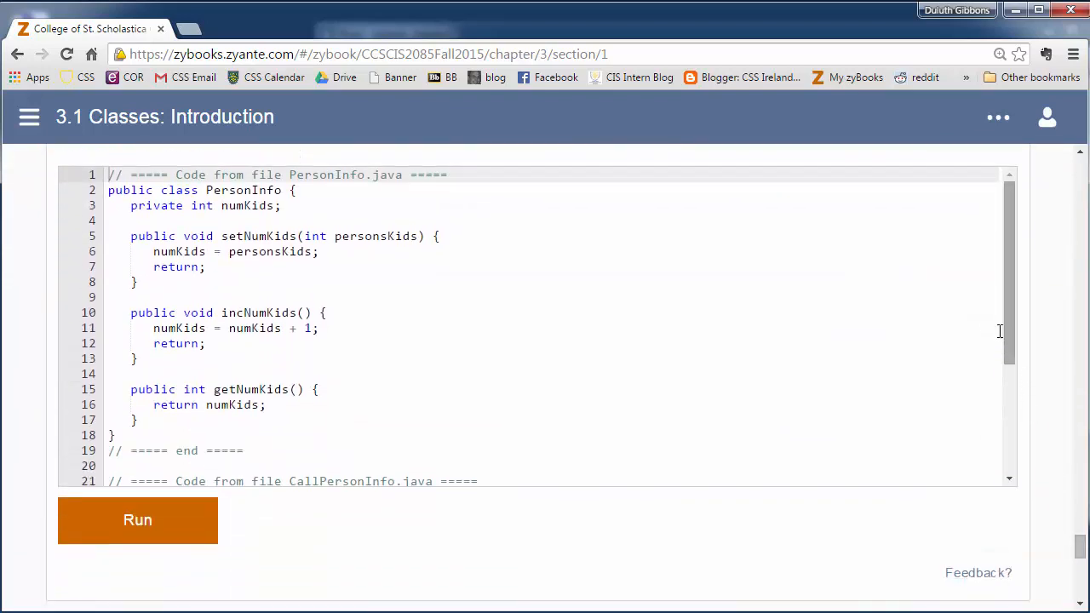
# Highlight the PersonInfo class code, then the CallPersonInfo starter code below it.
pyautogui.doubleClick(242, 190)
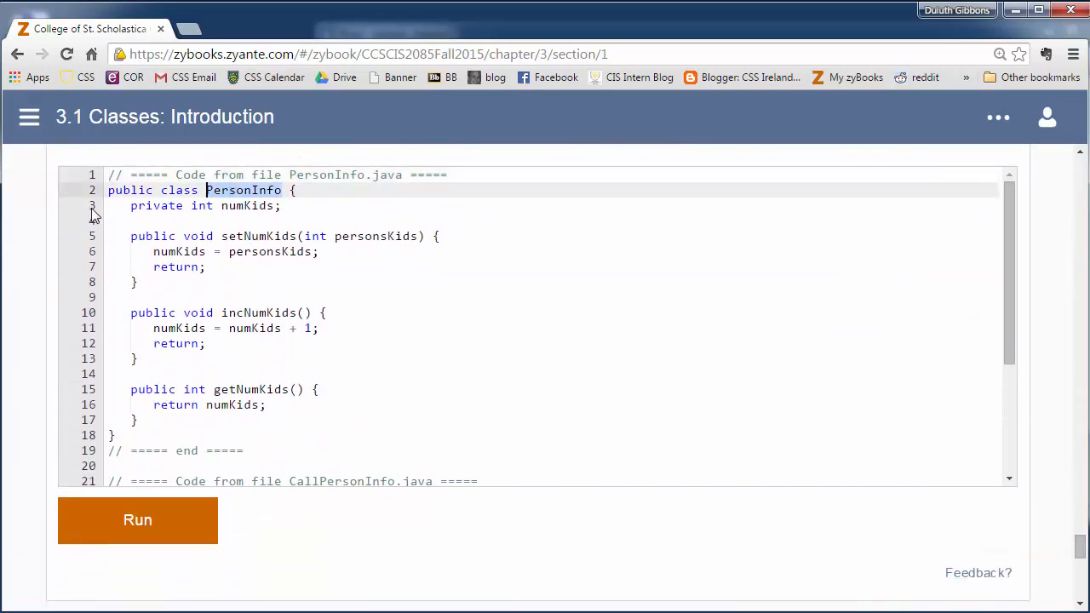
pyautogui.moveTo(207, 190); pyautogui.dragTo(147, 451)
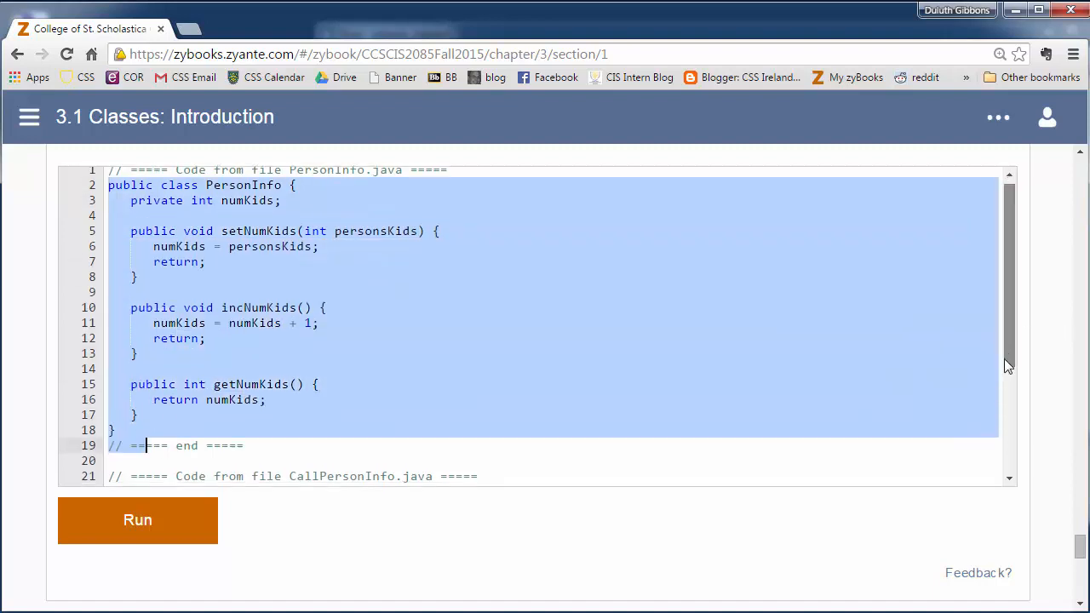
pyautogui.scroll(-3)
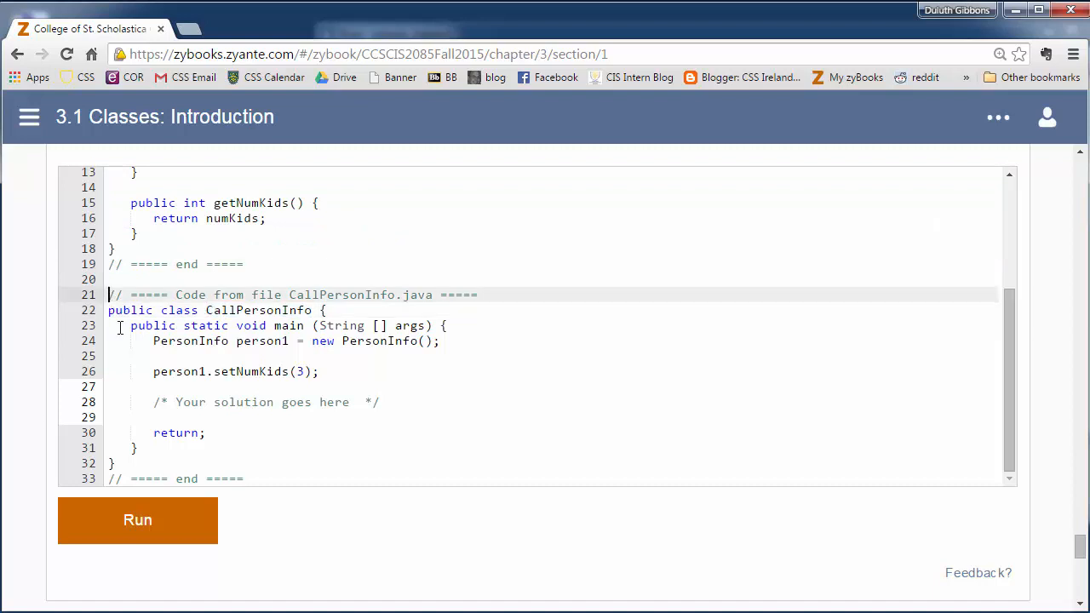
pyautogui.moveTo(109, 294); pyautogui.dragTo(379, 402)
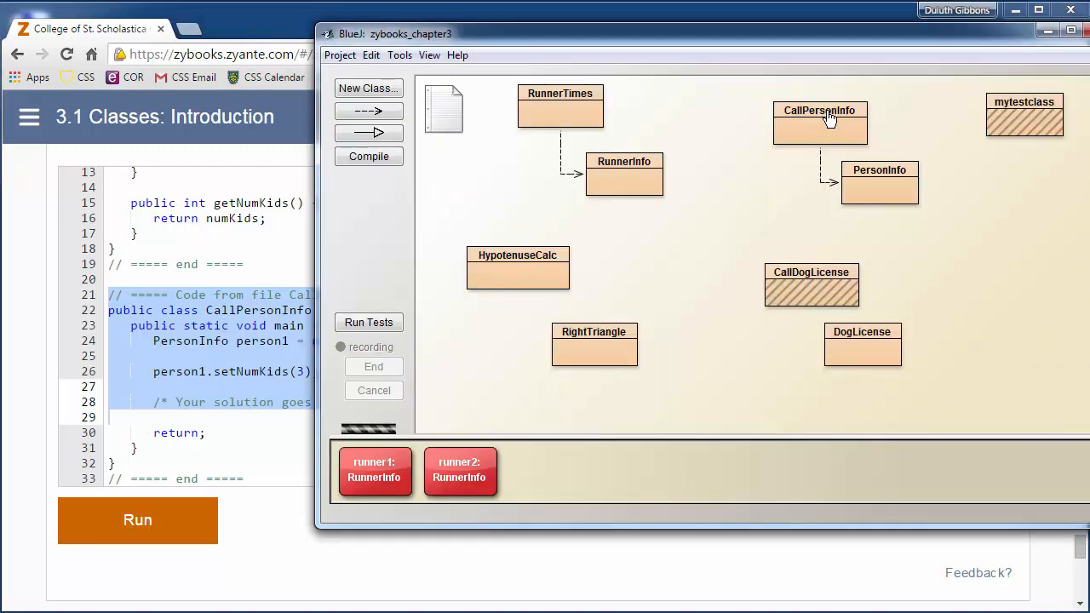
# Open CallPersonInfo and PersonInfo sources in BlueJ, then close the PersonInfo editor.
pyautogui.doubleClick(819, 124)
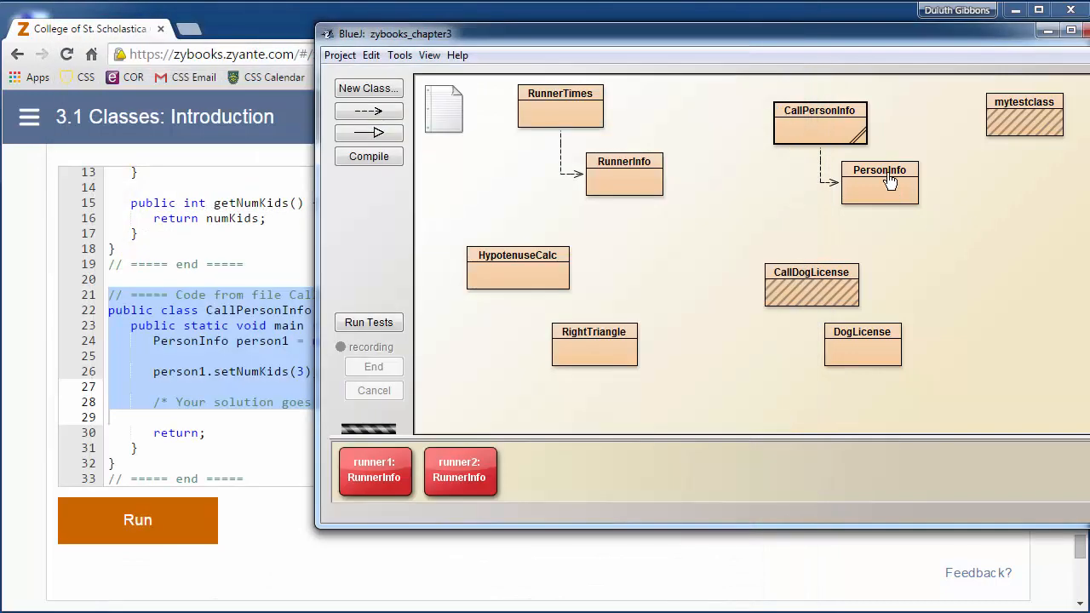
pyautogui.doubleClick(879, 181)
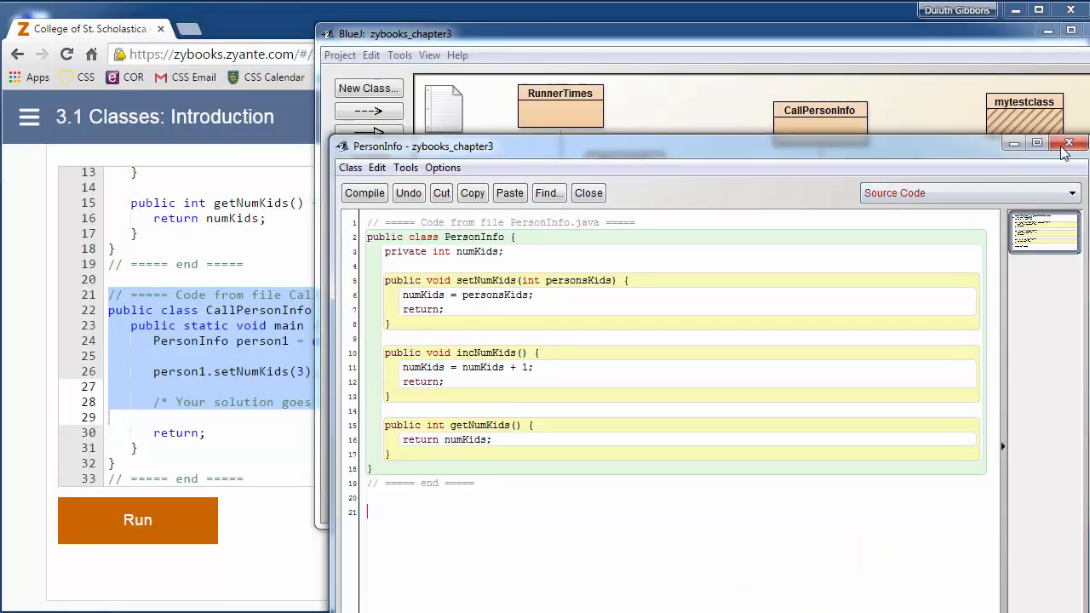
pyautogui.click(1070, 142)
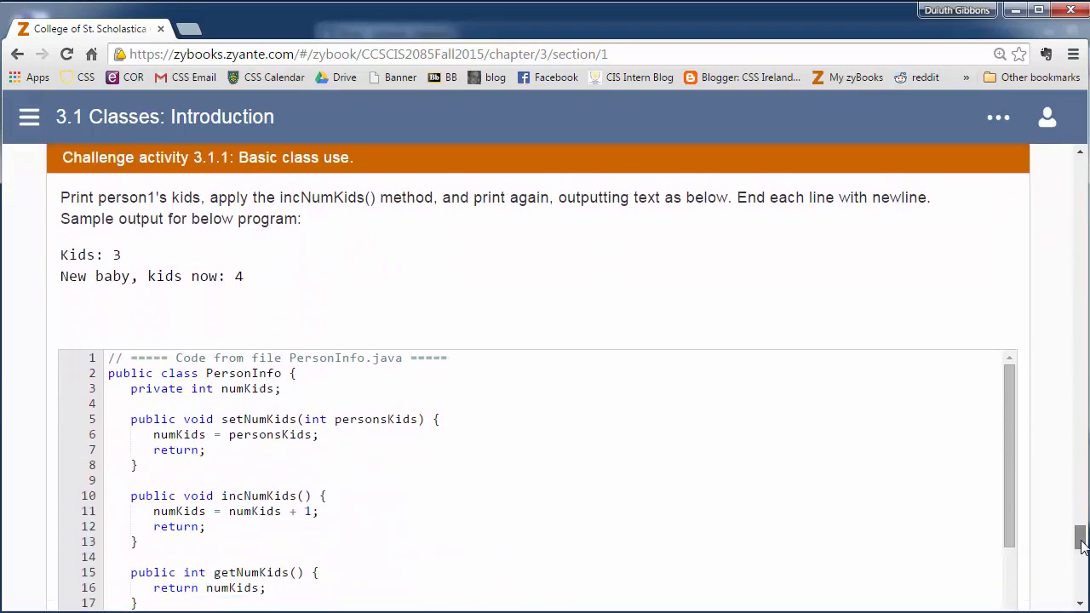
# Scroll through Challenge activity 3.1.1 instructions before switching to BlueJ.
pyautogui.scroll(-3)
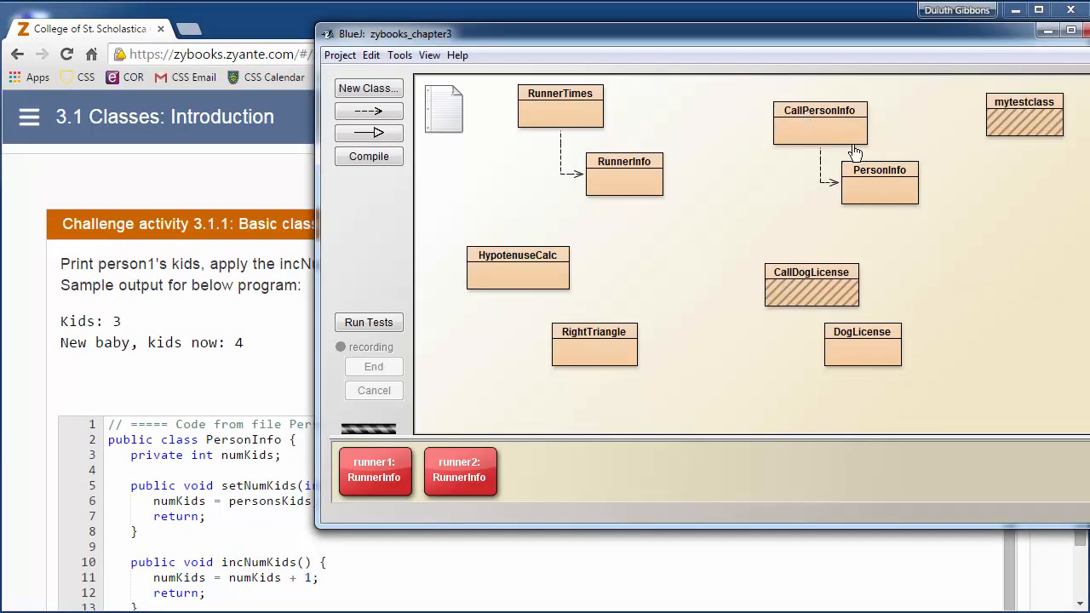
pyautogui.moveTo(429, 54)
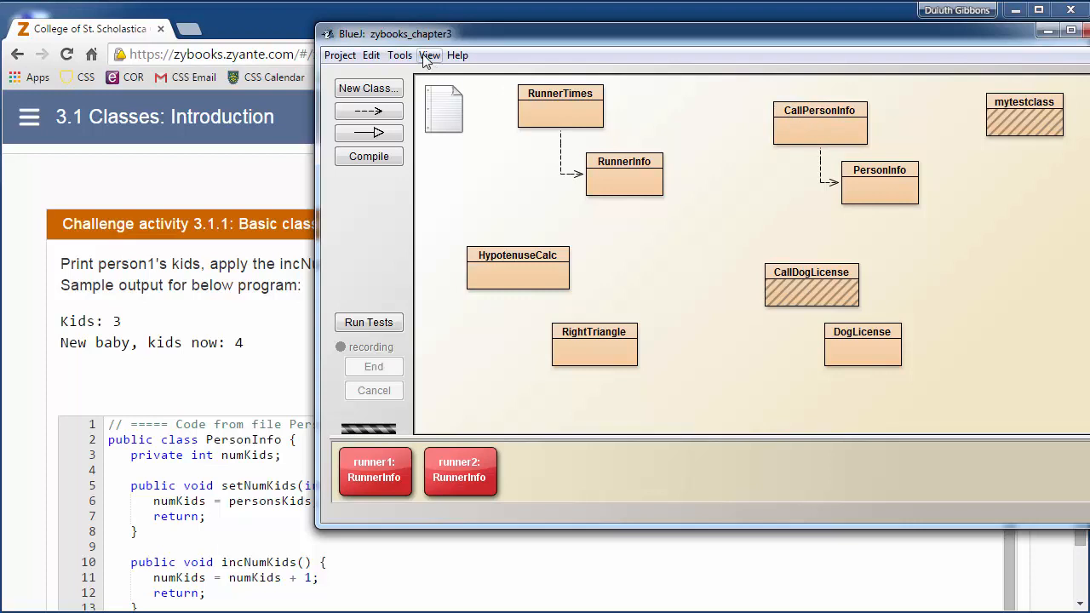
pyautogui.moveTo(435, 54)
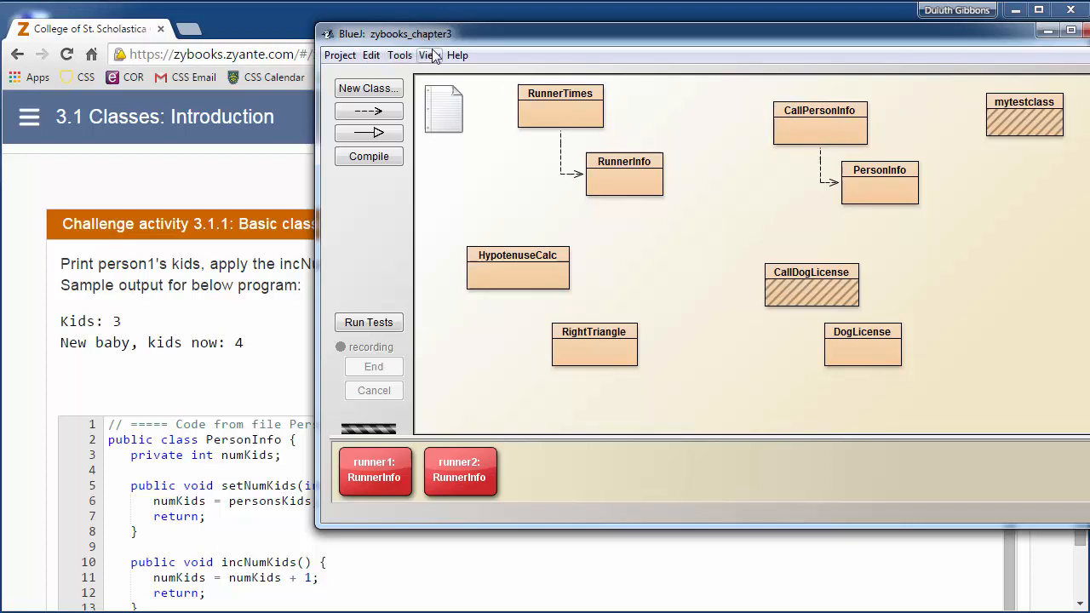